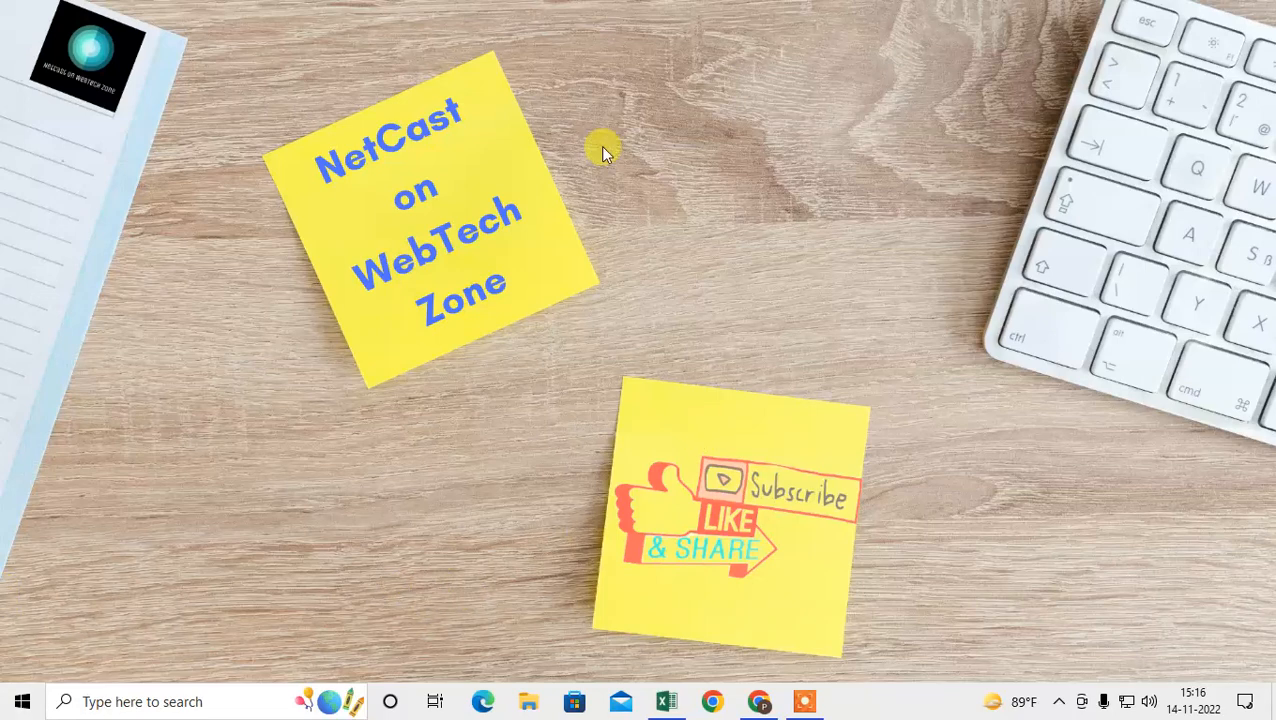
mouse_move(575, 105)
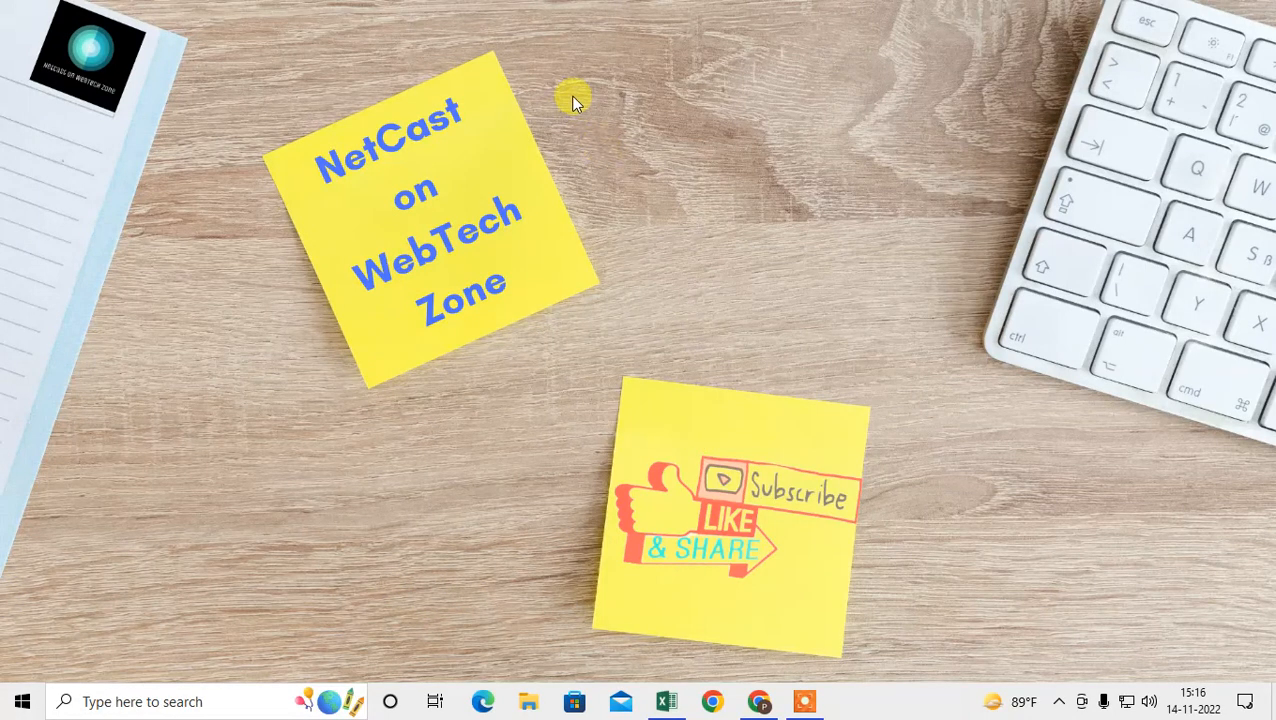
- Reload the unreachable page until google.com loads, then enter facebook.com
right_click(573, 100)
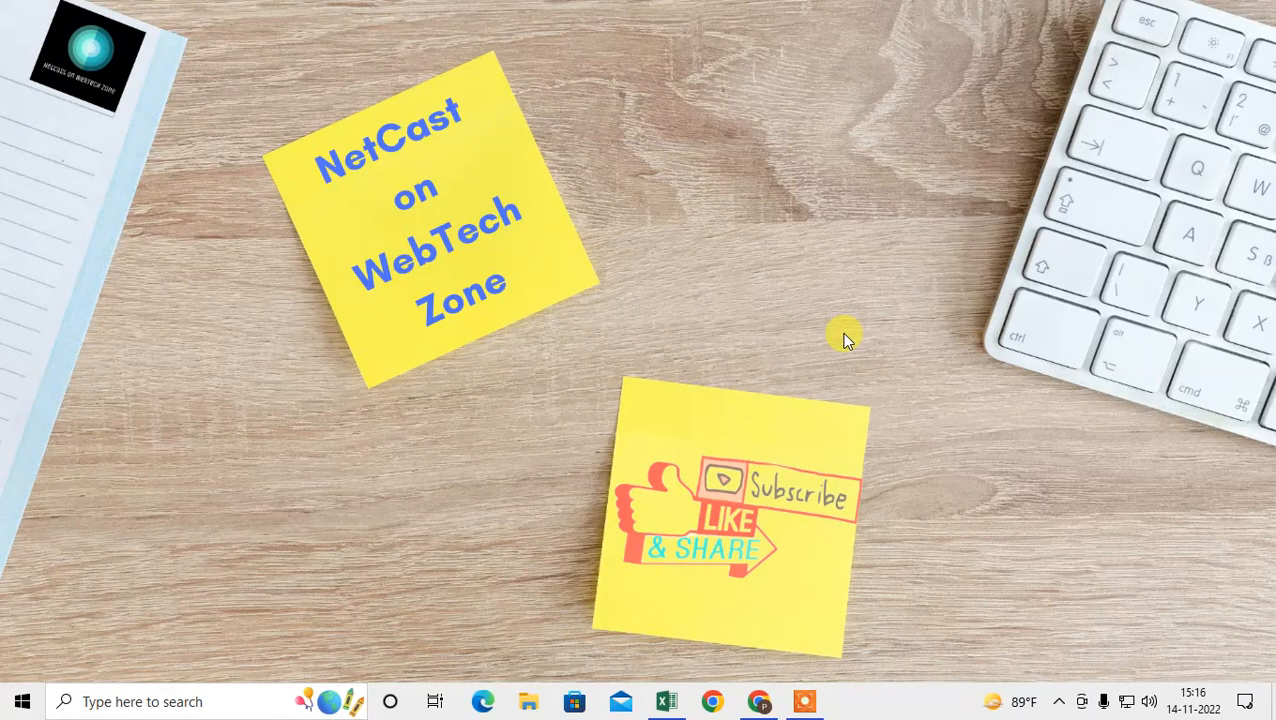
right_click(845, 335)
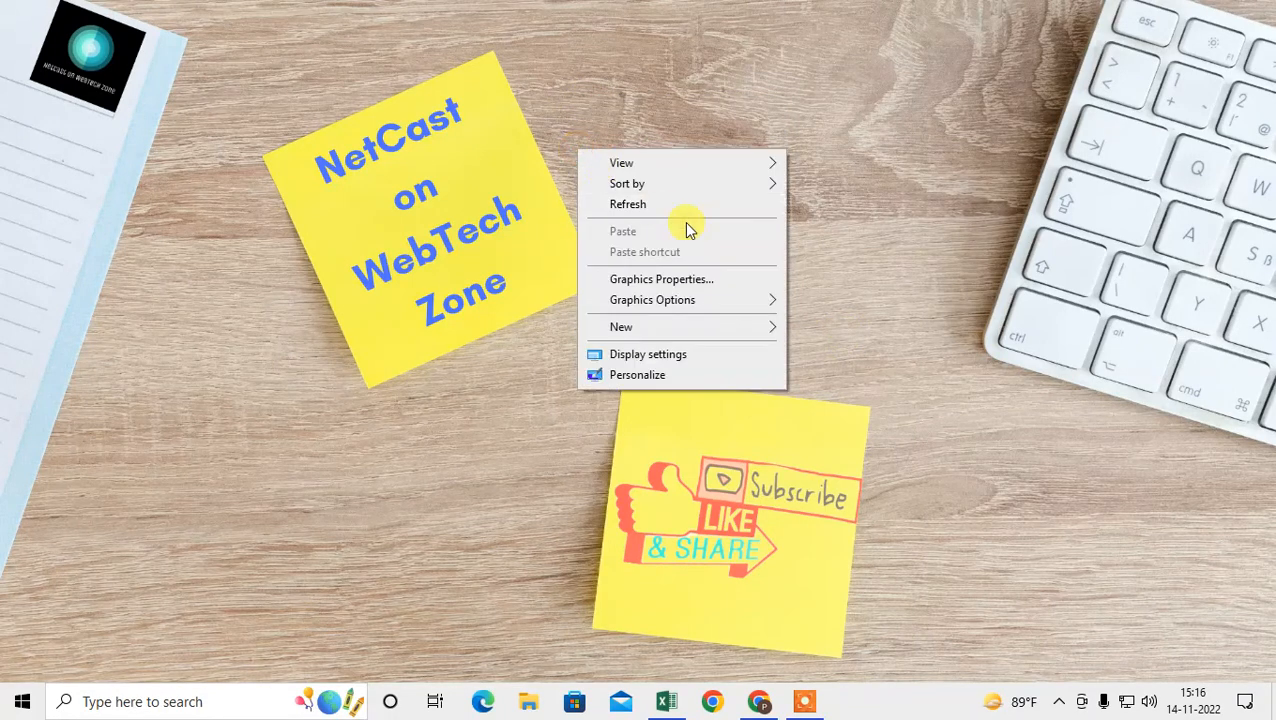
click(675, 230)
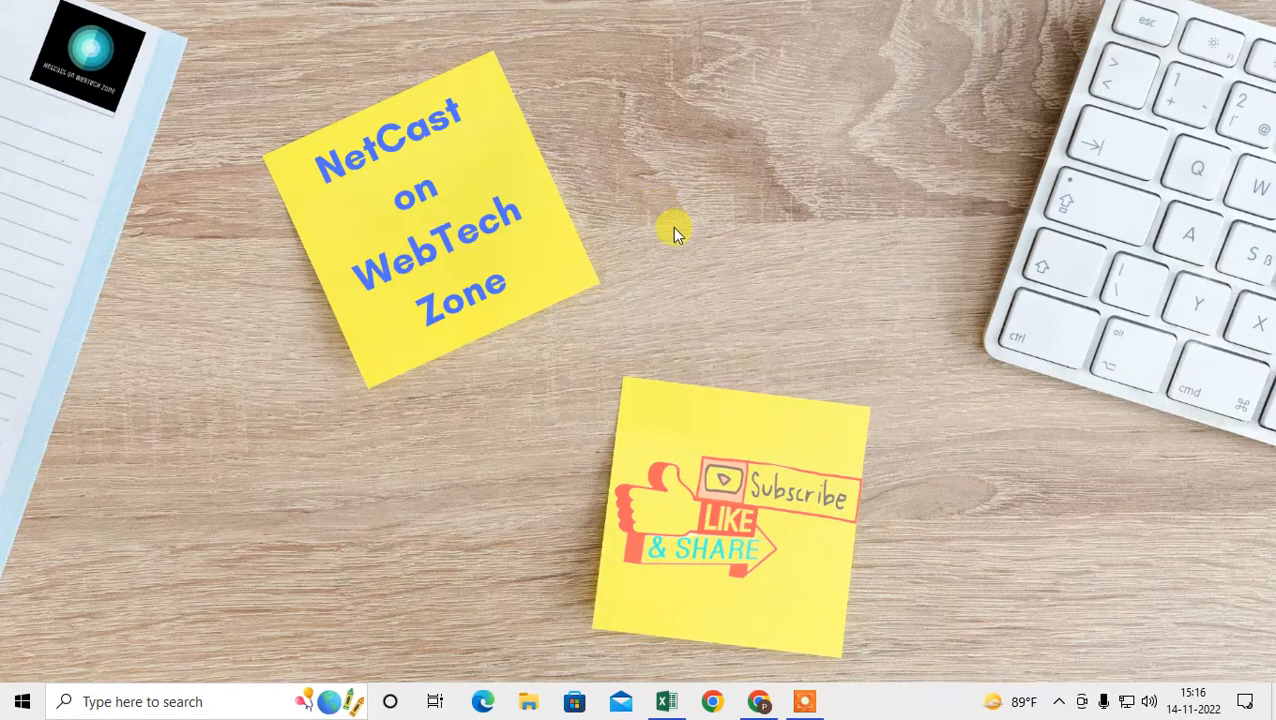
mouse_move(815, 477)
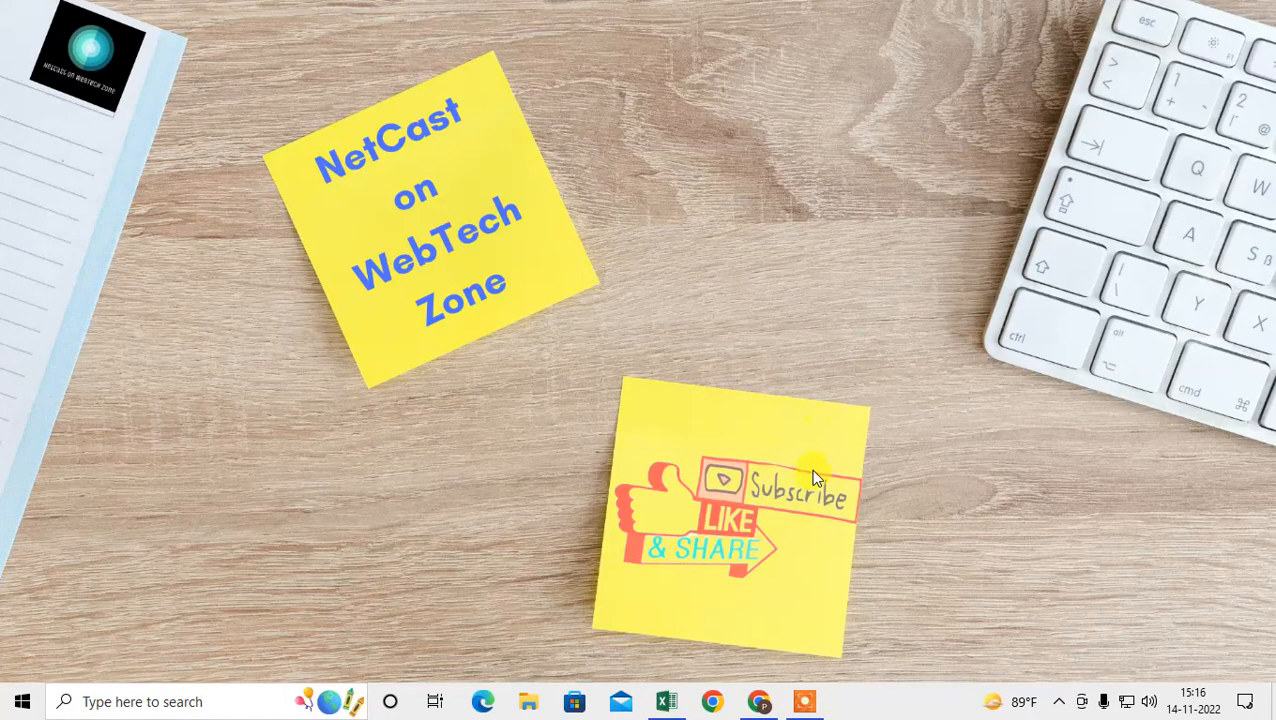
right_click(815, 475)
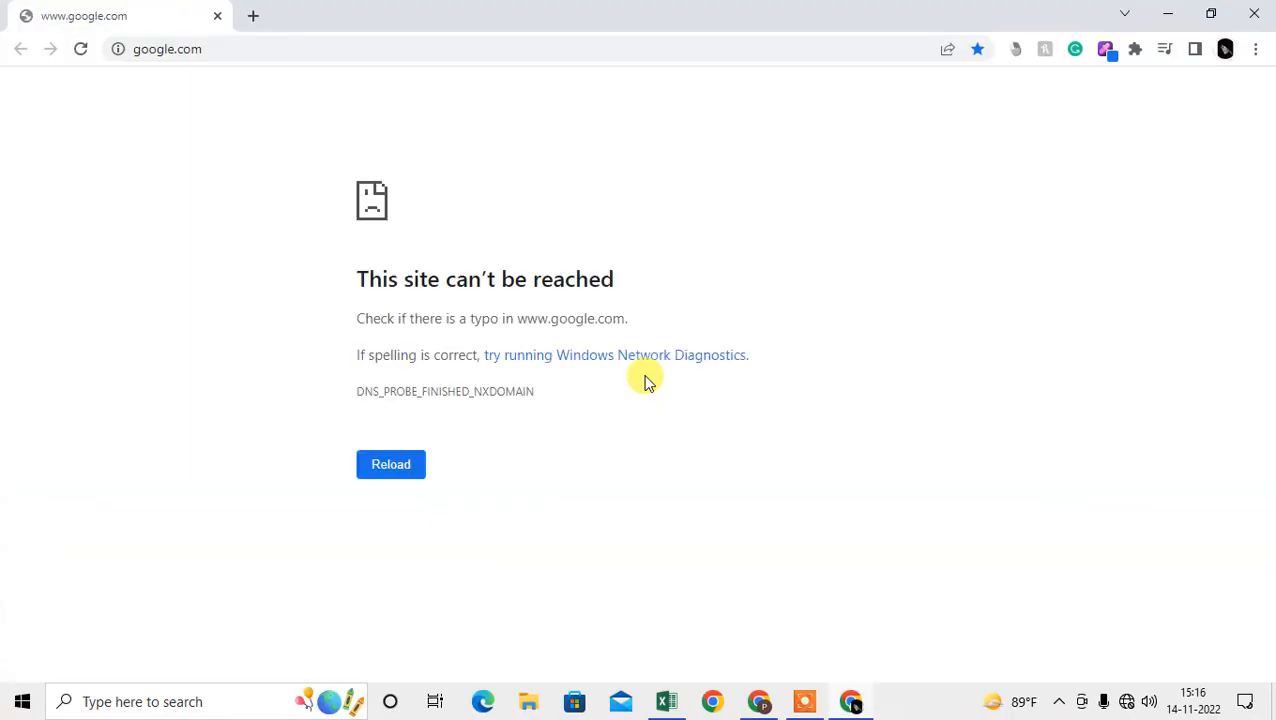
click(390, 464)
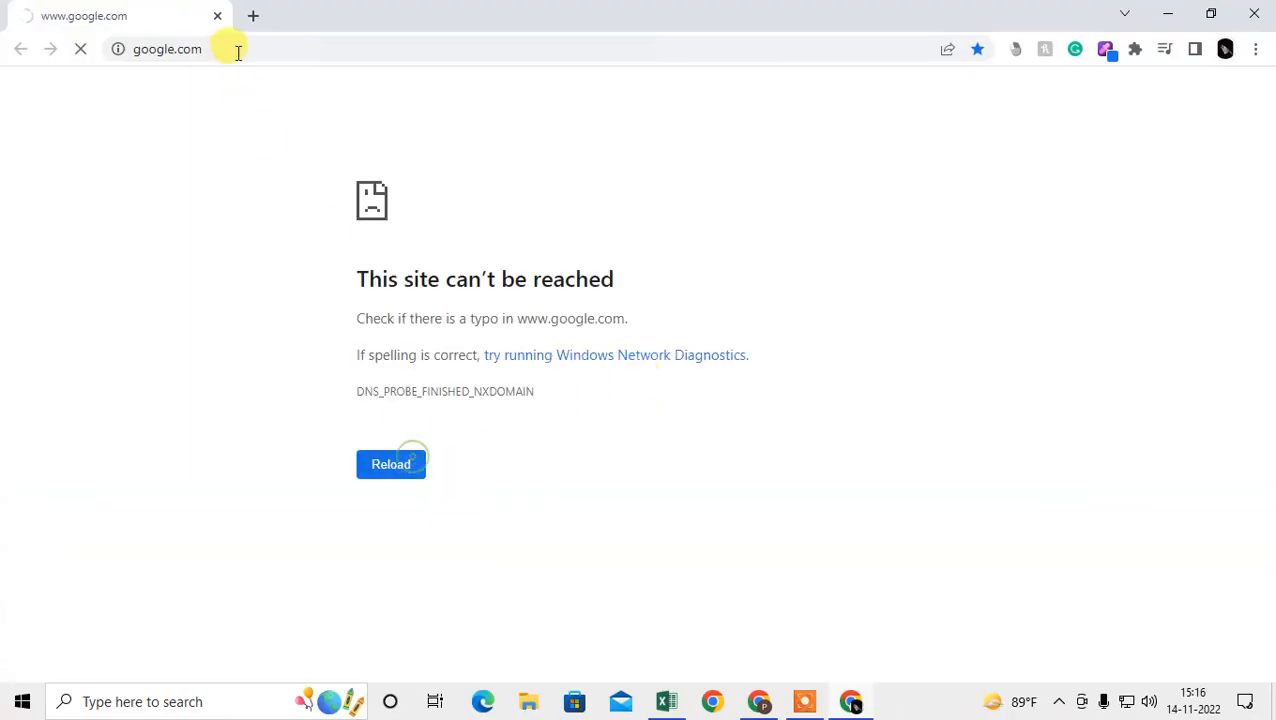
click(390, 464)
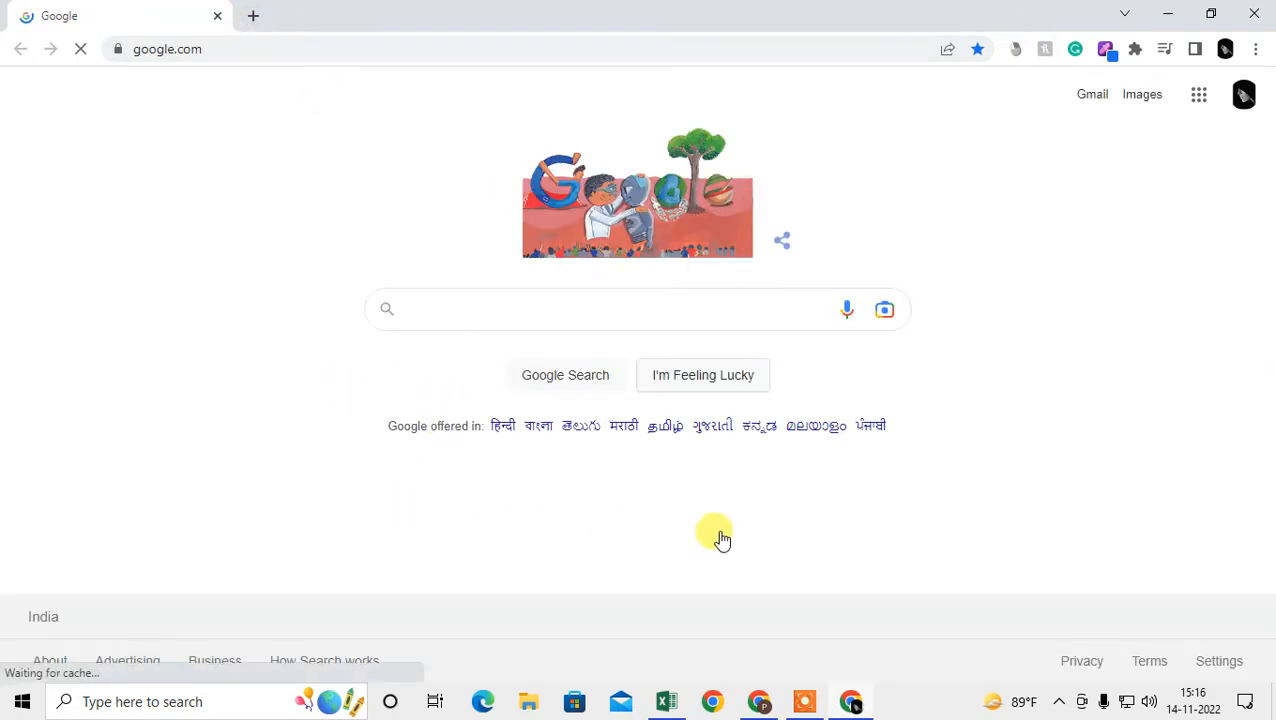
mouse_move(308, 387)
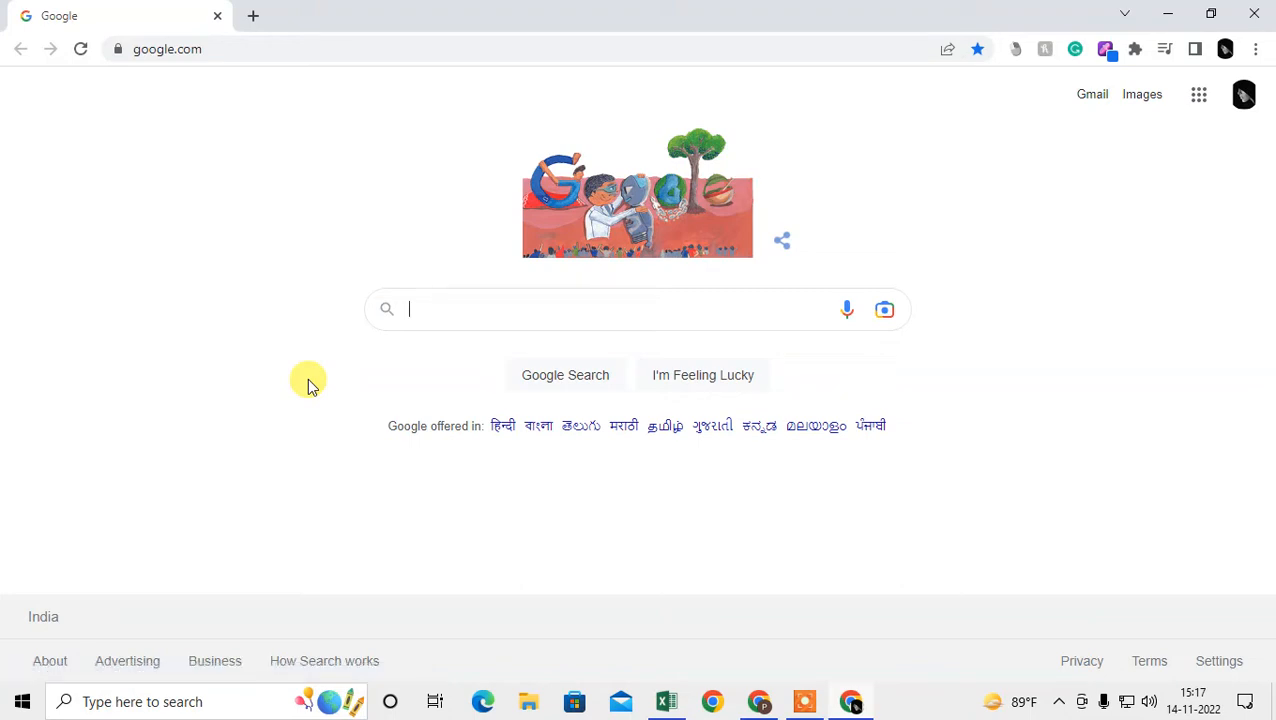
mouse_move(217, 175)
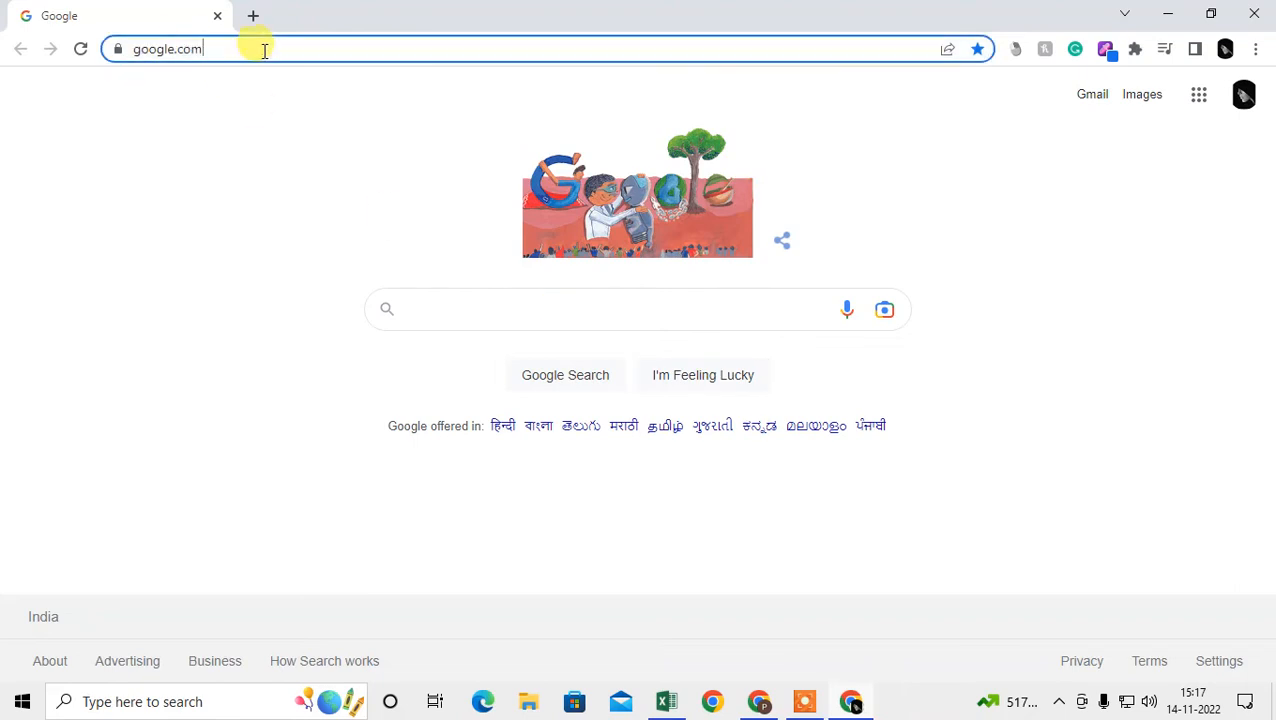
text(facebook.com)
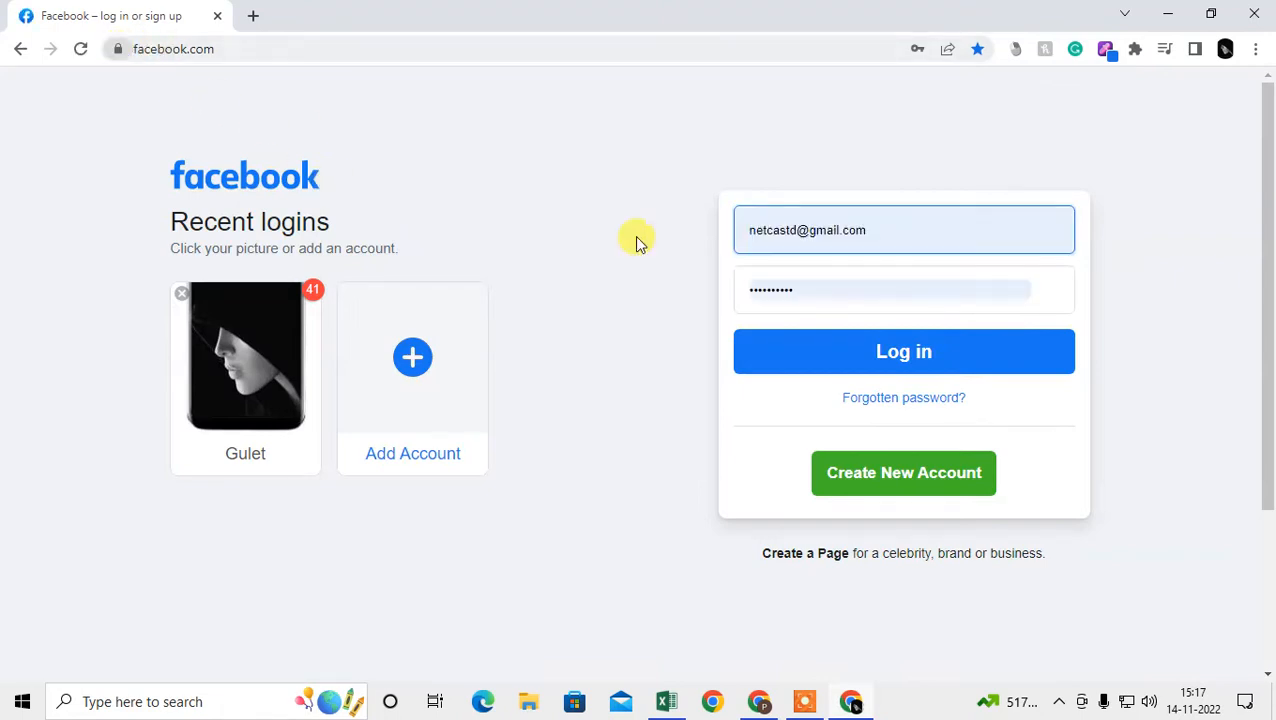
- Submit the Facebook login twice until a temporary lock message appears
click(903, 351)
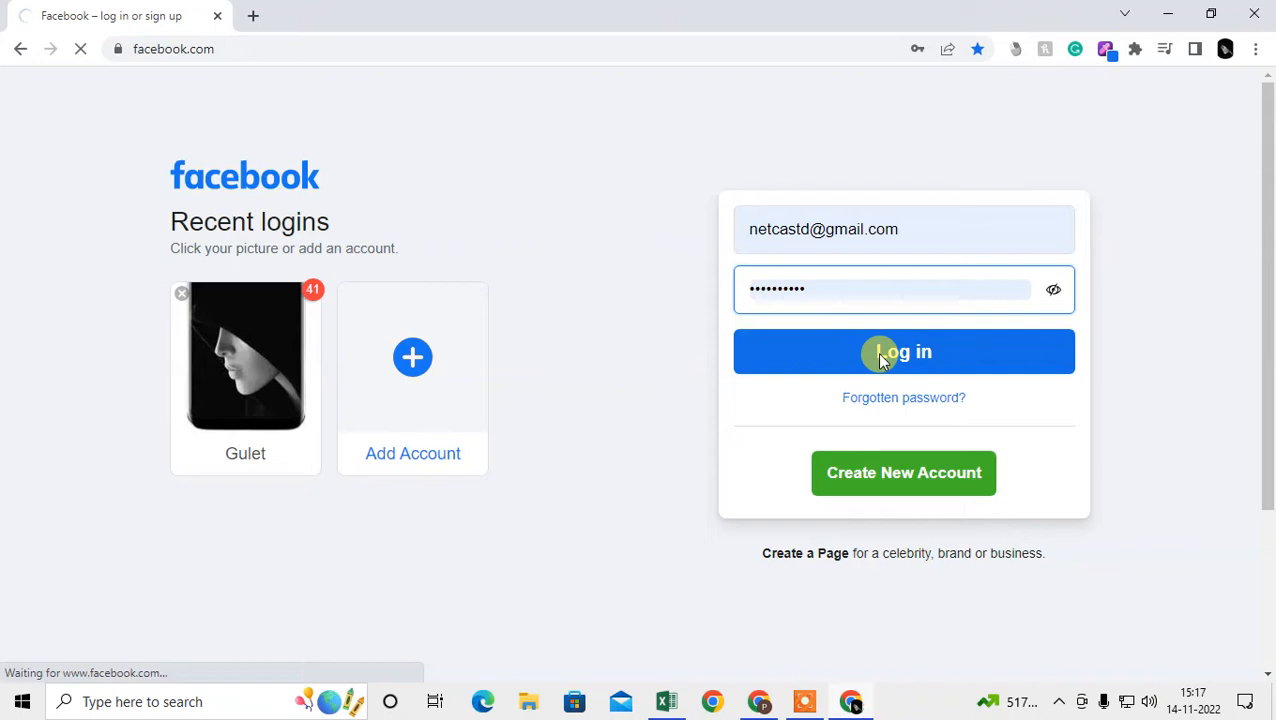
click(903, 351)
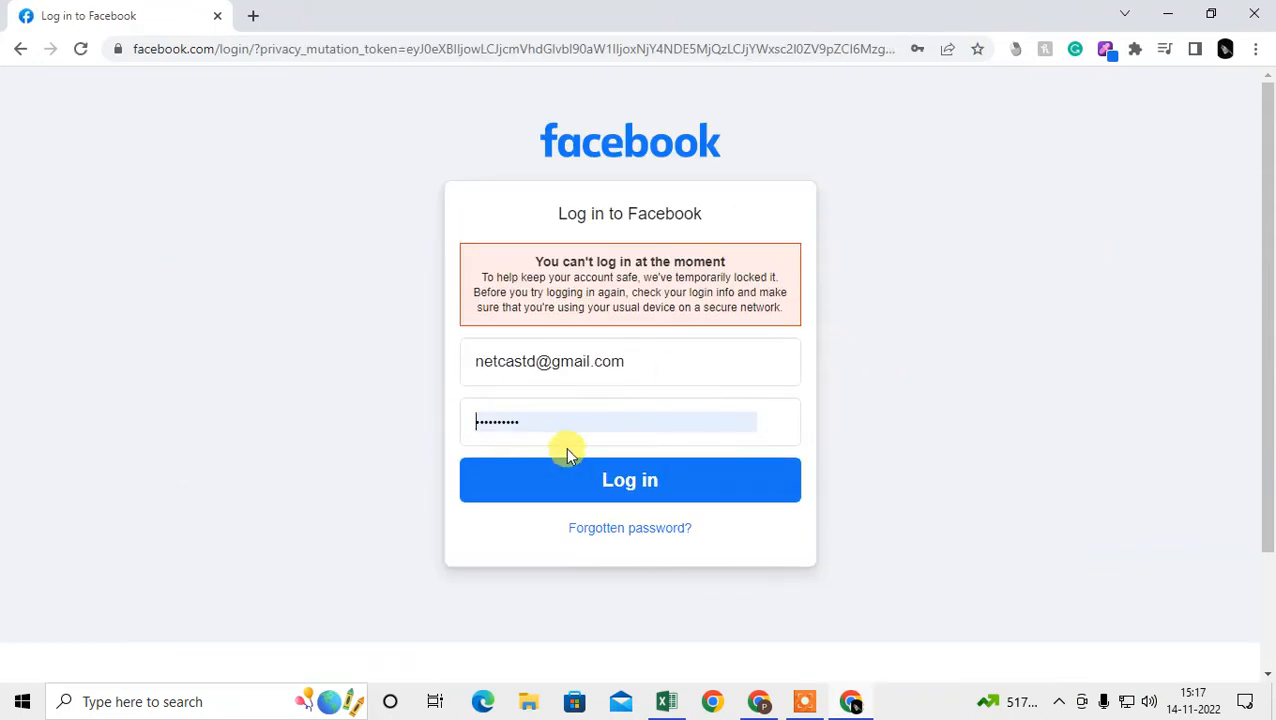
click(630, 480)
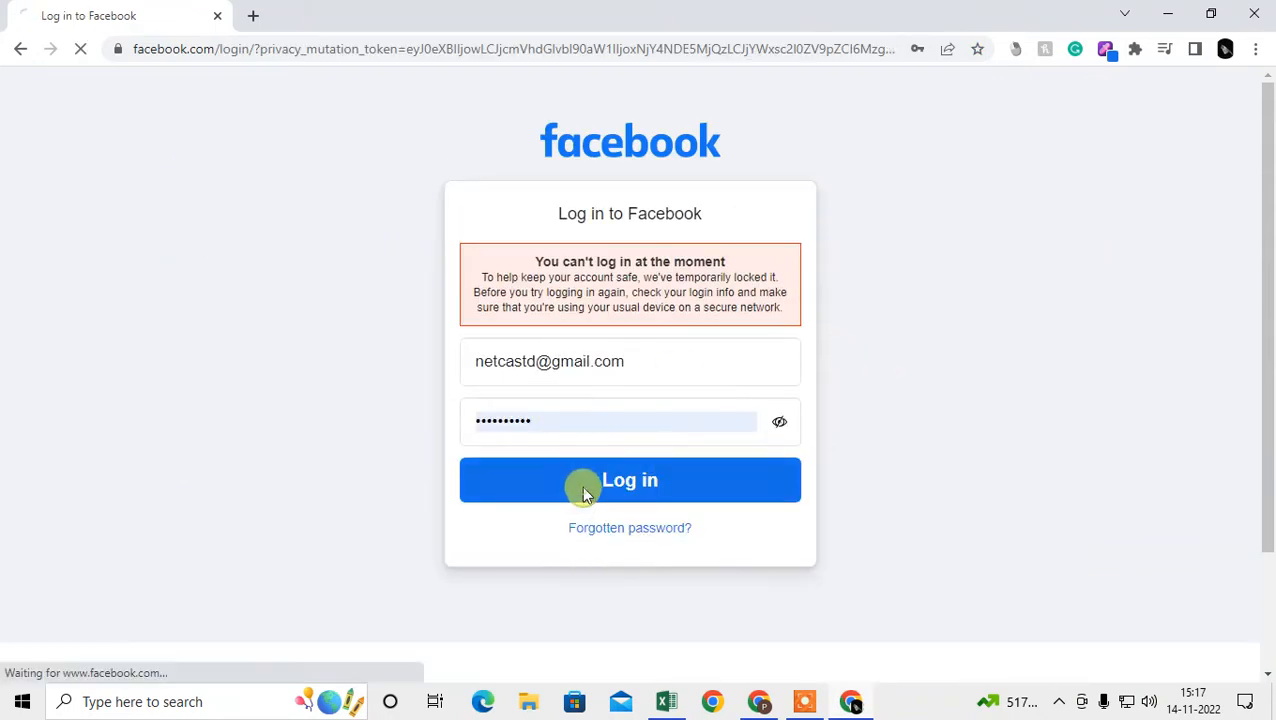
click(630, 480)
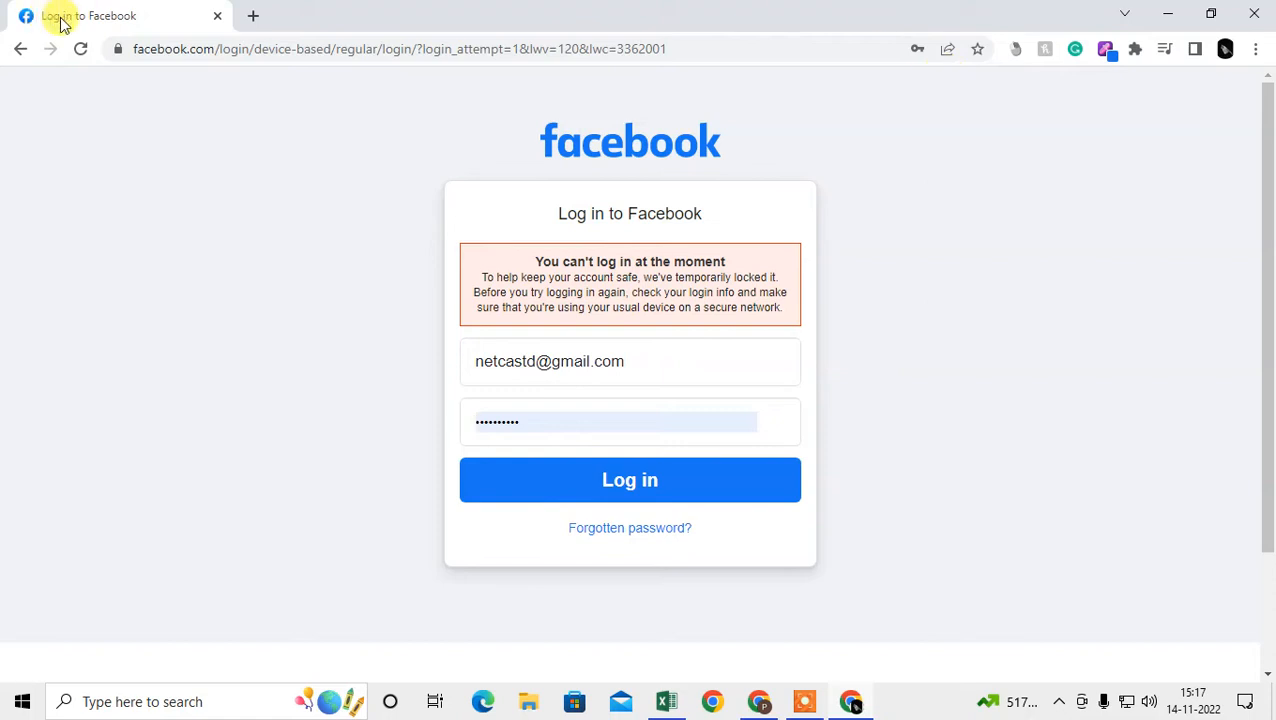
click(118, 48)
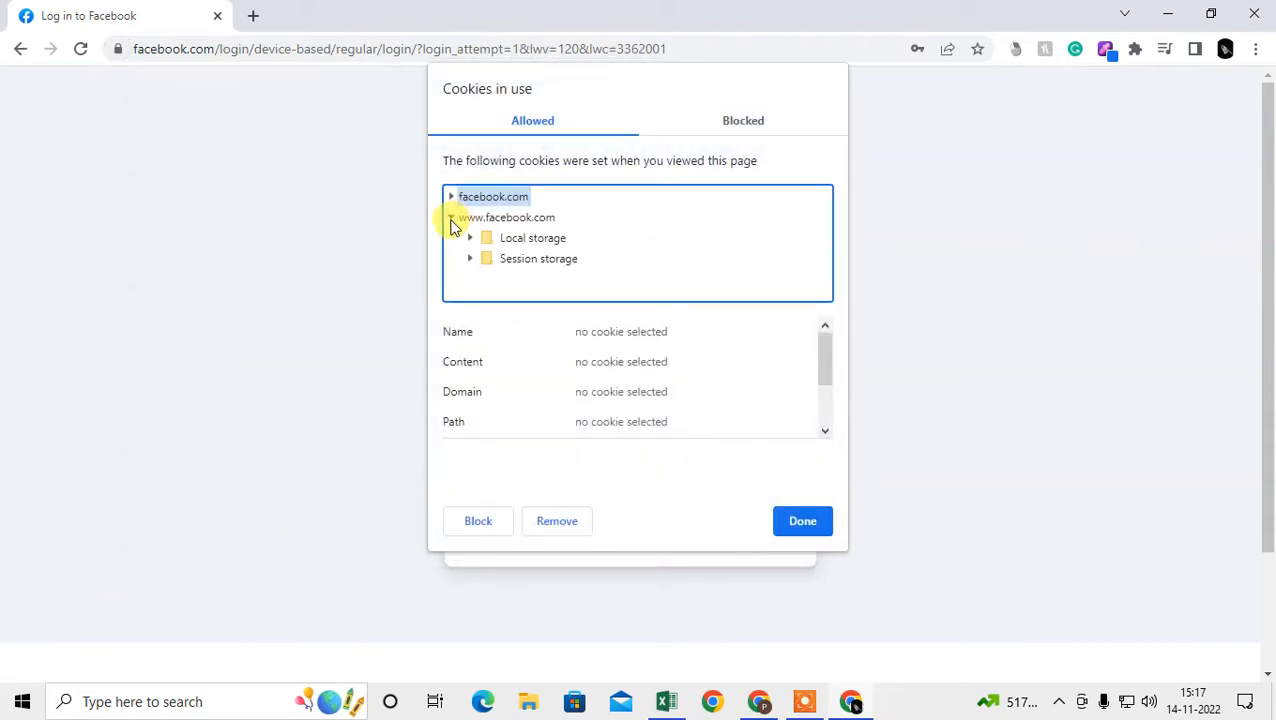
click(451, 196)
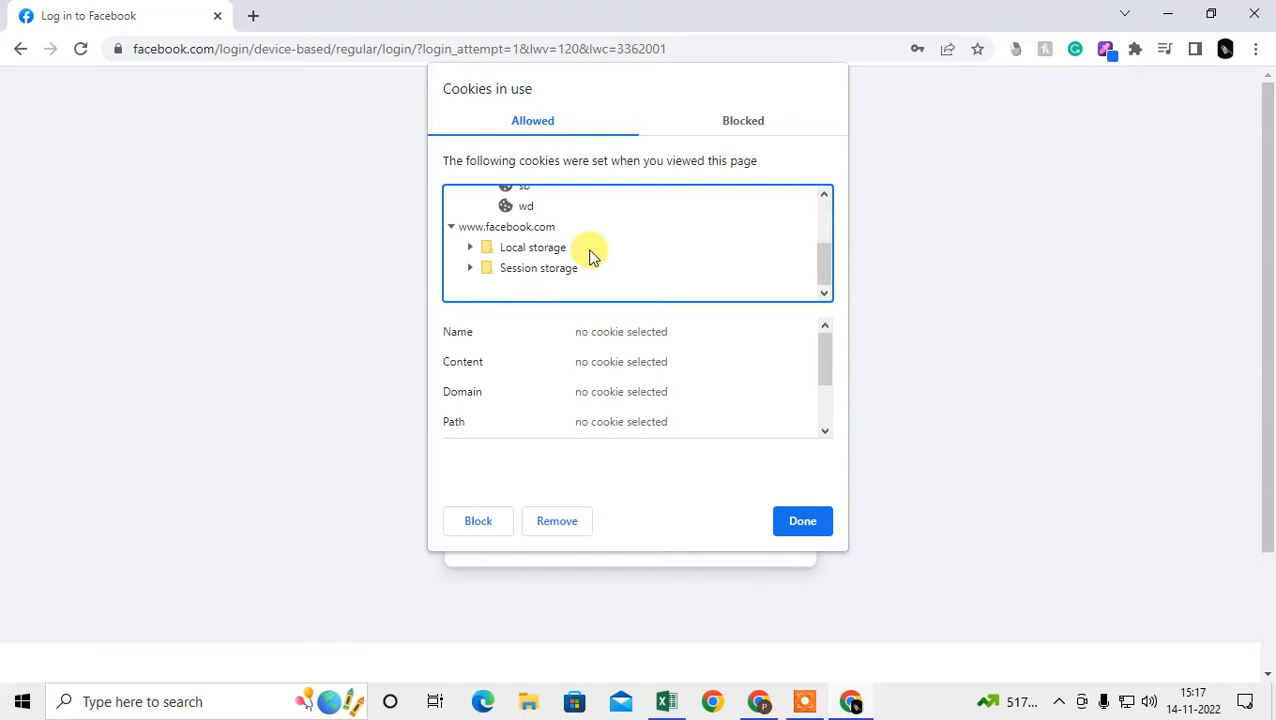
scroll(up, 3)
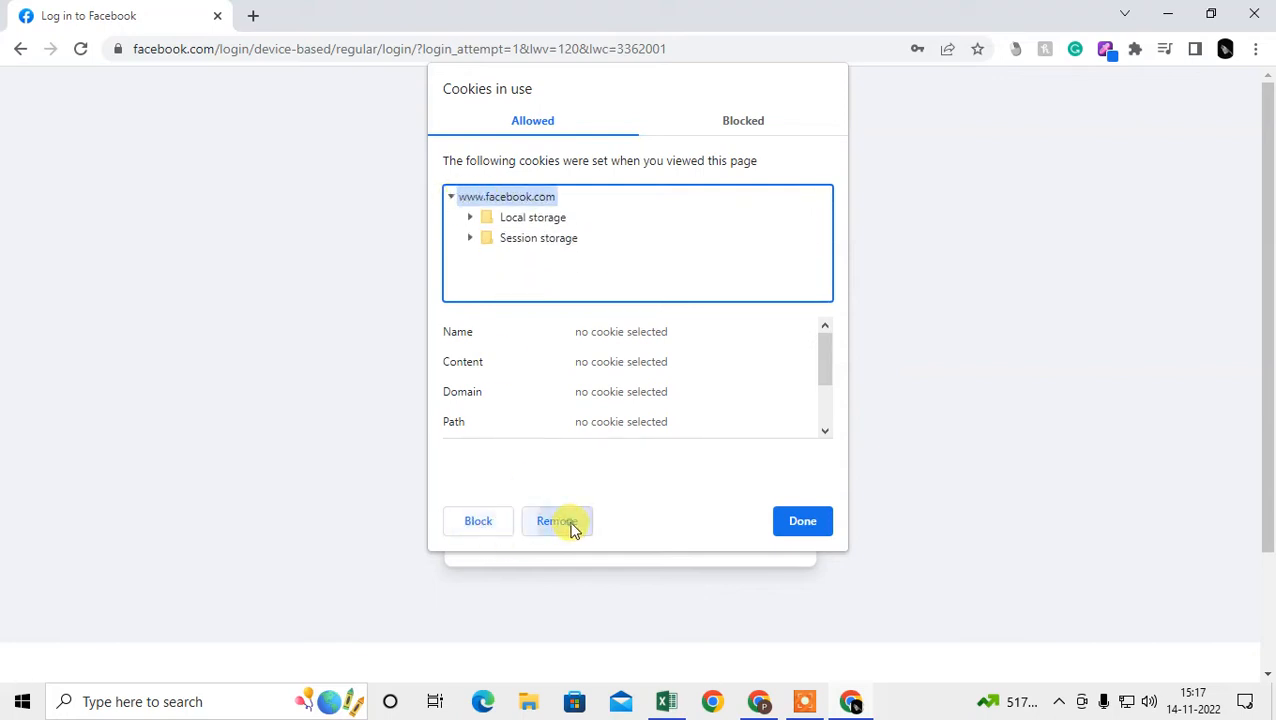
click(557, 520)
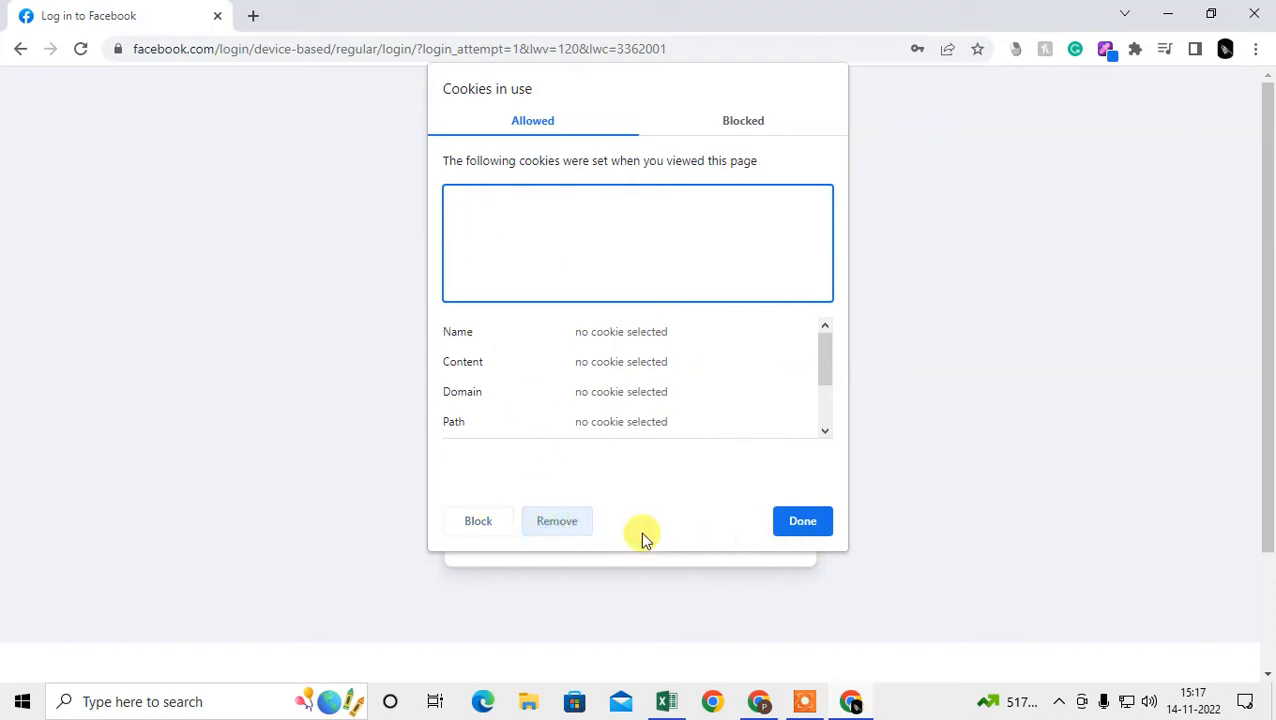
click(802, 520)
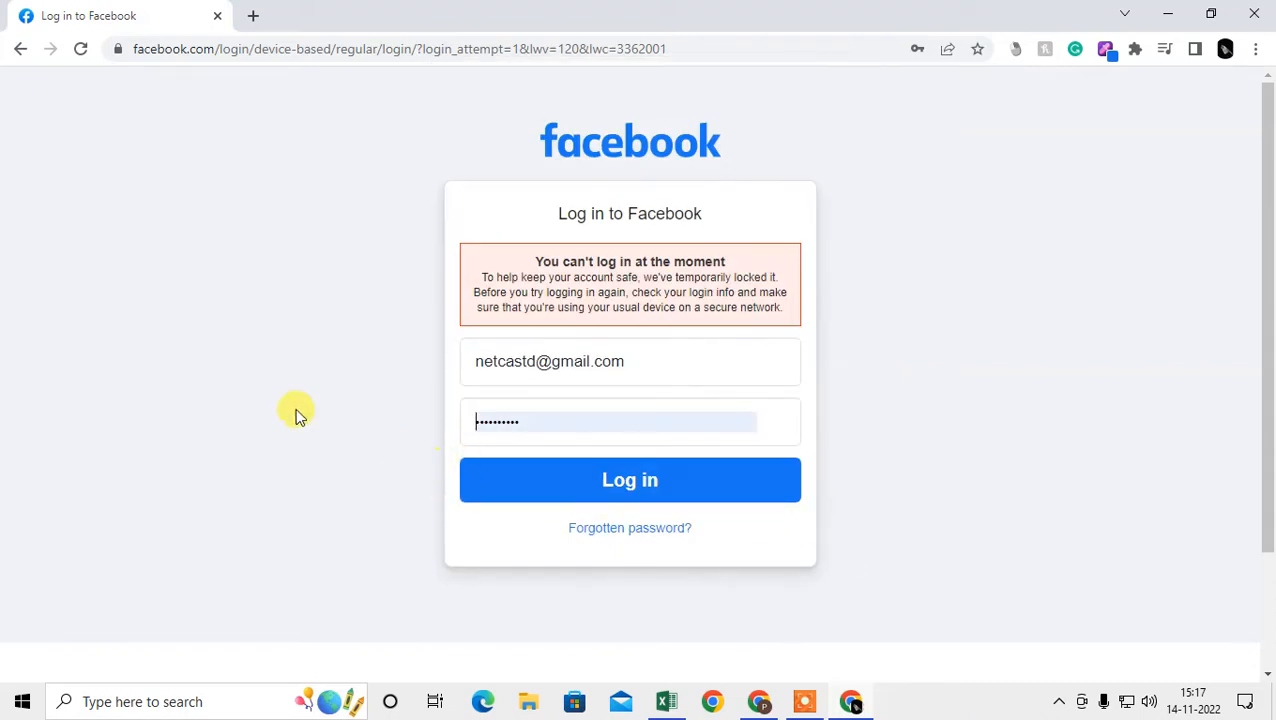
click(252, 15)
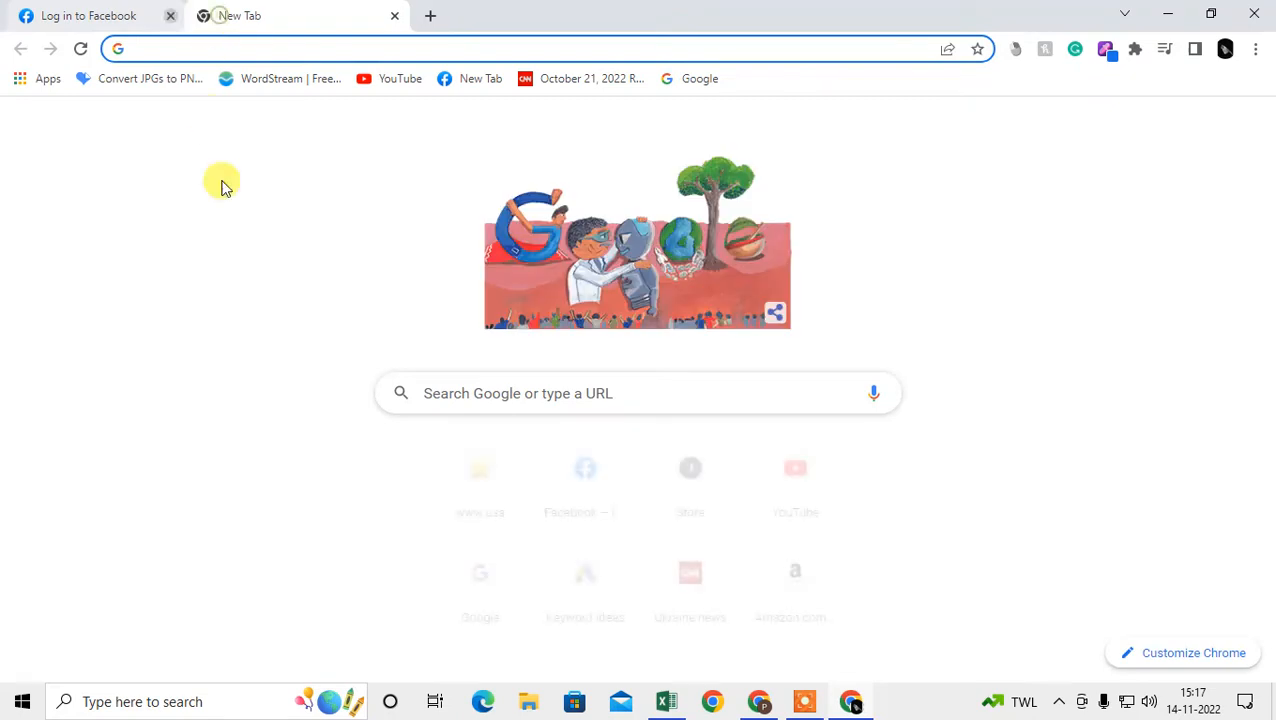
- Close the Facebook tab and go to Settings > Privacy and security
click(170, 15)
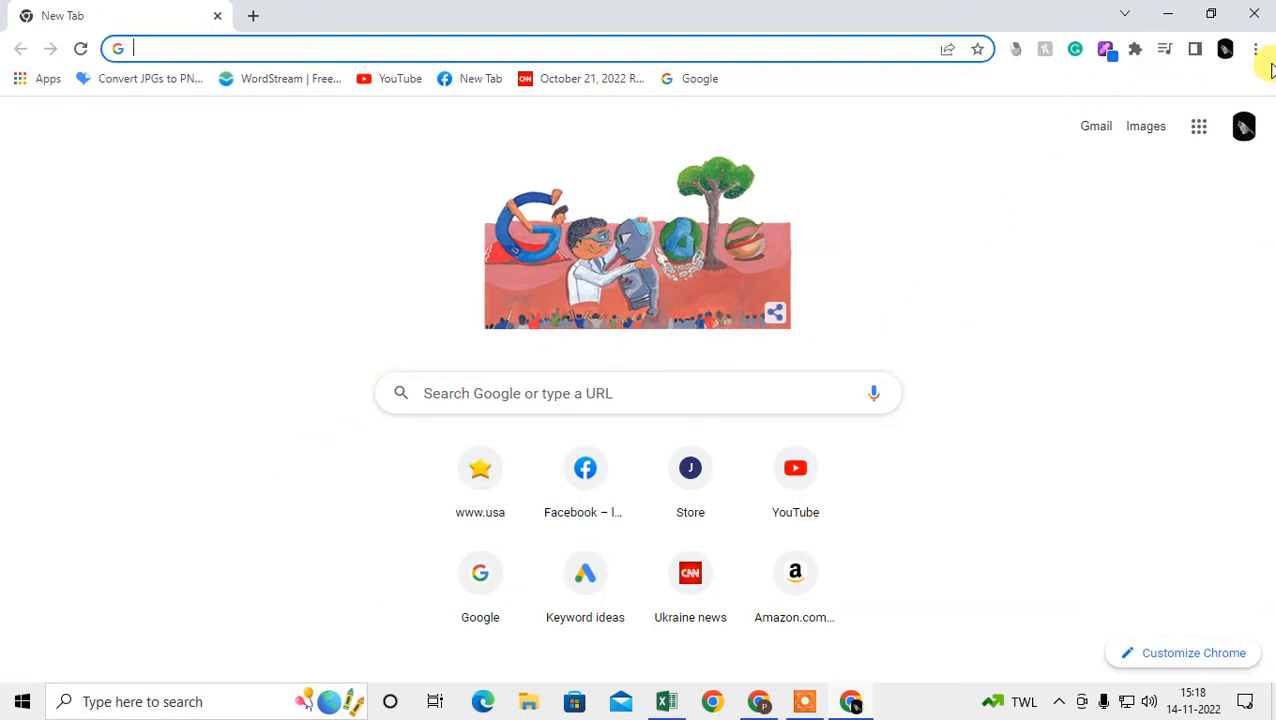
click(1256, 48)
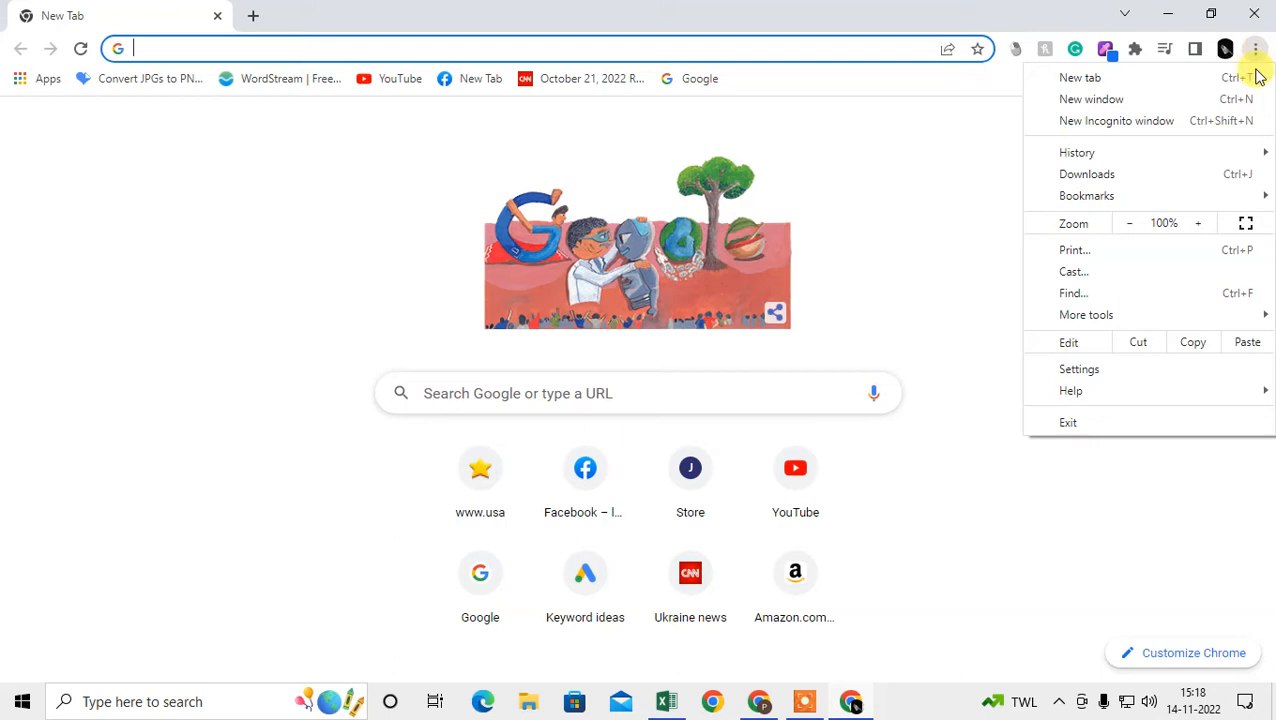
click(1079, 368)
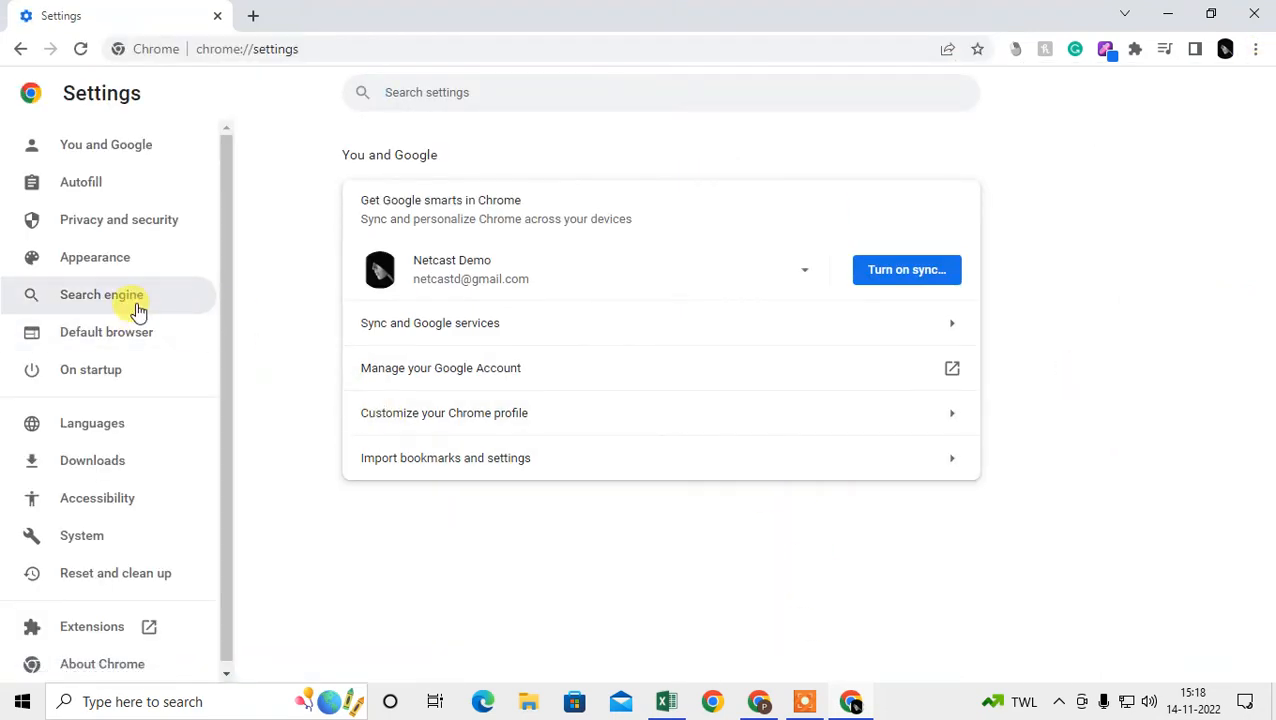
mouse_move(119, 219)
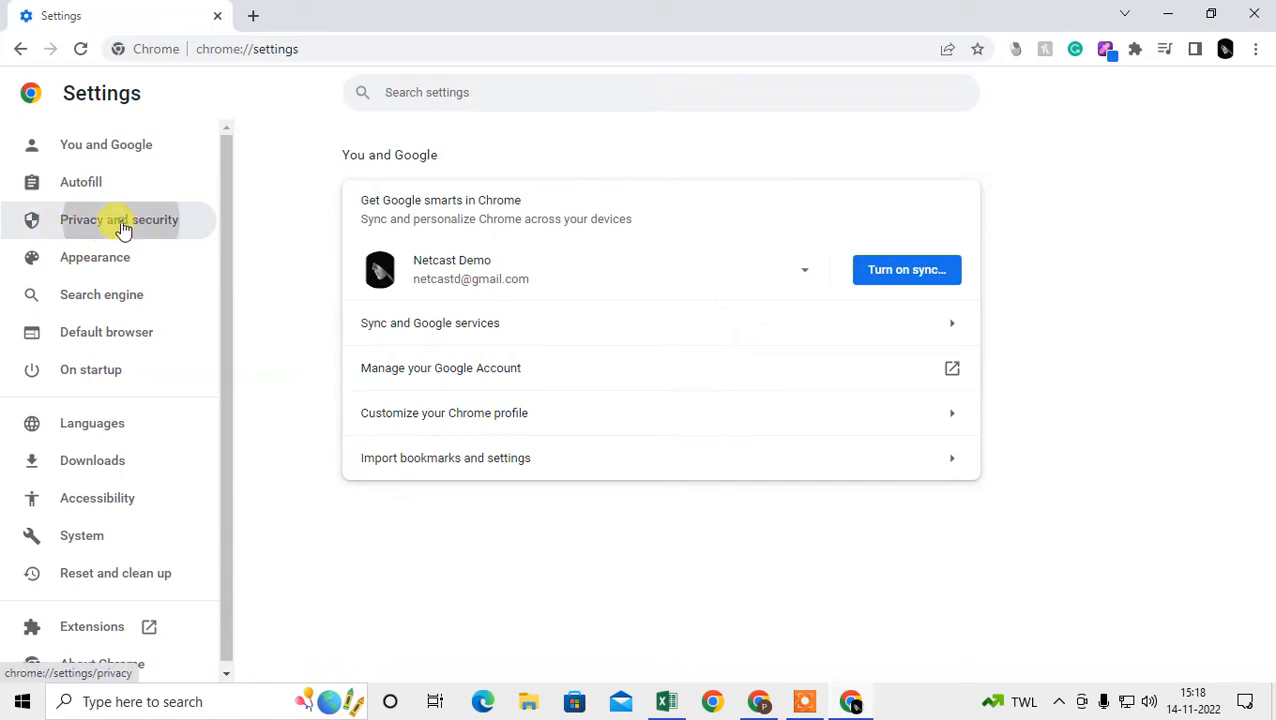
click(119, 219)
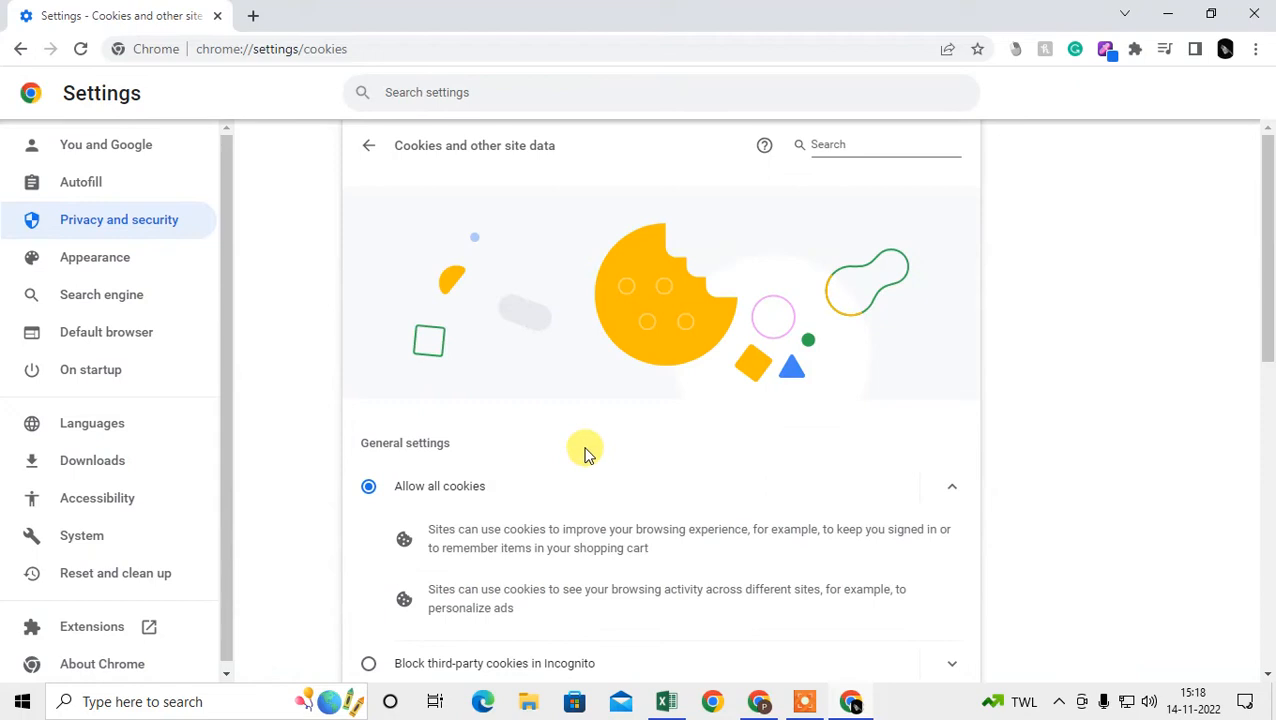
- Select 'Block all cookies' under Cookies and other site data
scroll(down, 3)
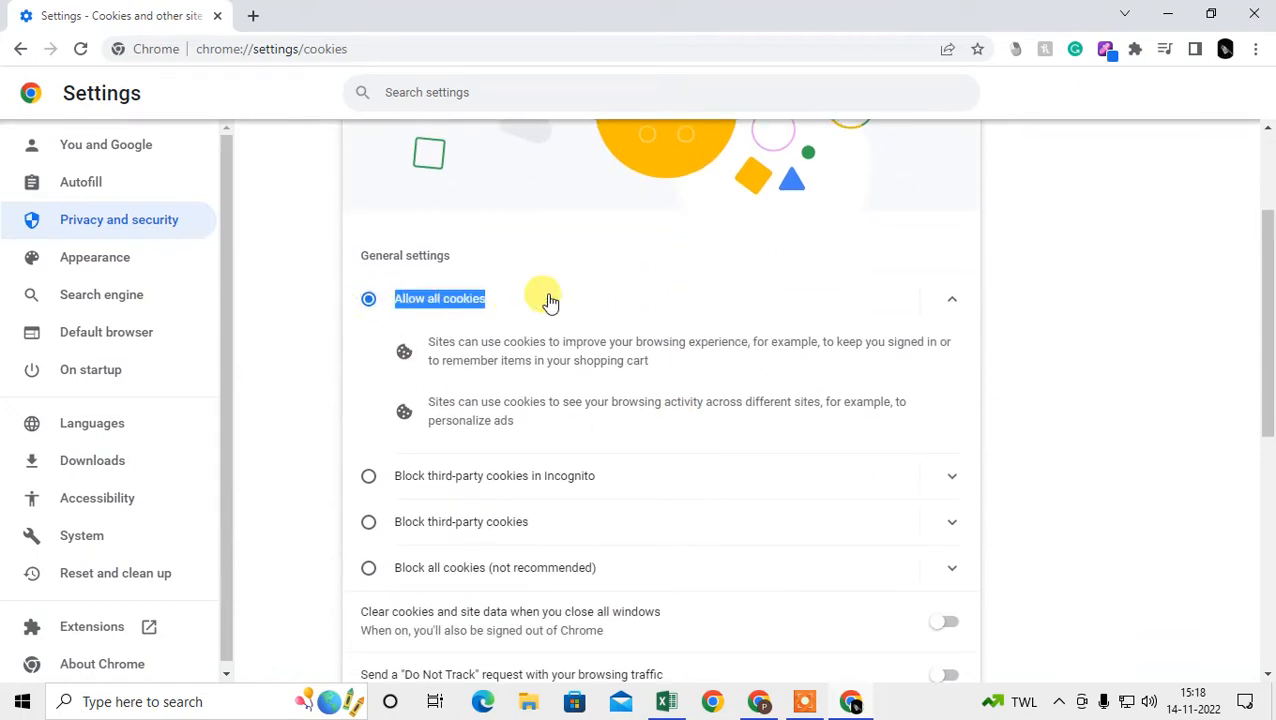
scroll(down, 3)
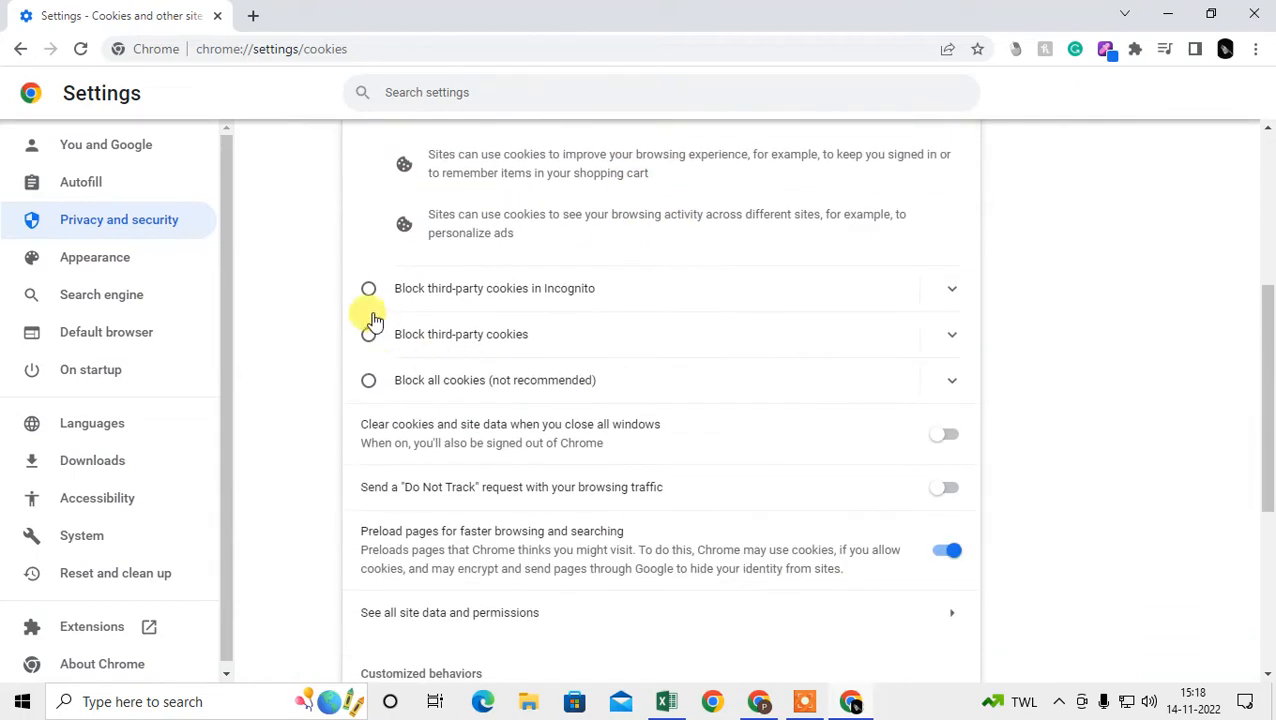
click(368, 288)
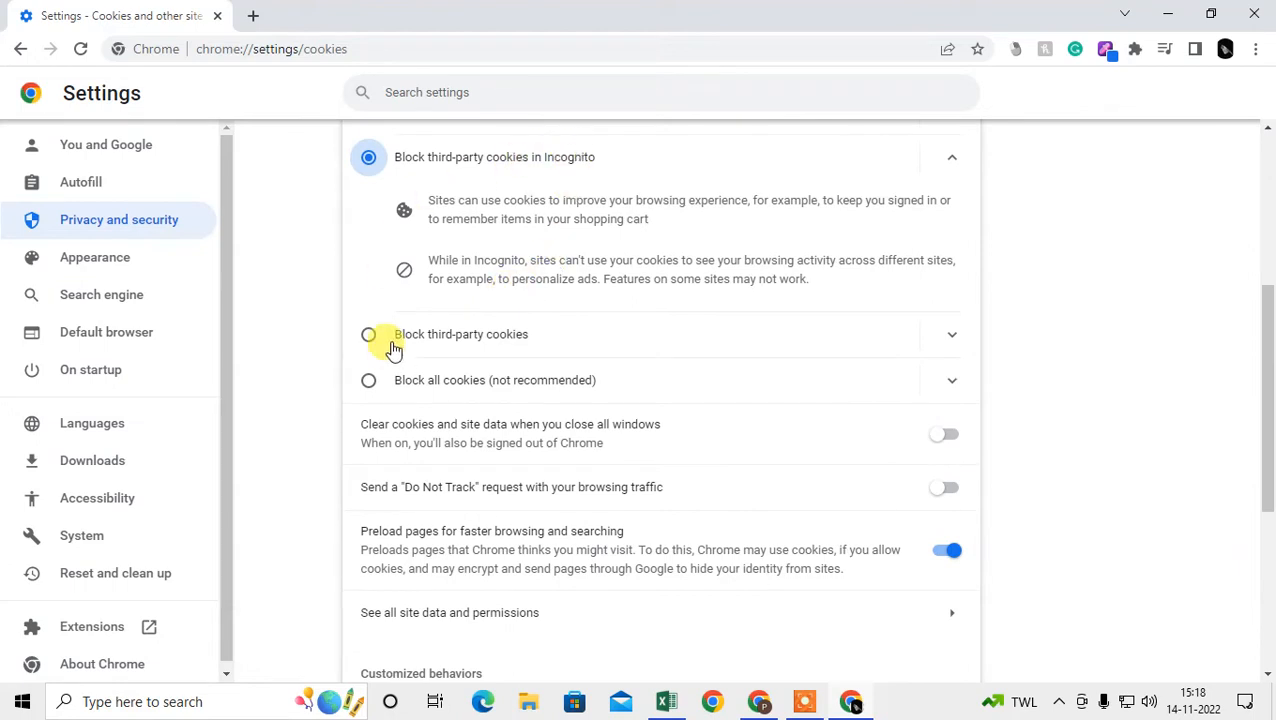
click(368, 334)
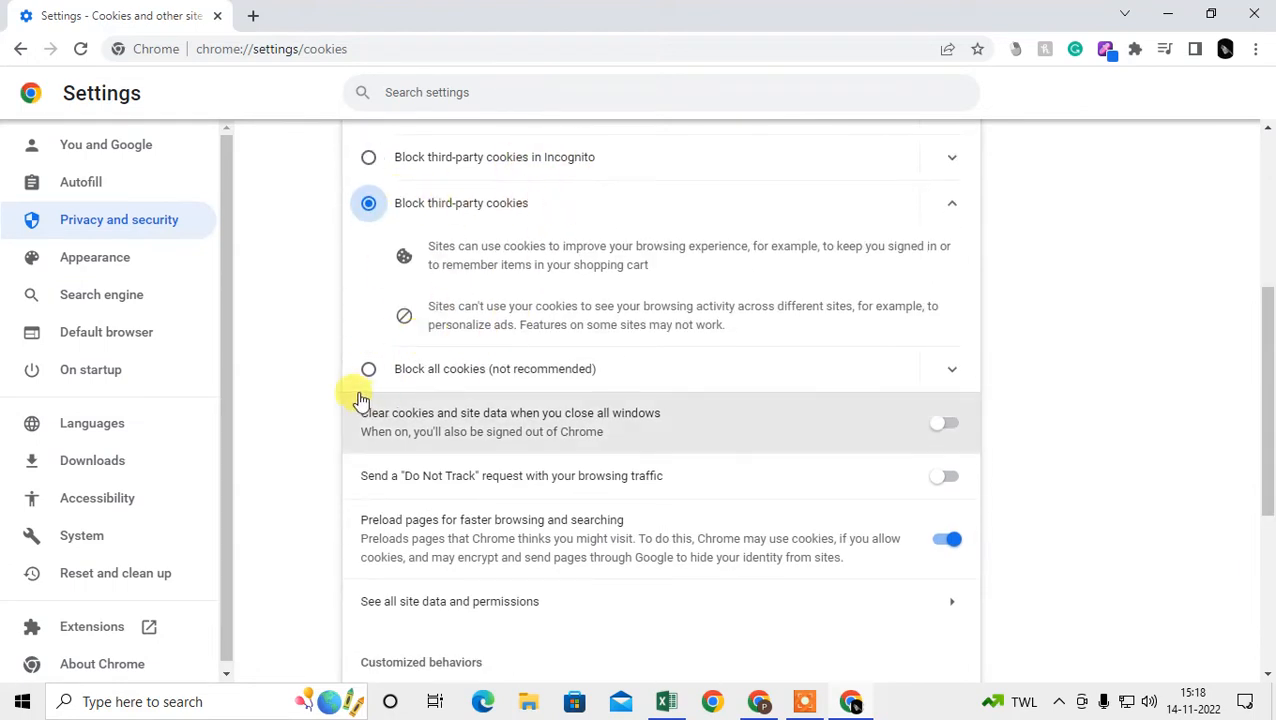
click(368, 368)
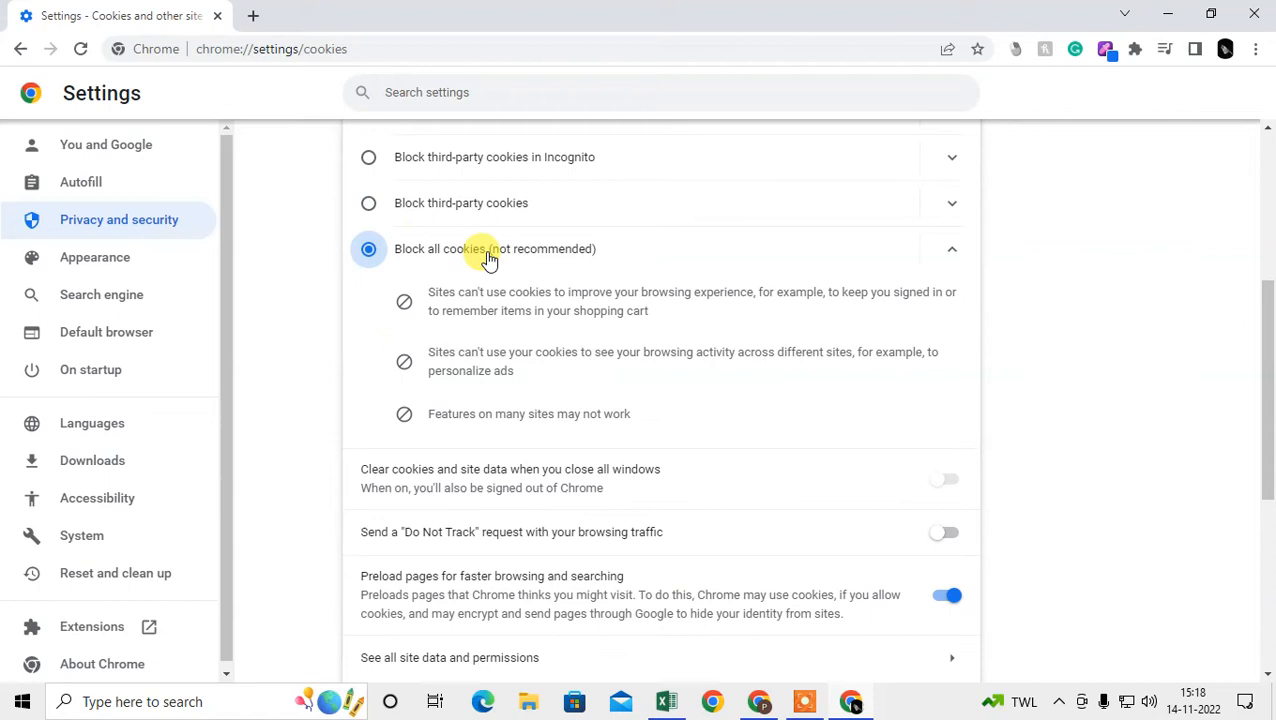
mouse_move(770, 310)
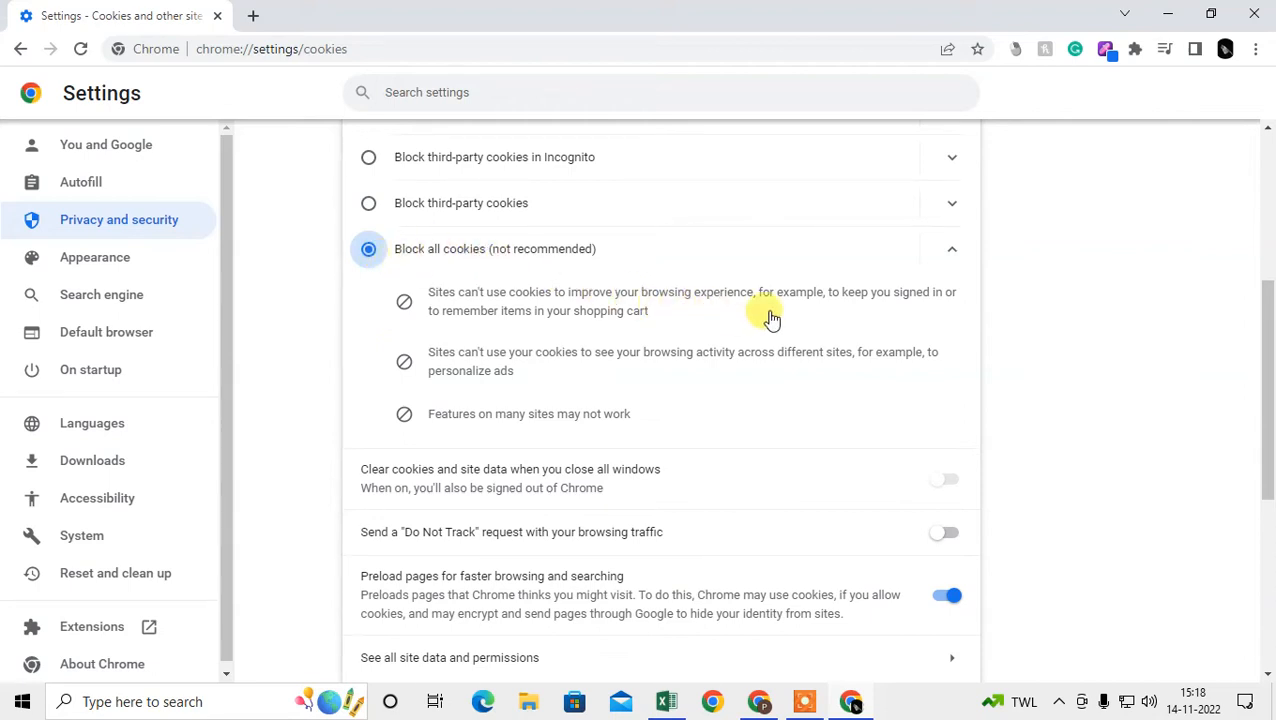
mouse_move(905, 303)
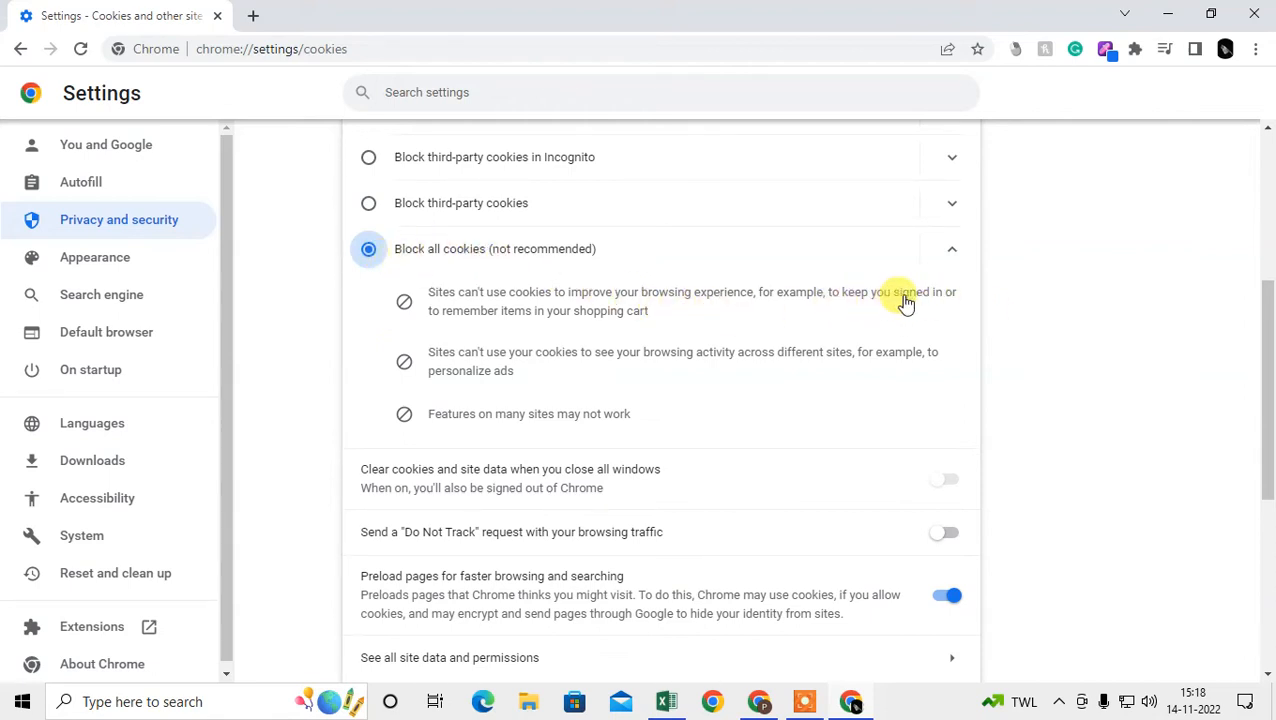
mouse_move(450, 361)
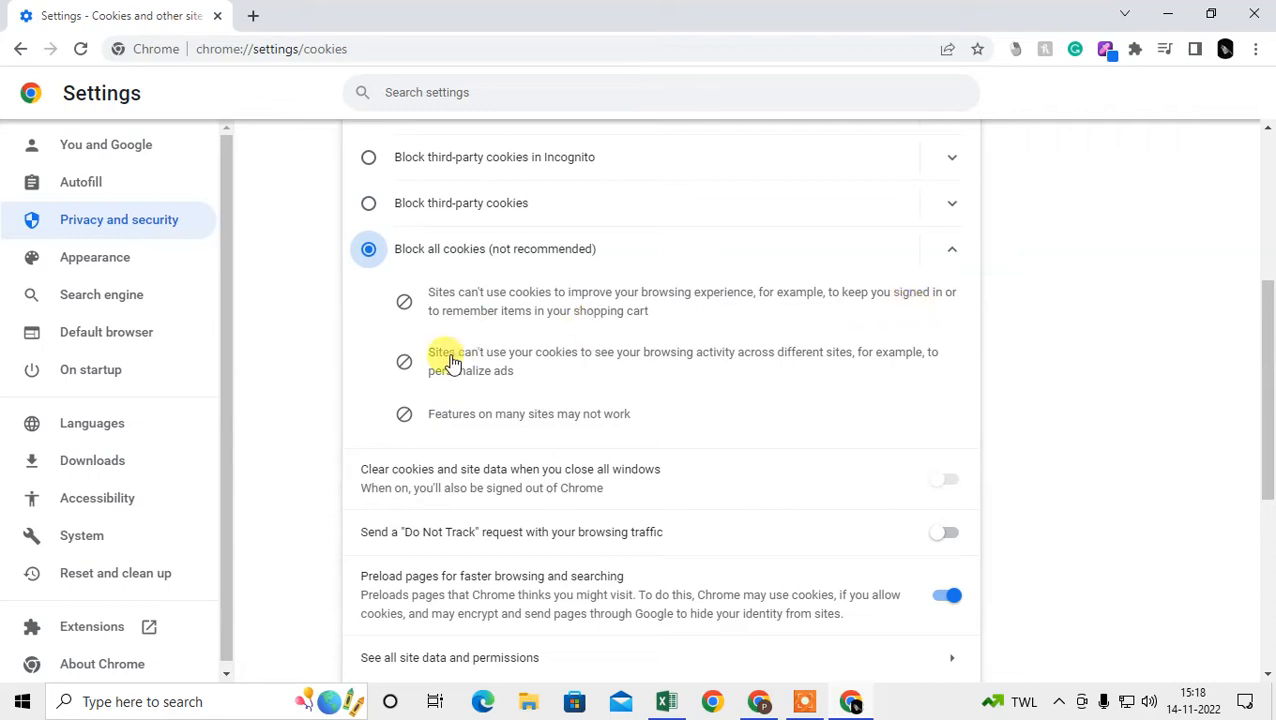
- Turn on 'Send a Do Not Track request' and return to Privacy and security
scroll(down, 3)
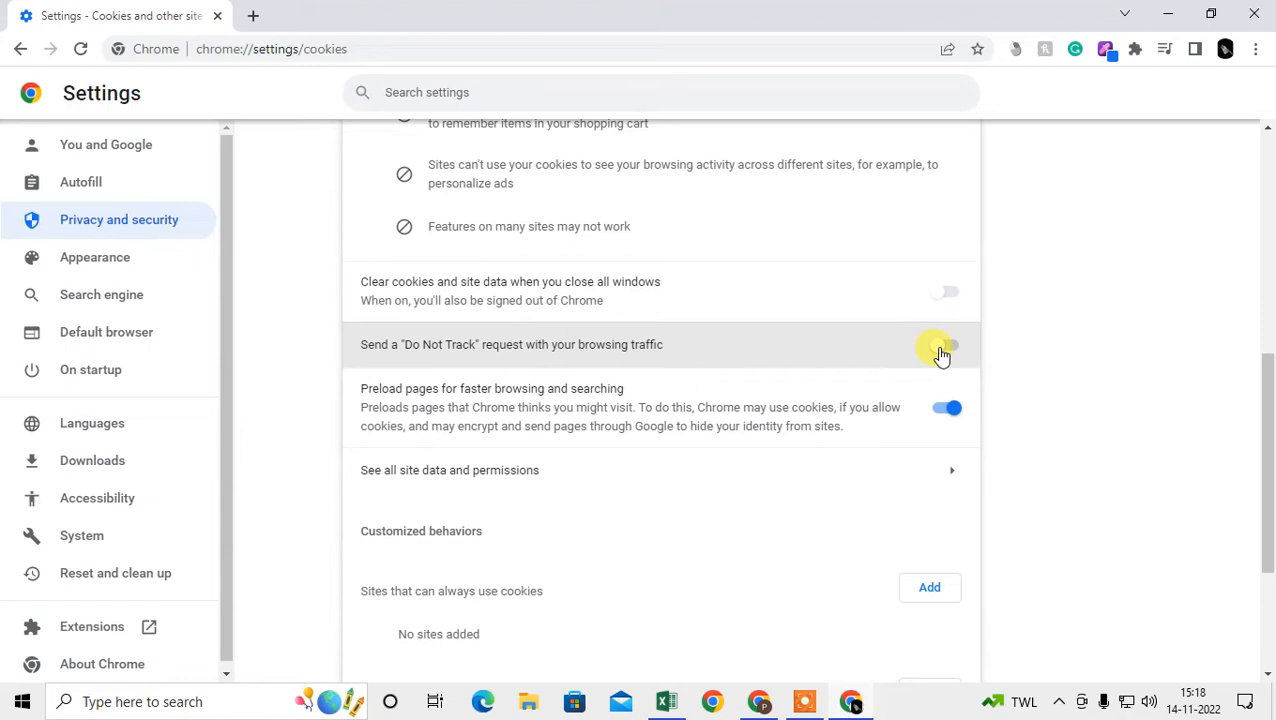
click(945, 344)
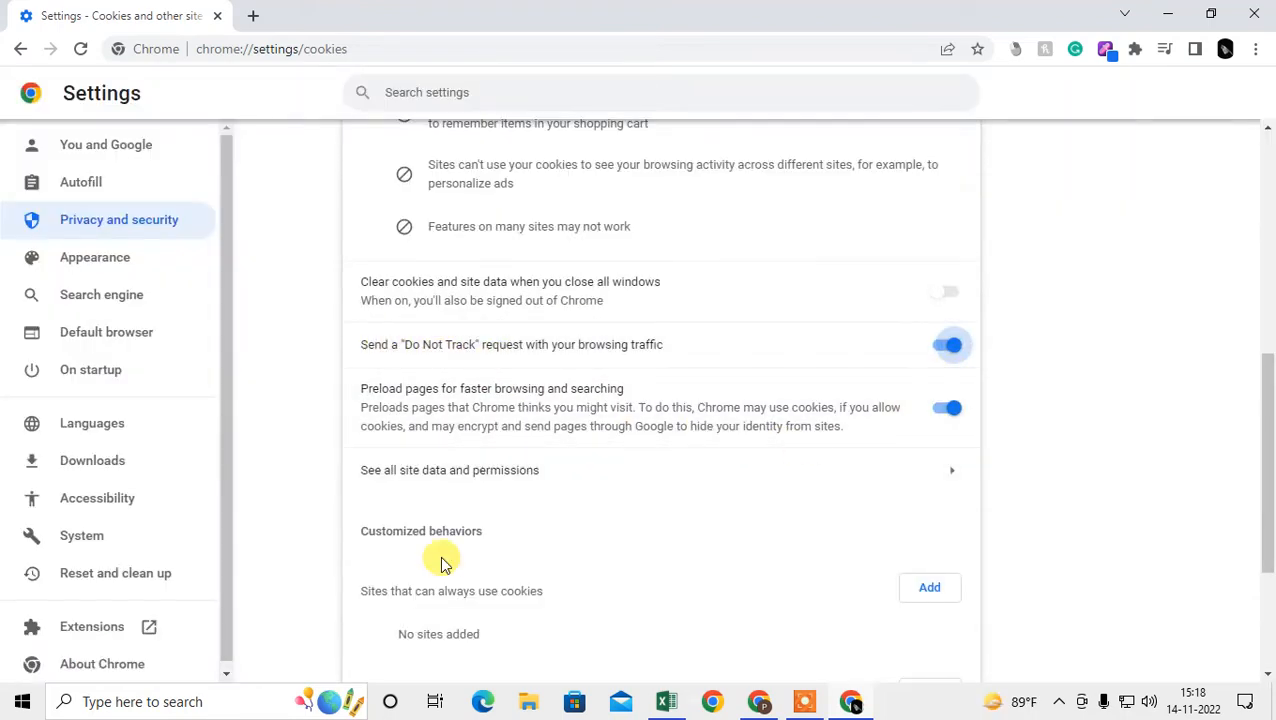
scroll(up, 3)
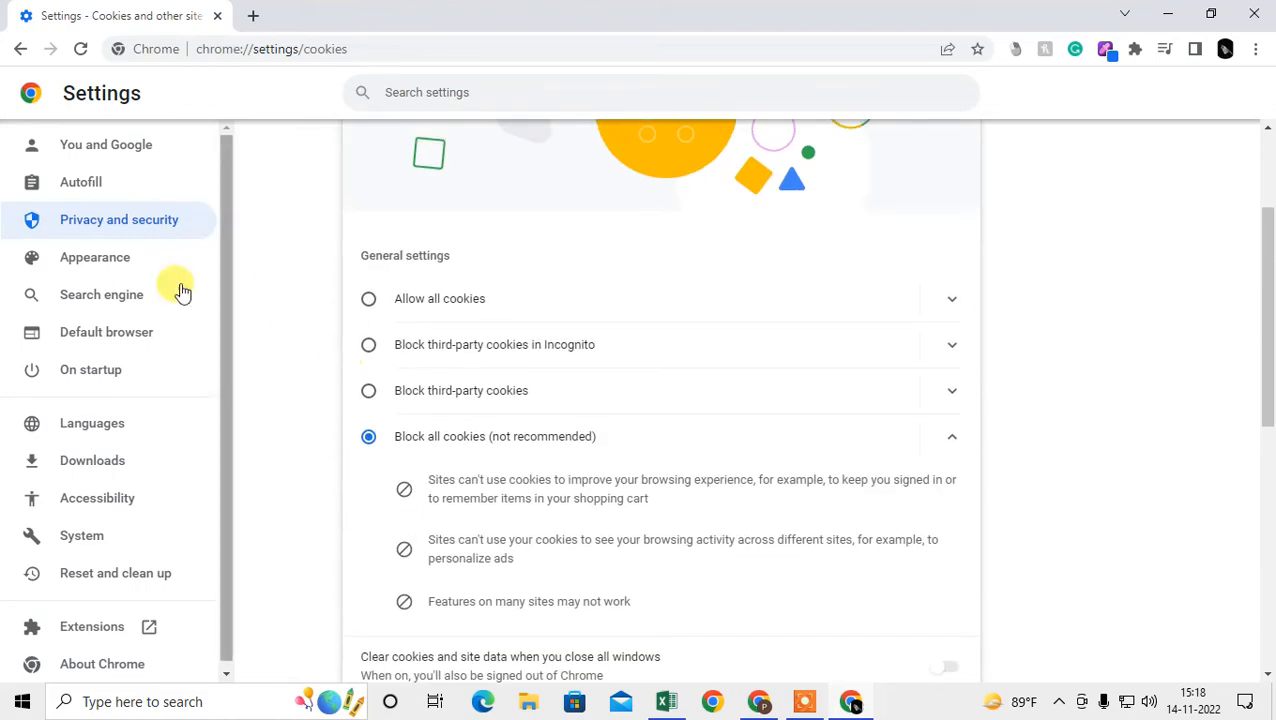
scroll(up, 3)
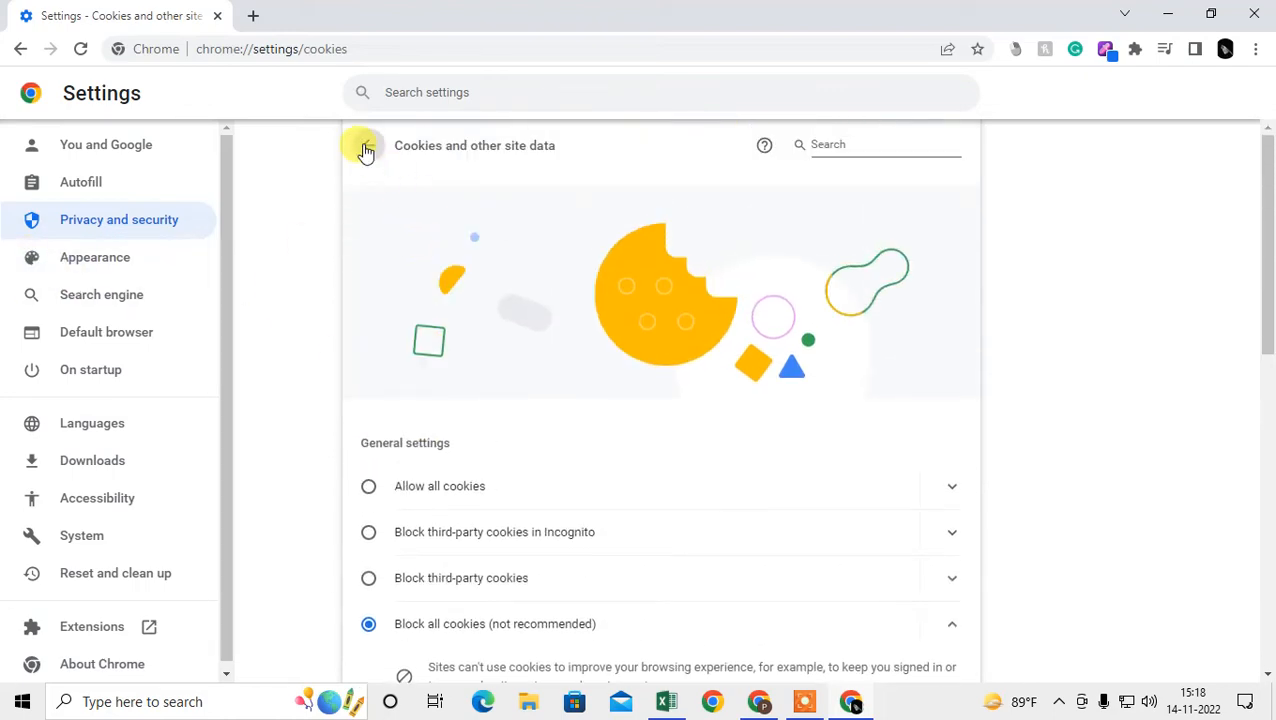
click(119, 219)
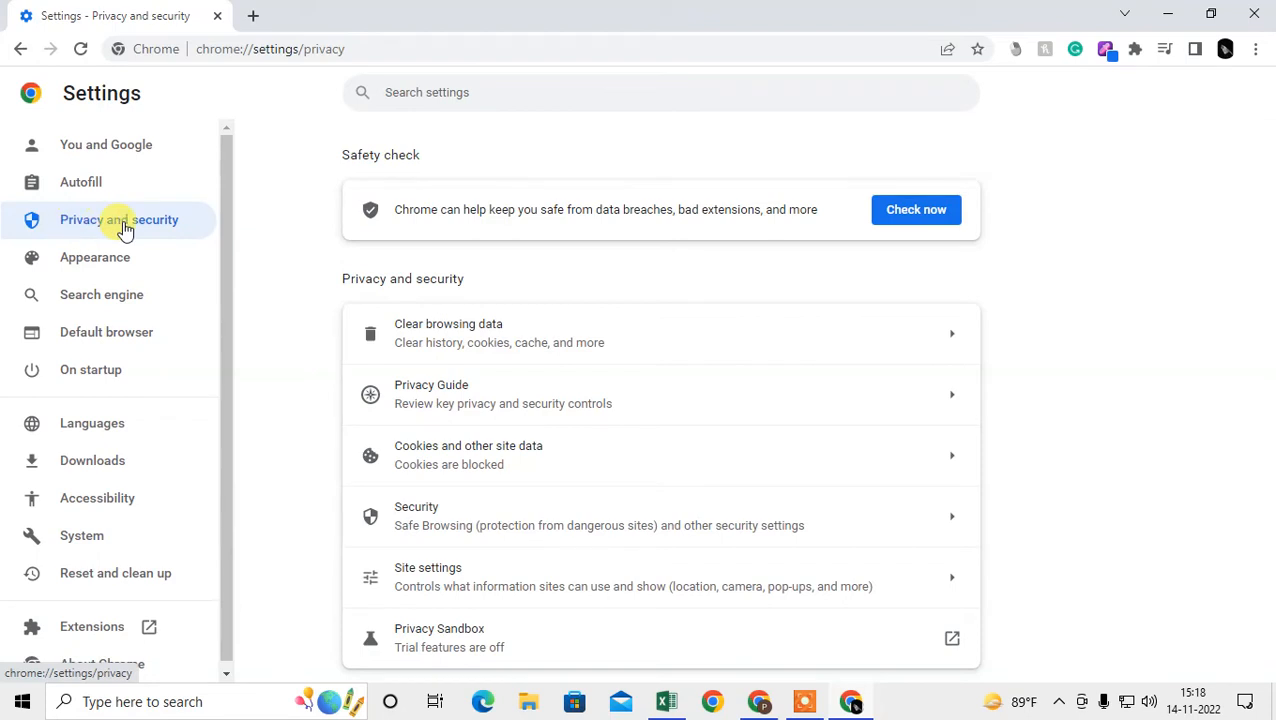
mouse_move(455, 333)
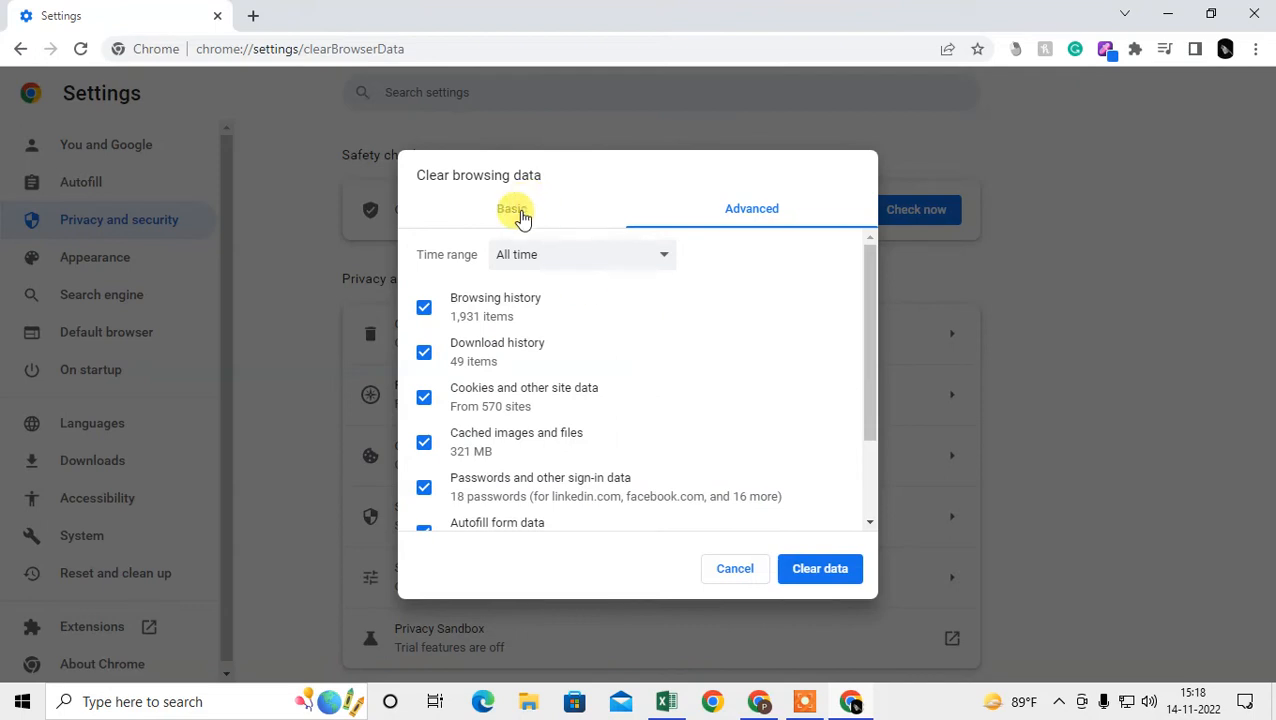
- On the Basic tab, clear history, cookies and cached files with time range All time
click(511, 208)
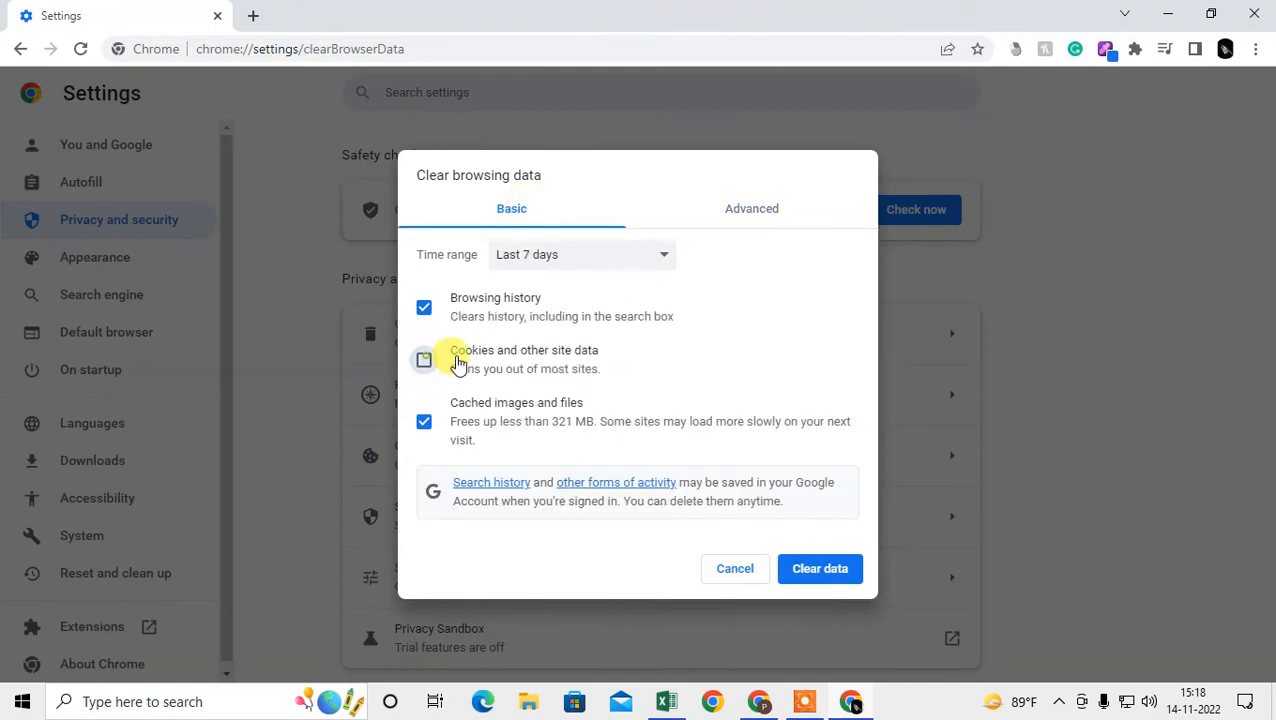
click(424, 359)
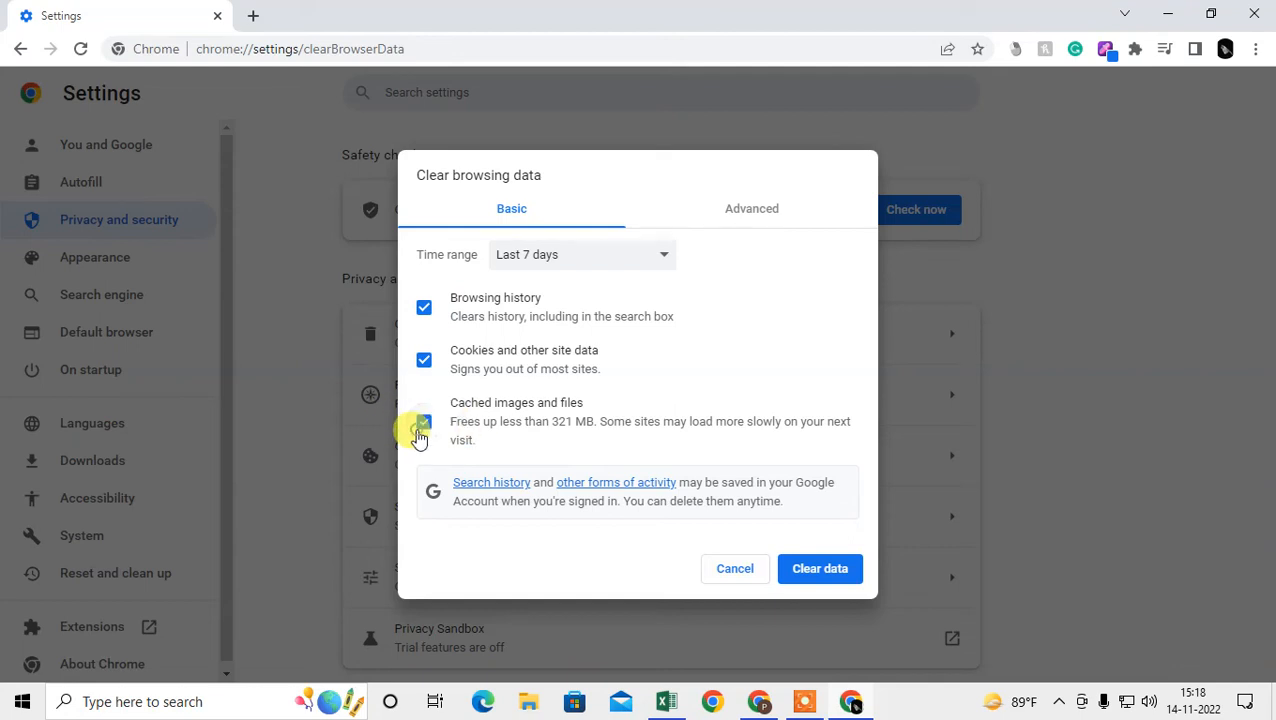
click(582, 254)
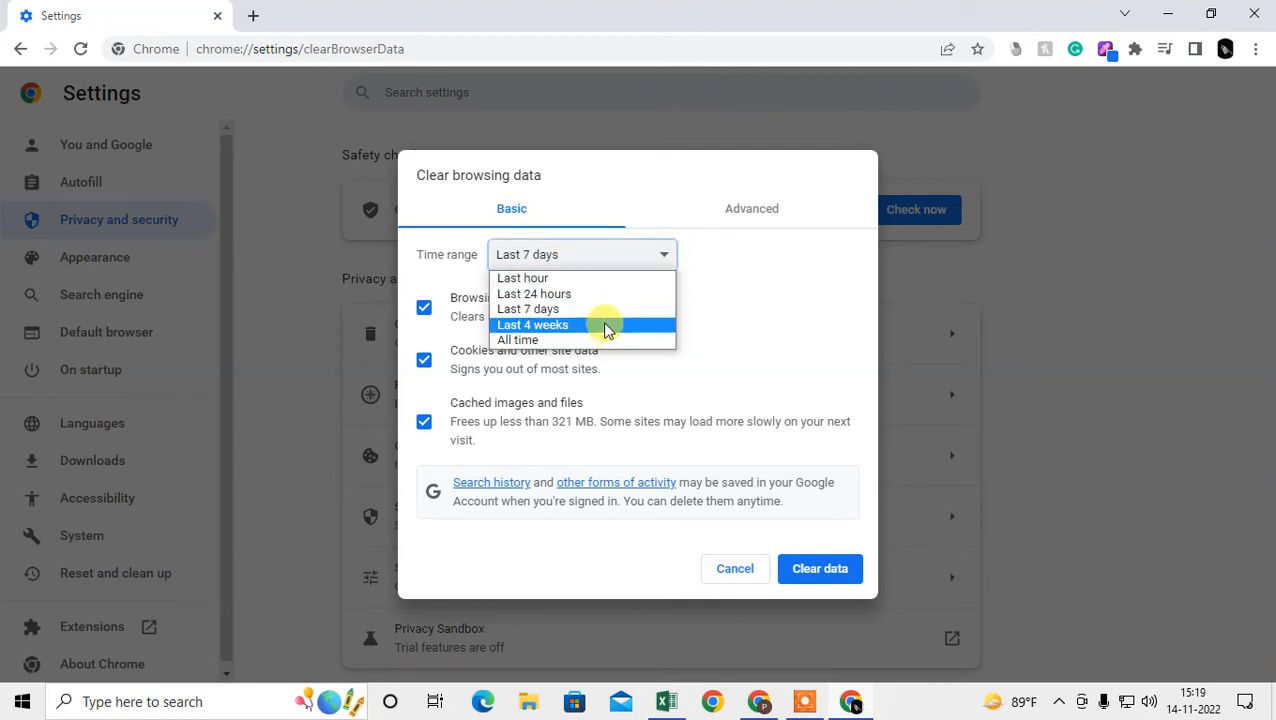
click(532, 324)
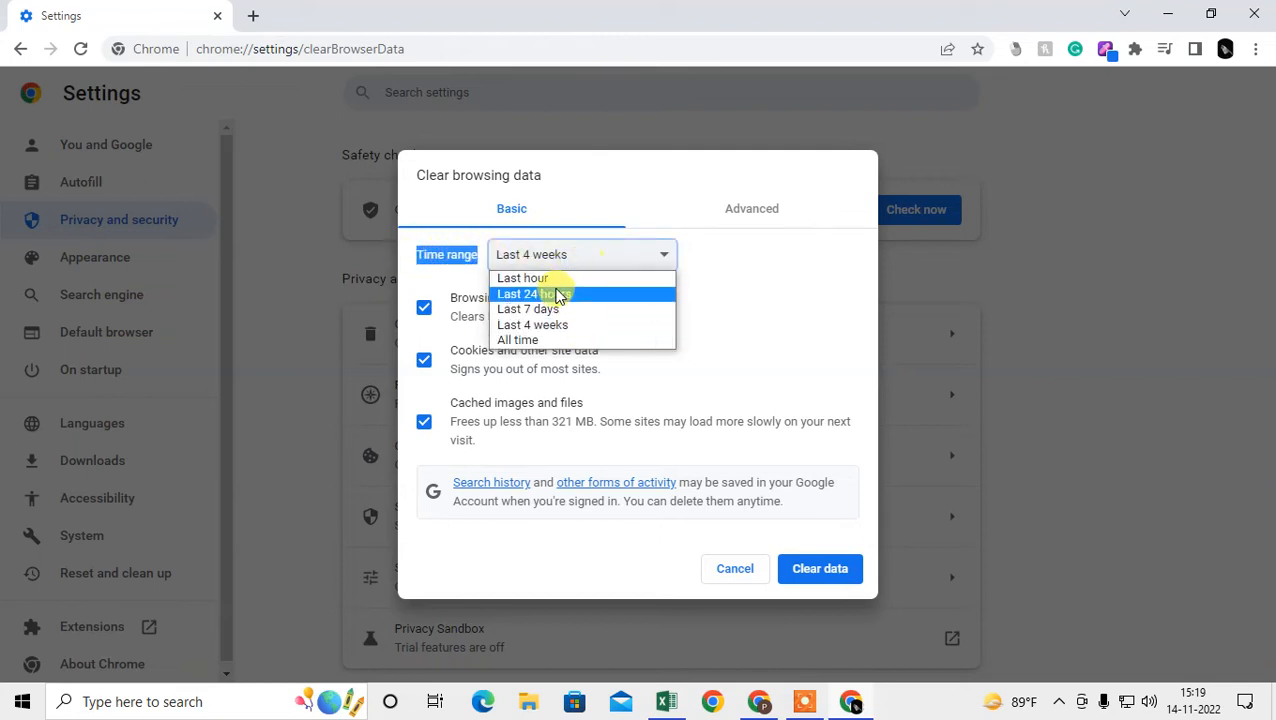
mouse_move(615, 293)
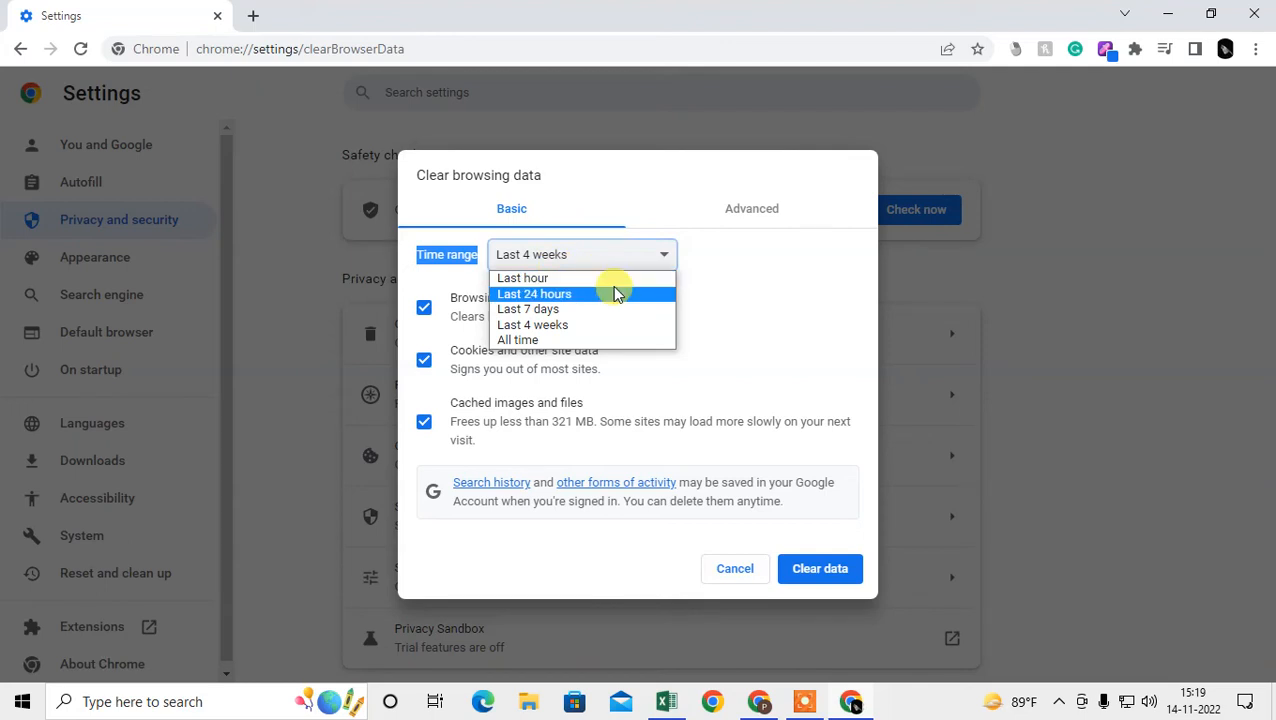
mouse_move(565, 300)
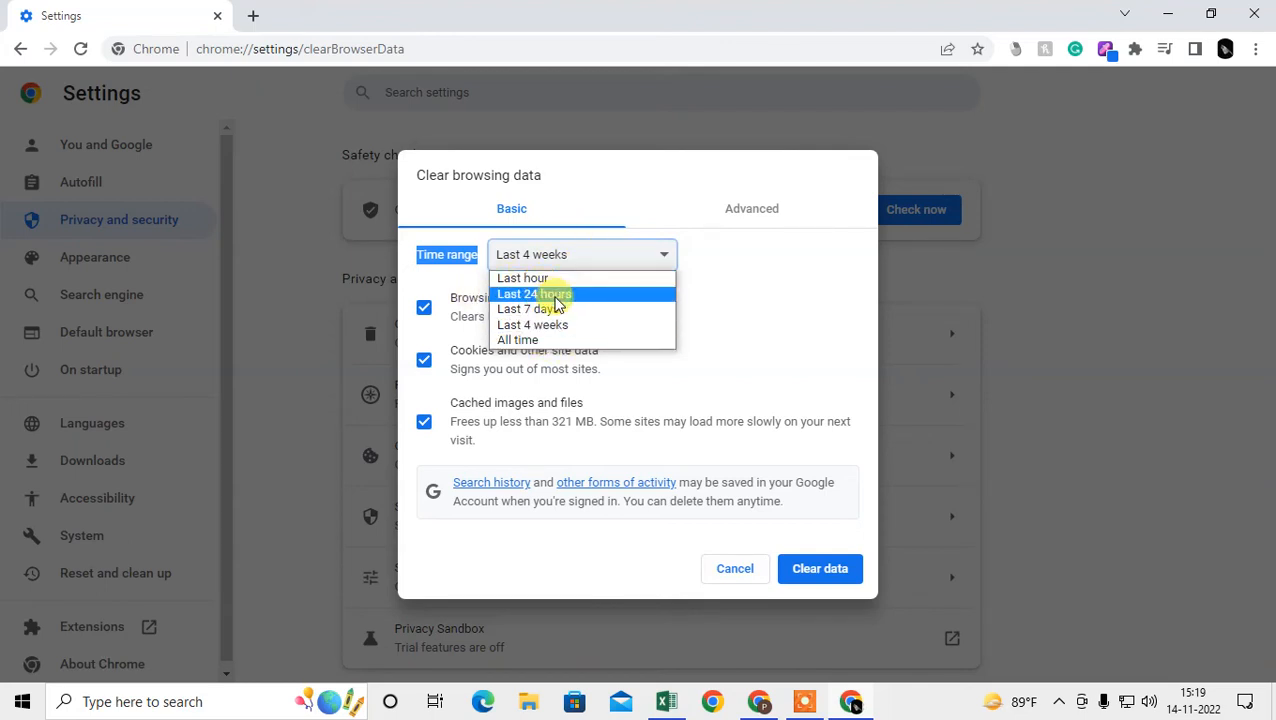
click(532, 293)
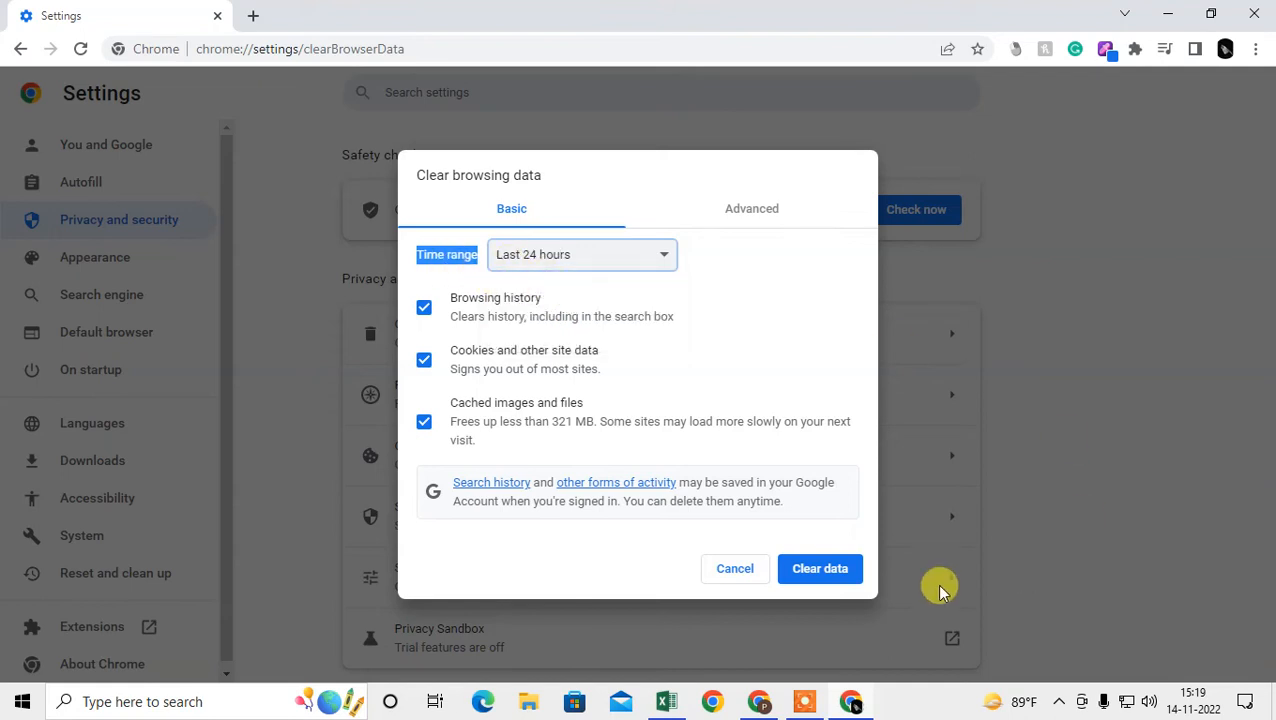
mouse_move(623, 110)
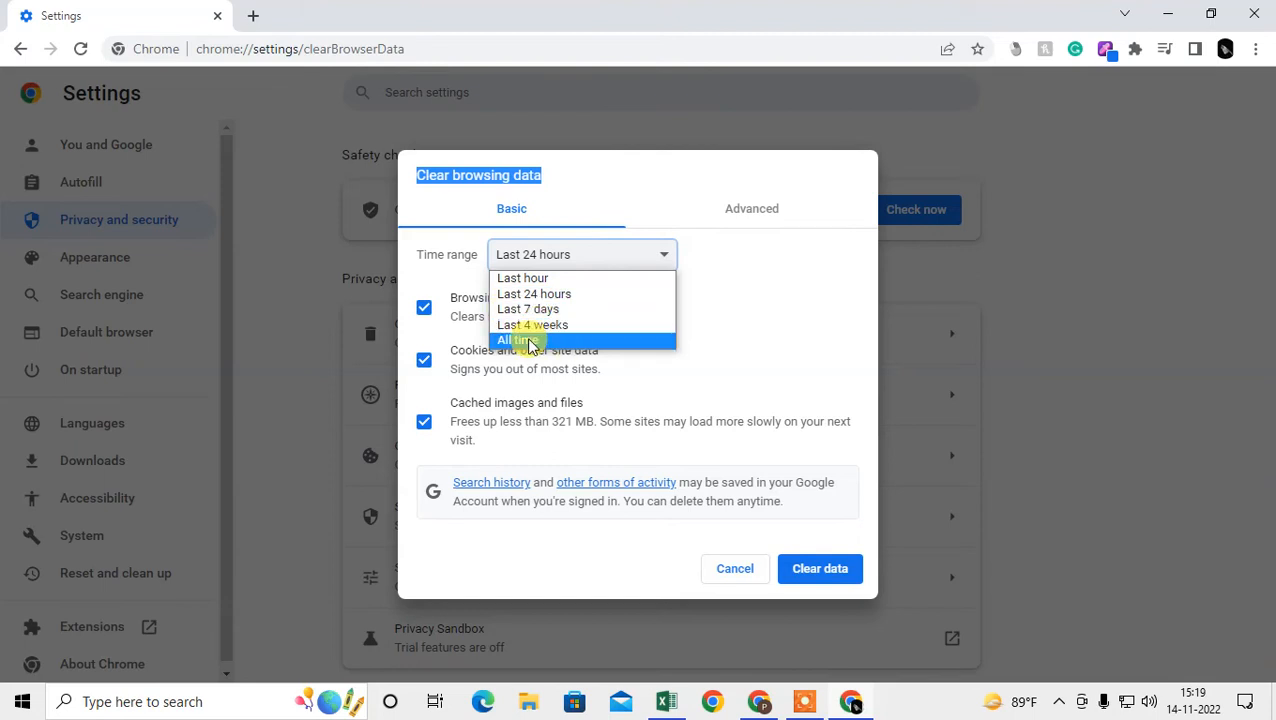
click(518, 339)
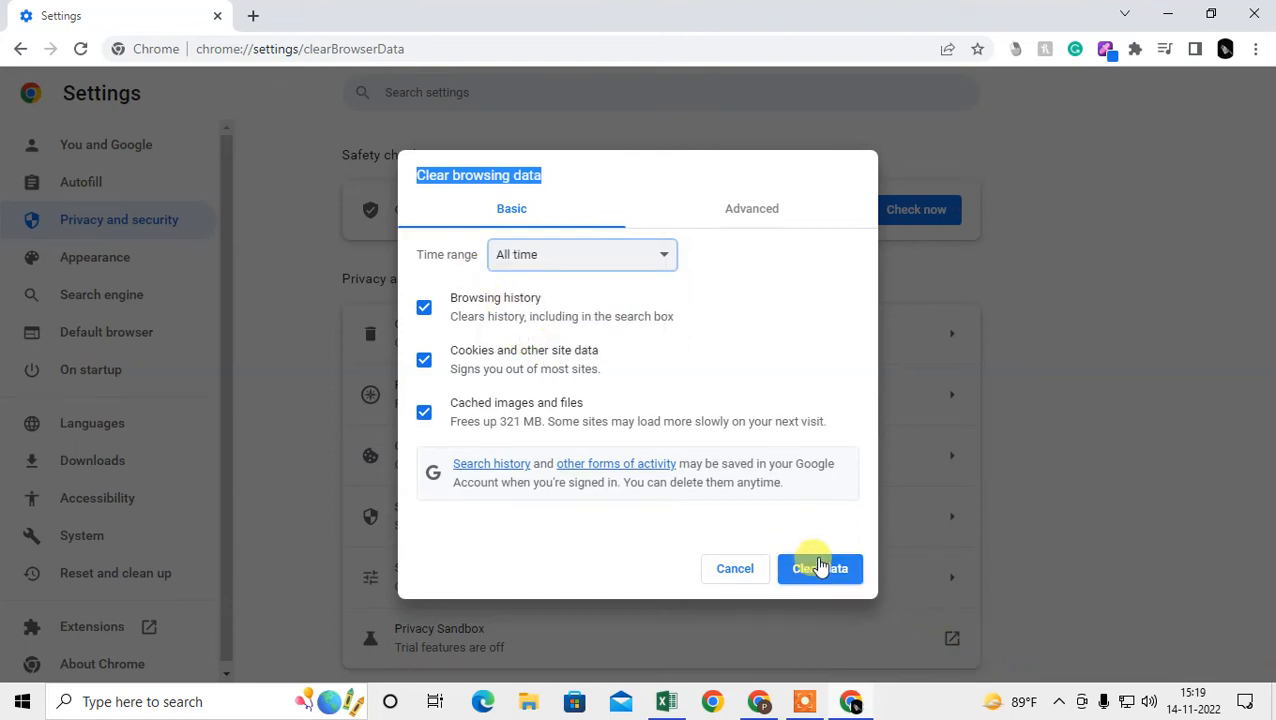
mouse_move(654, 519)
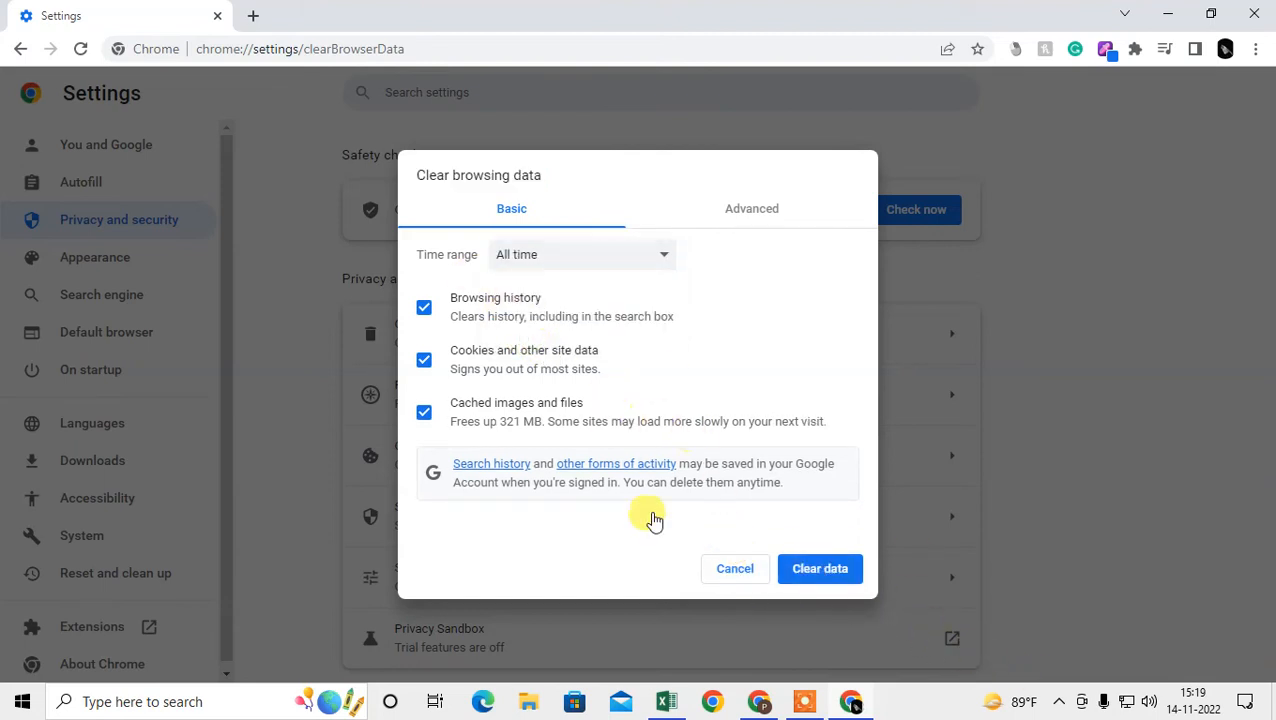
click(735, 568)
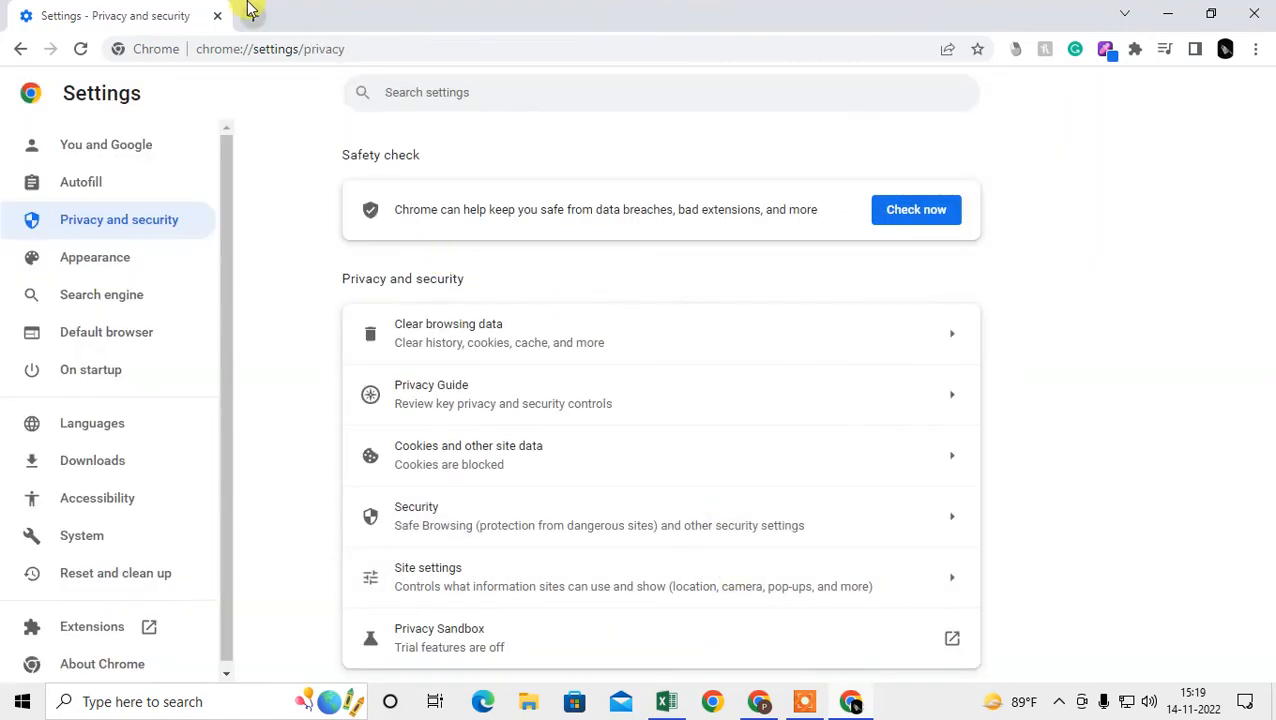
- Open the Extensions page in a new tab and reveal its side menu
click(477, 15)
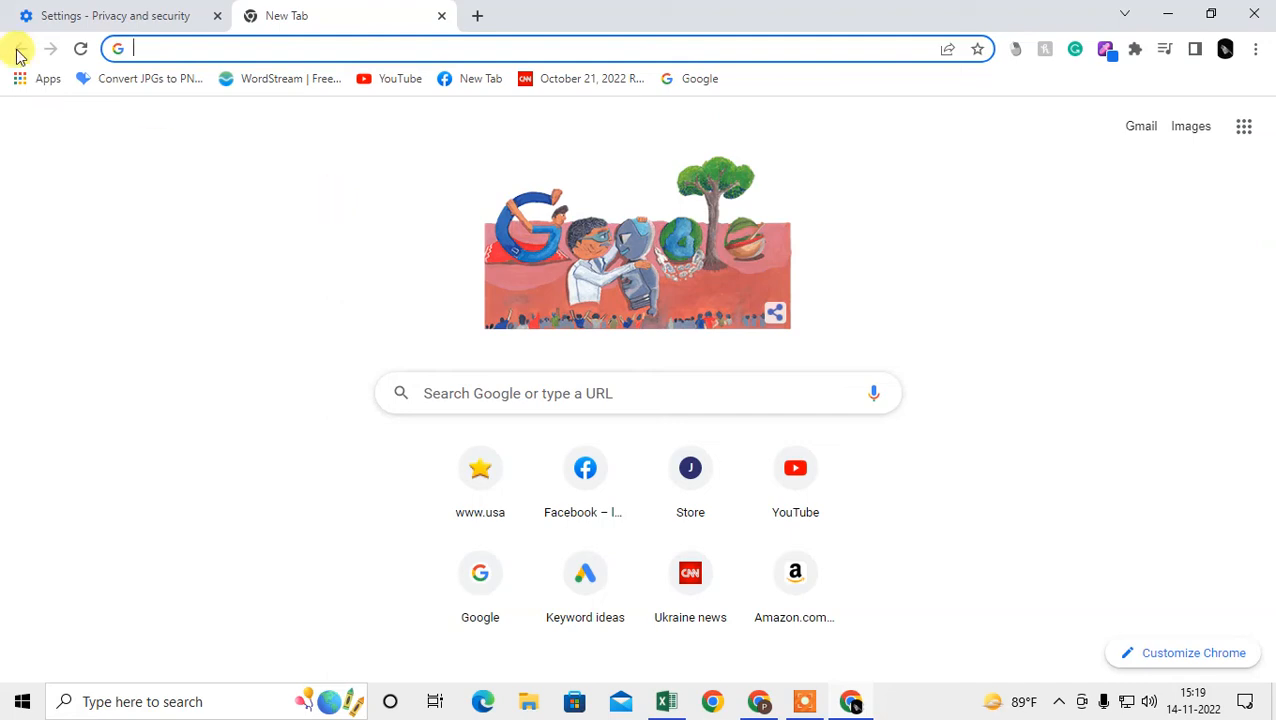
mouse_move(208, 48)
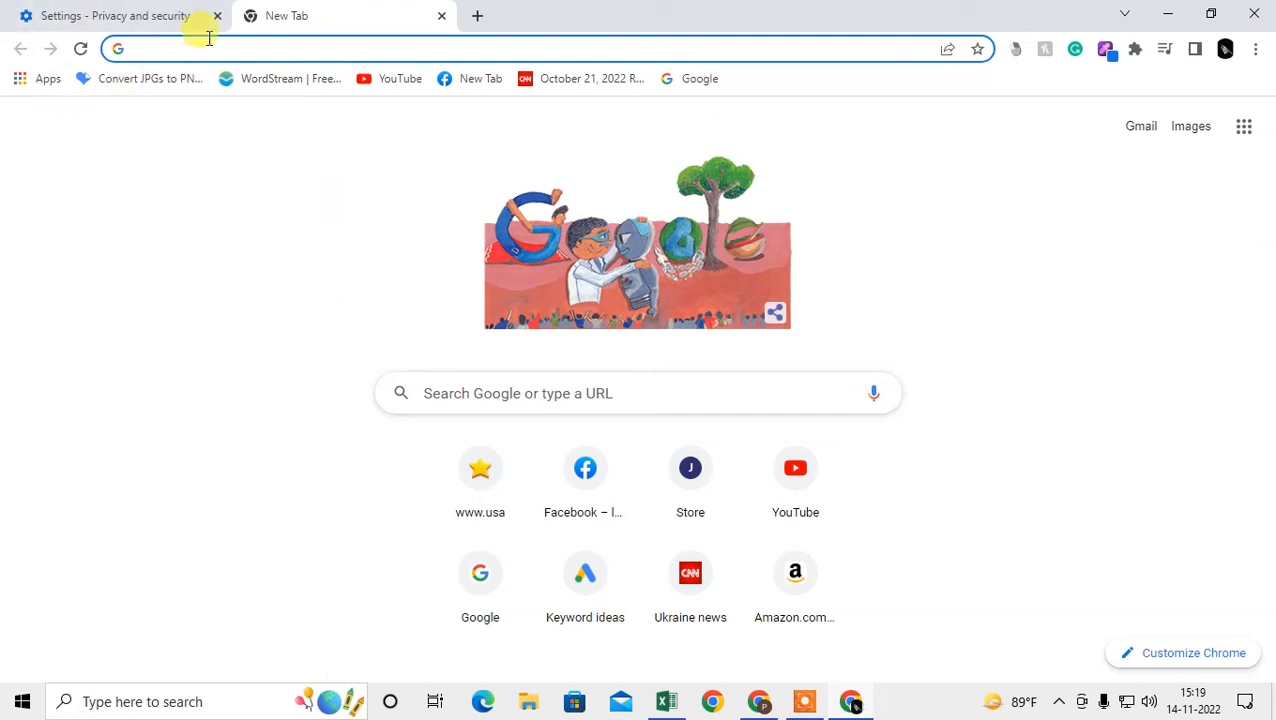
mouse_move(515, 128)
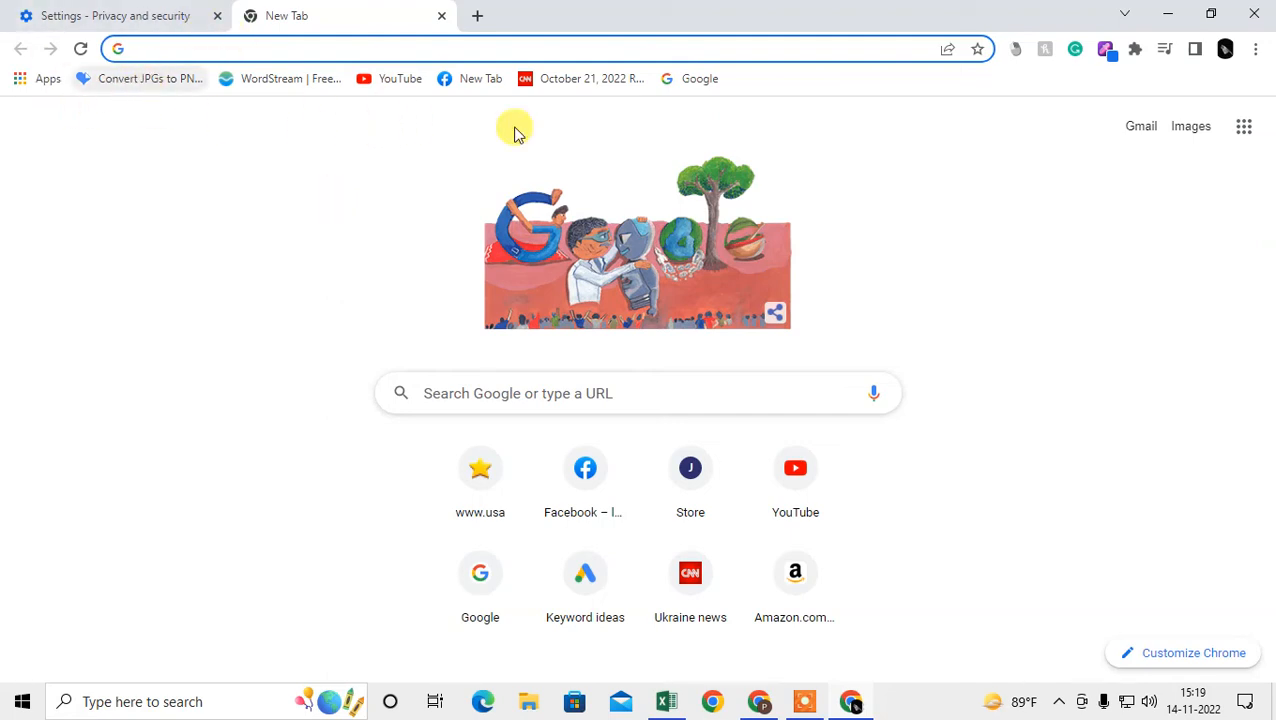
click(1135, 48)
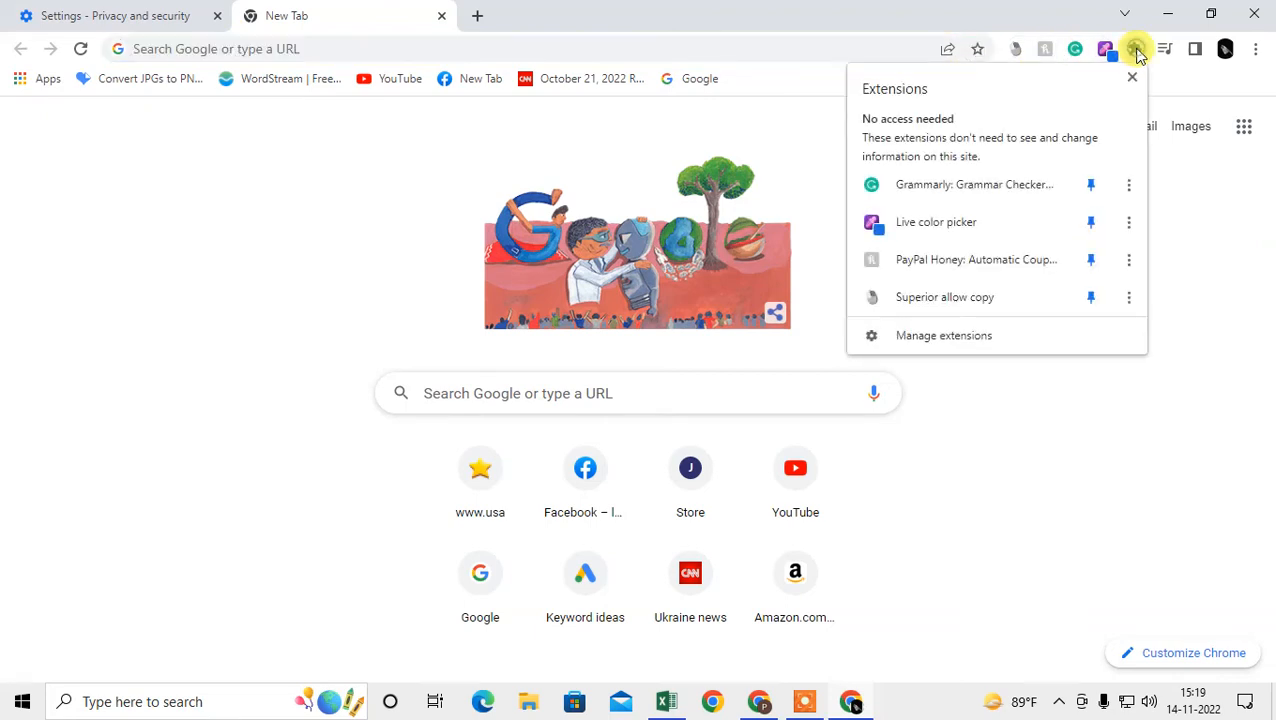
click(943, 335)
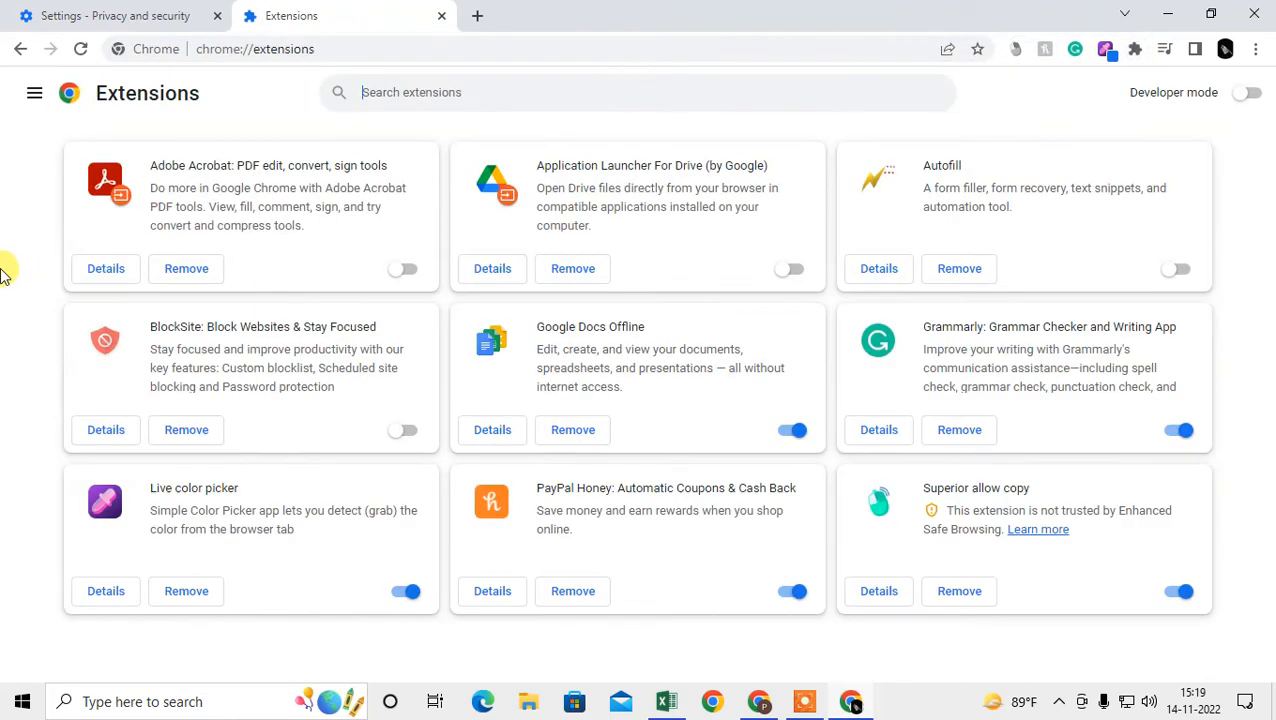
click(35, 92)
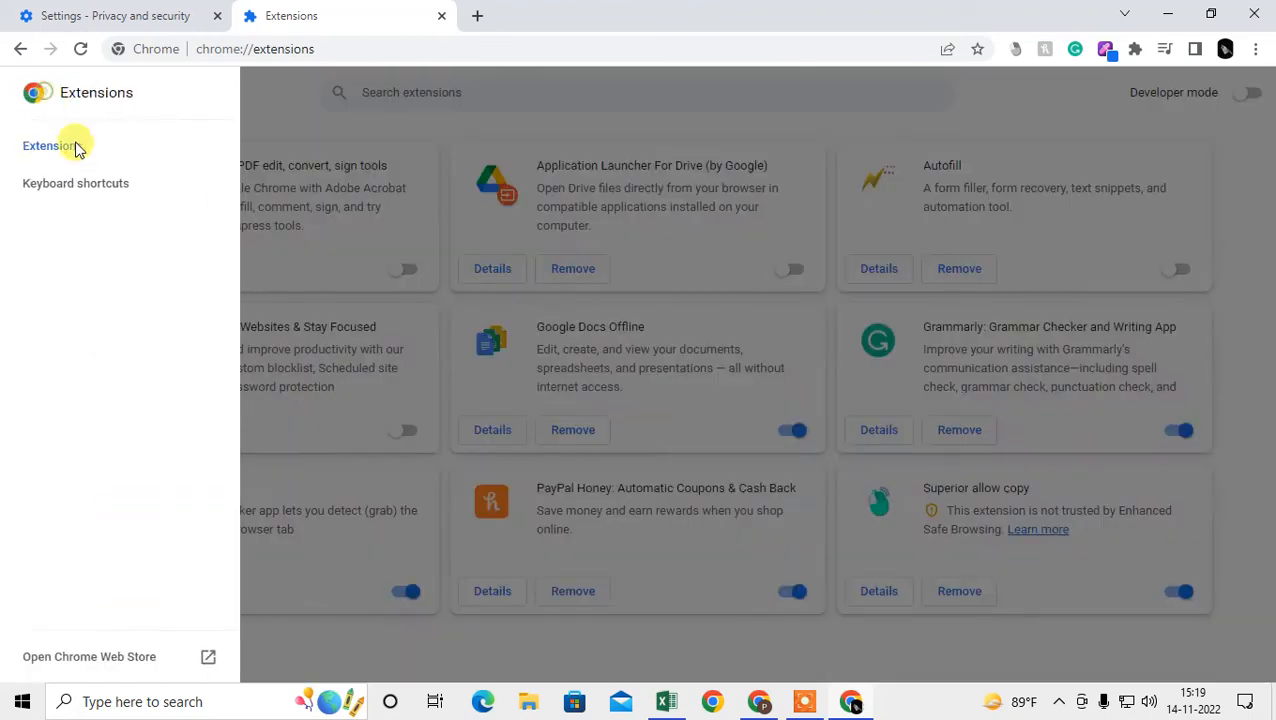
- Search the Chrome Web Store for 'tracking cookies'
click(89, 656)
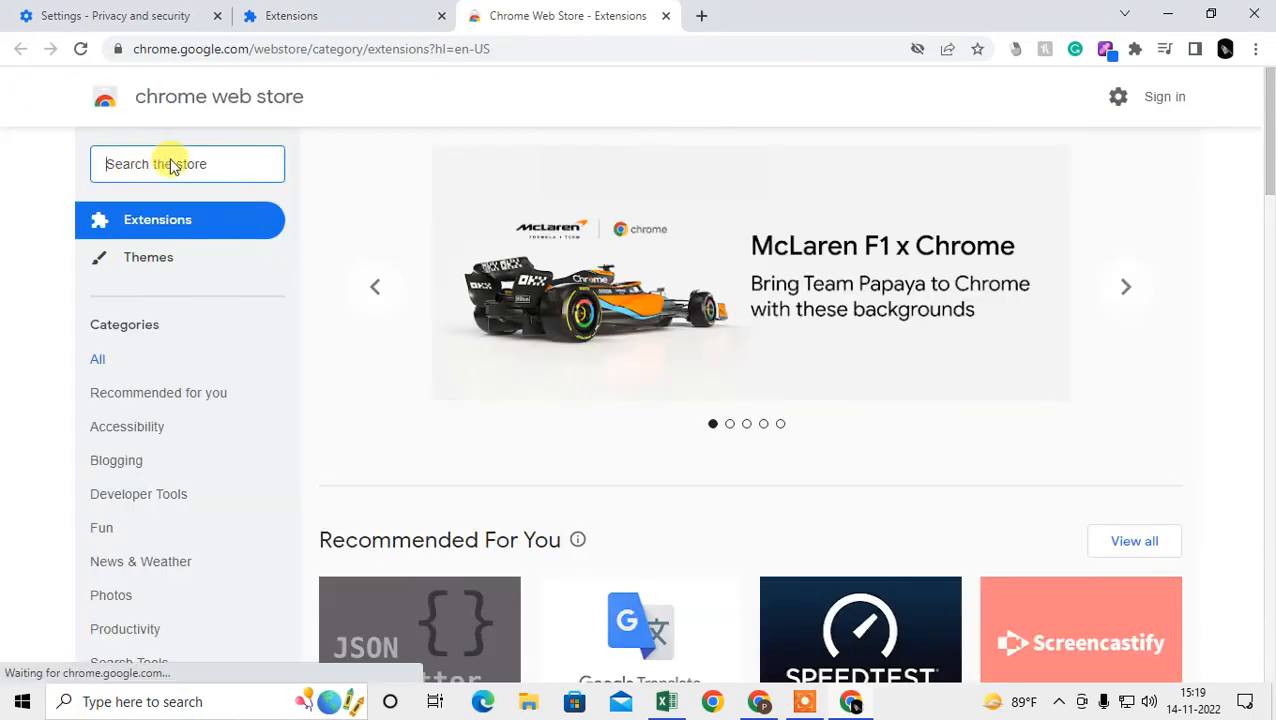
text(tracking)
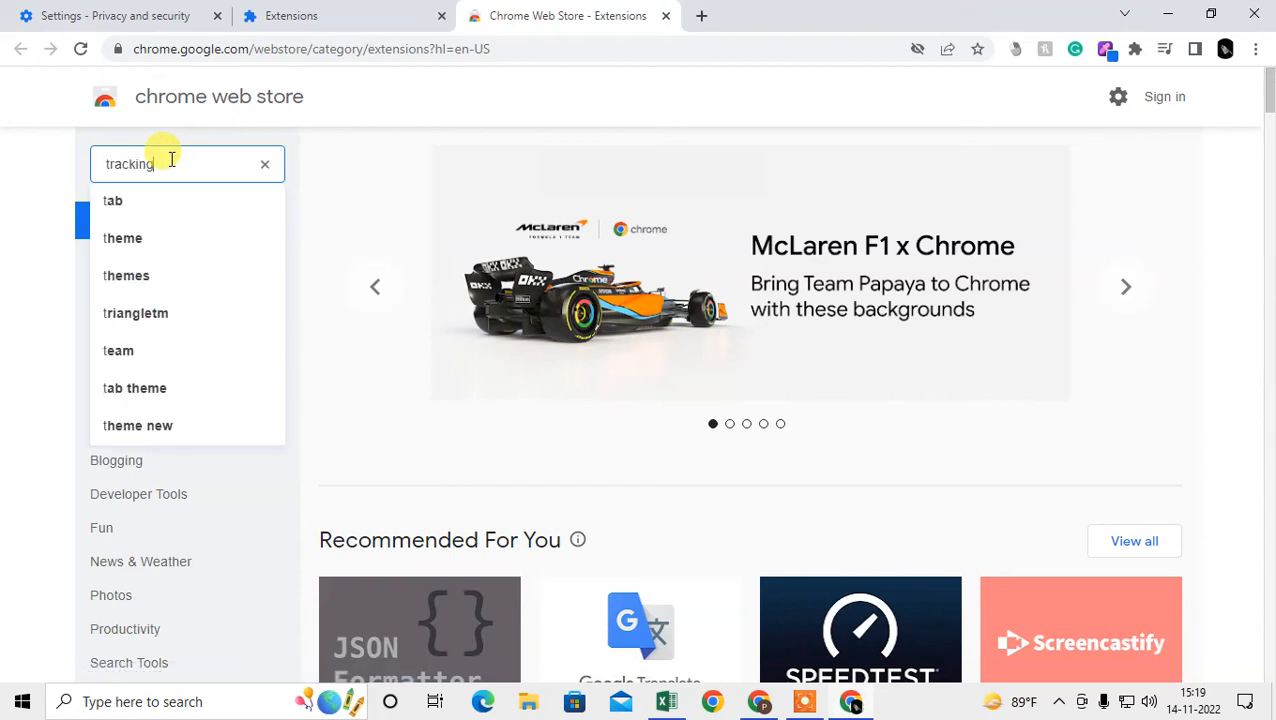
text(cookies)
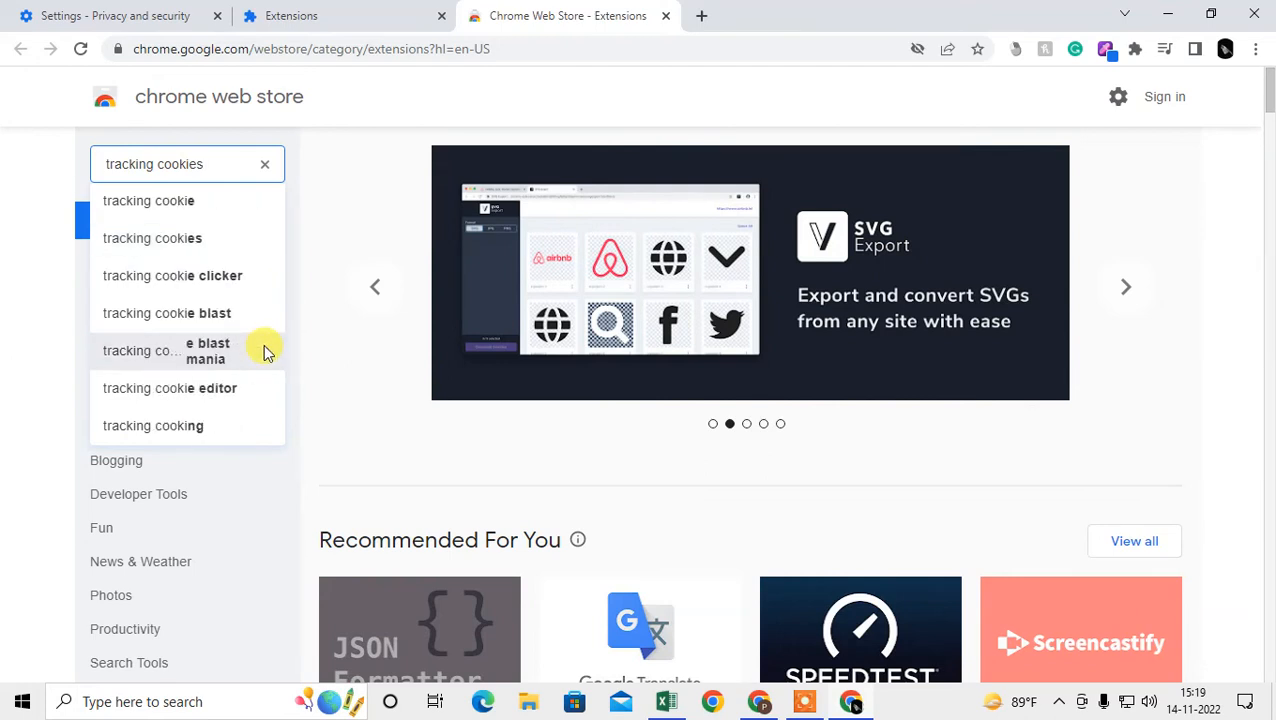
click(152, 200)
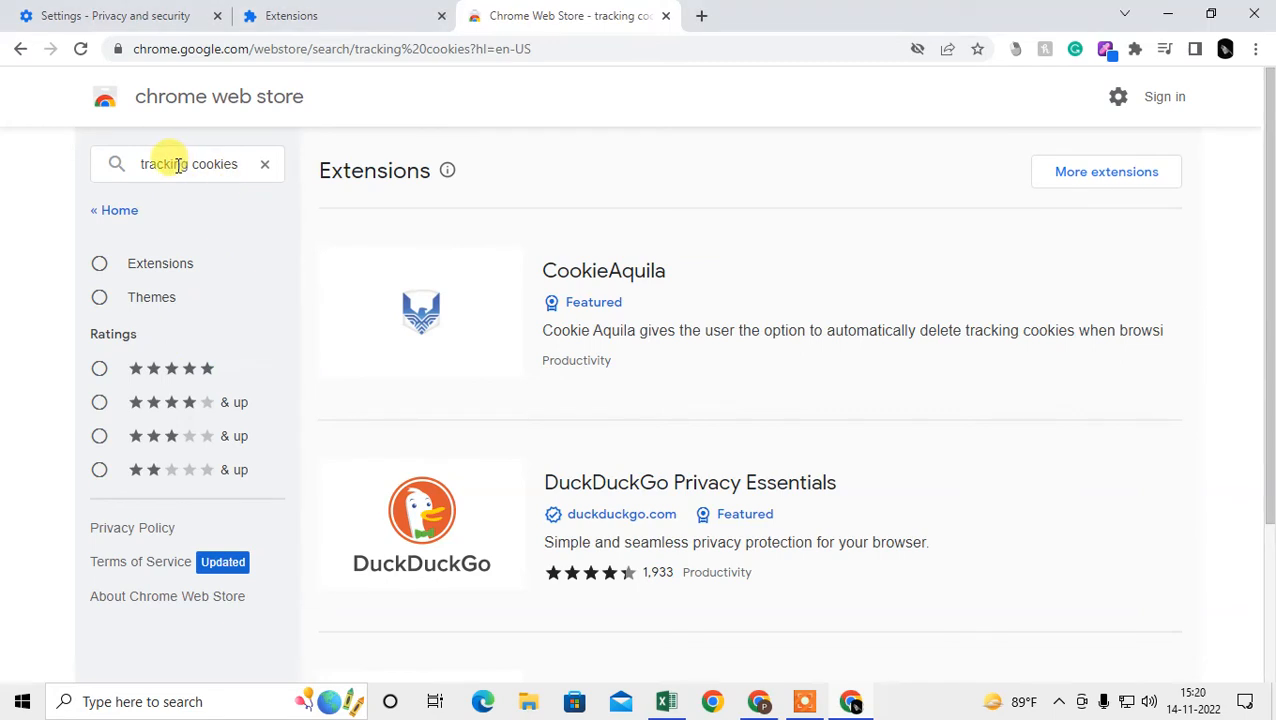
mouse_move(595, 353)
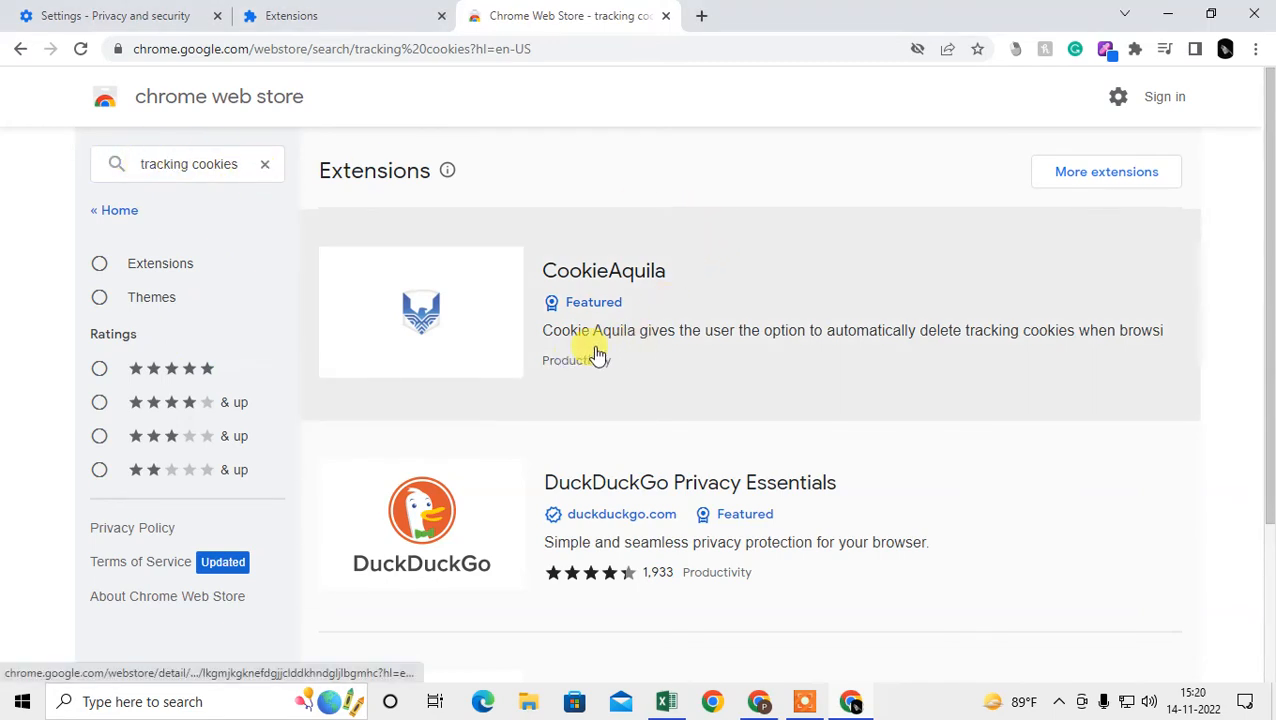
mouse_move(1005, 349)
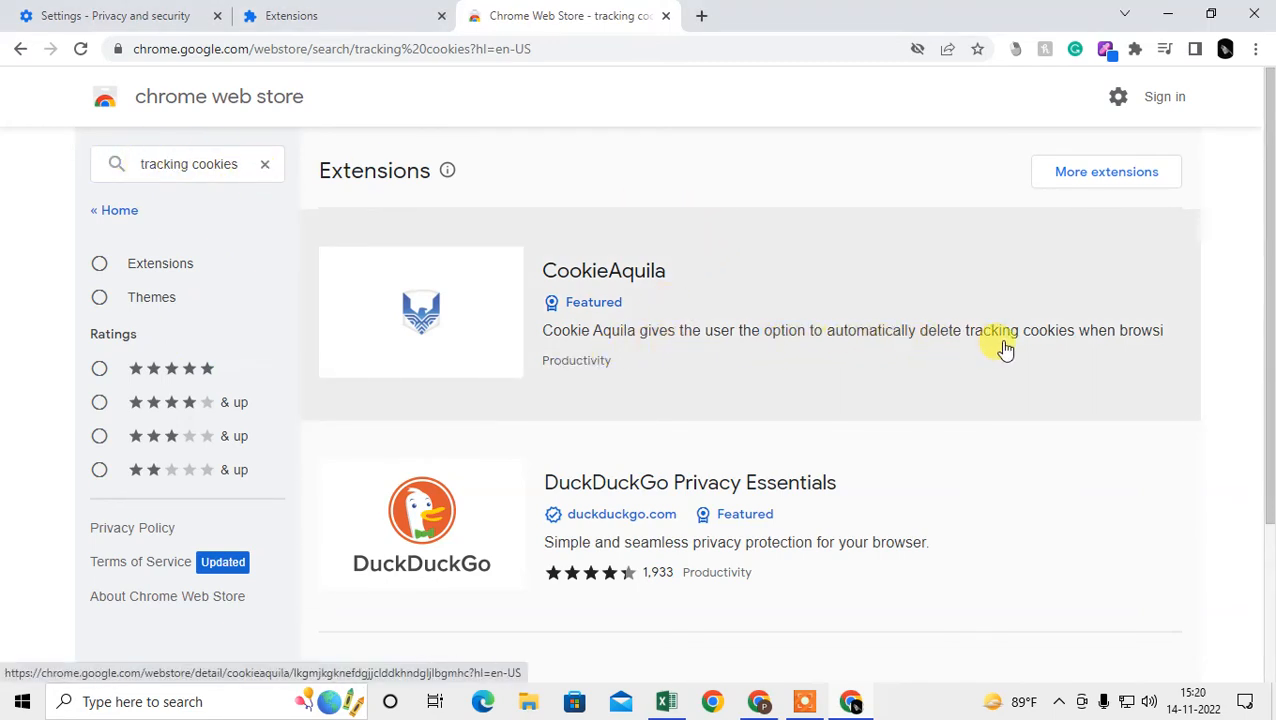
mouse_move(698, 300)
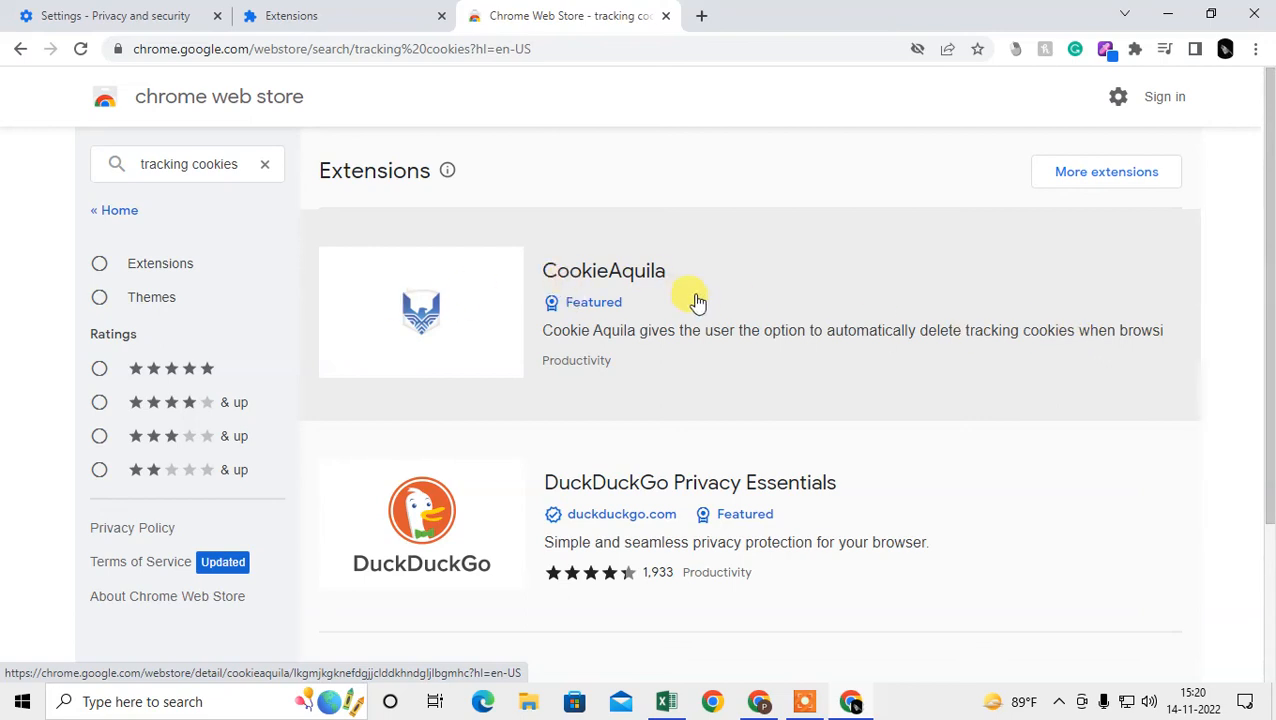
- Add the CookieAquila extension to Chrome from its store page, then open a new tab
click(603, 270)
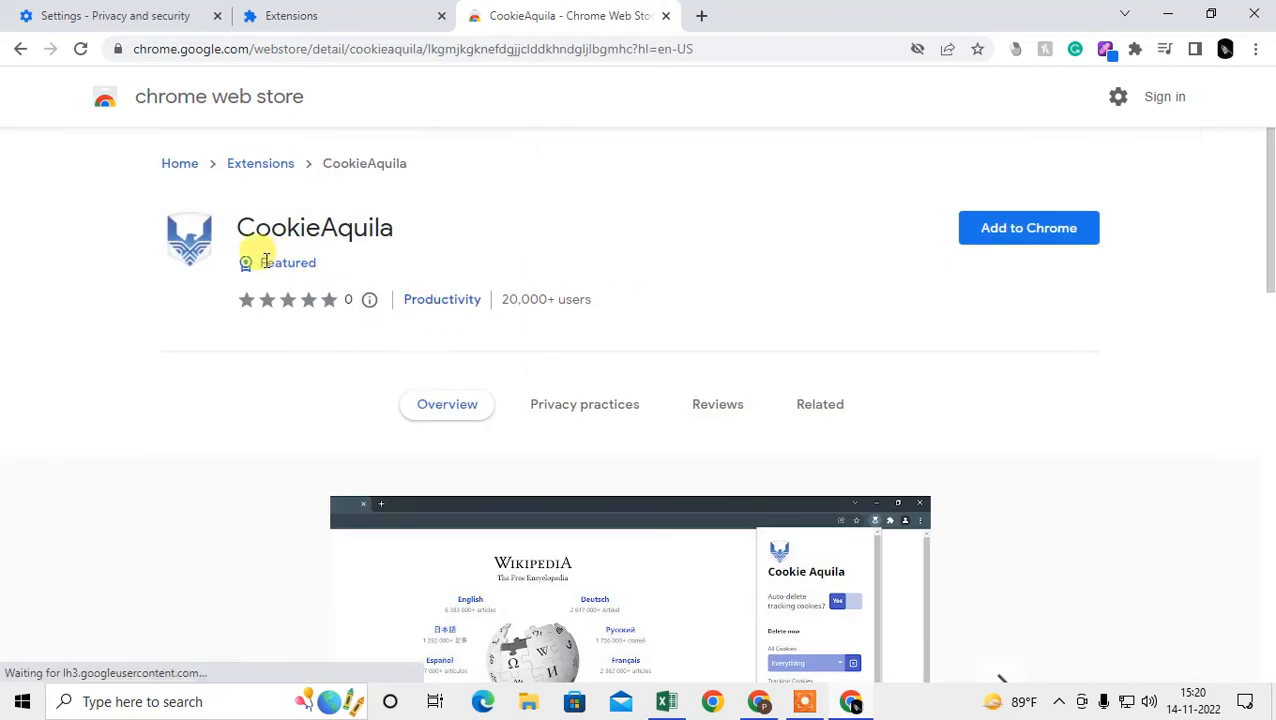
scroll(down, 3)
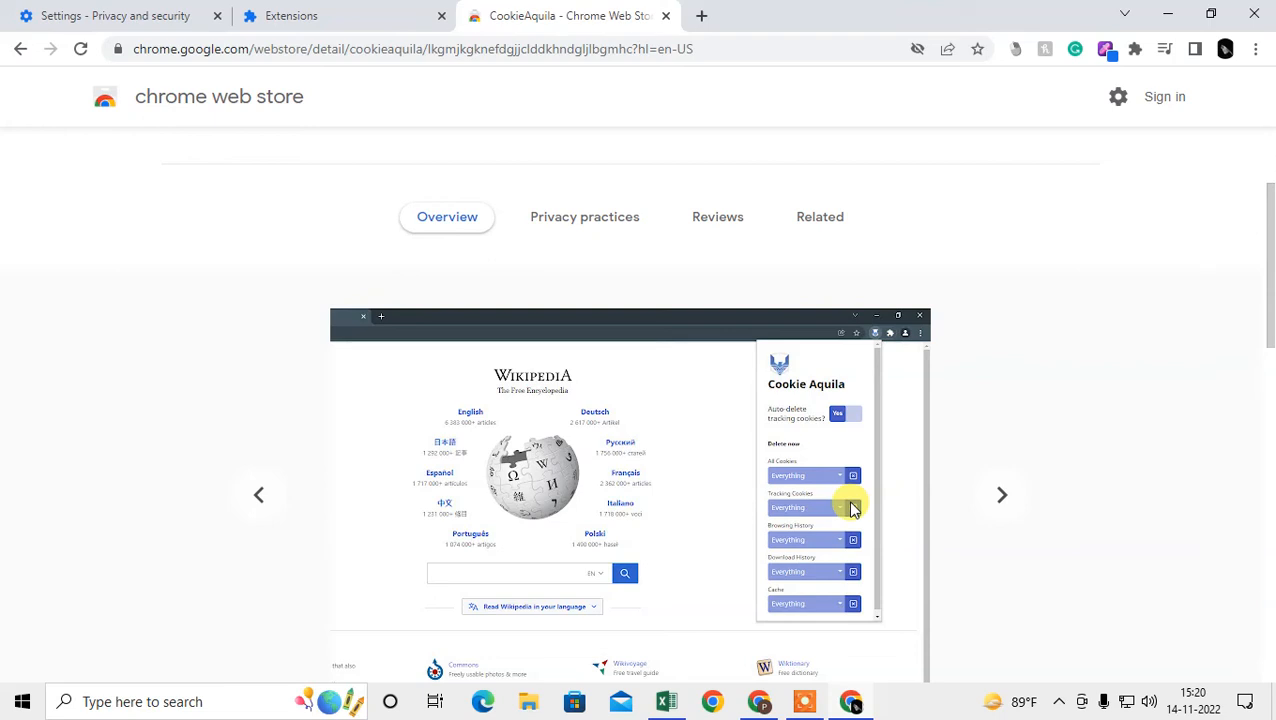
scroll(up, 3)
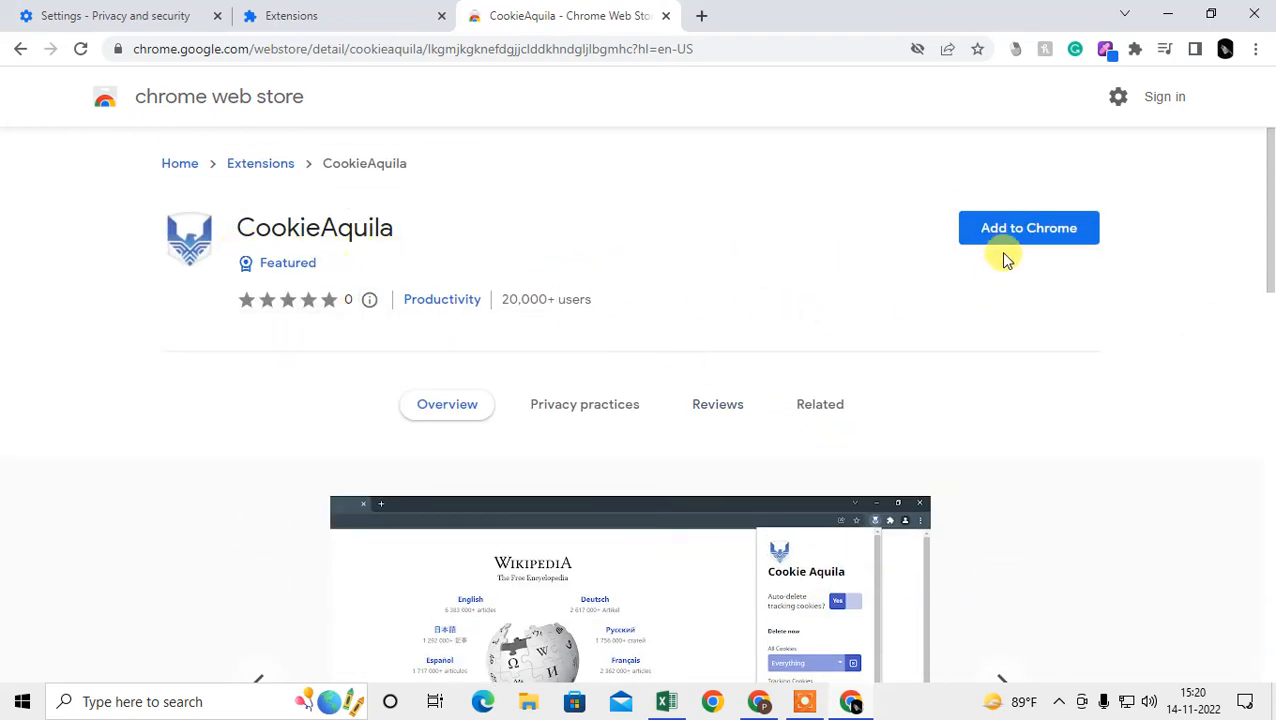
click(1028, 227)
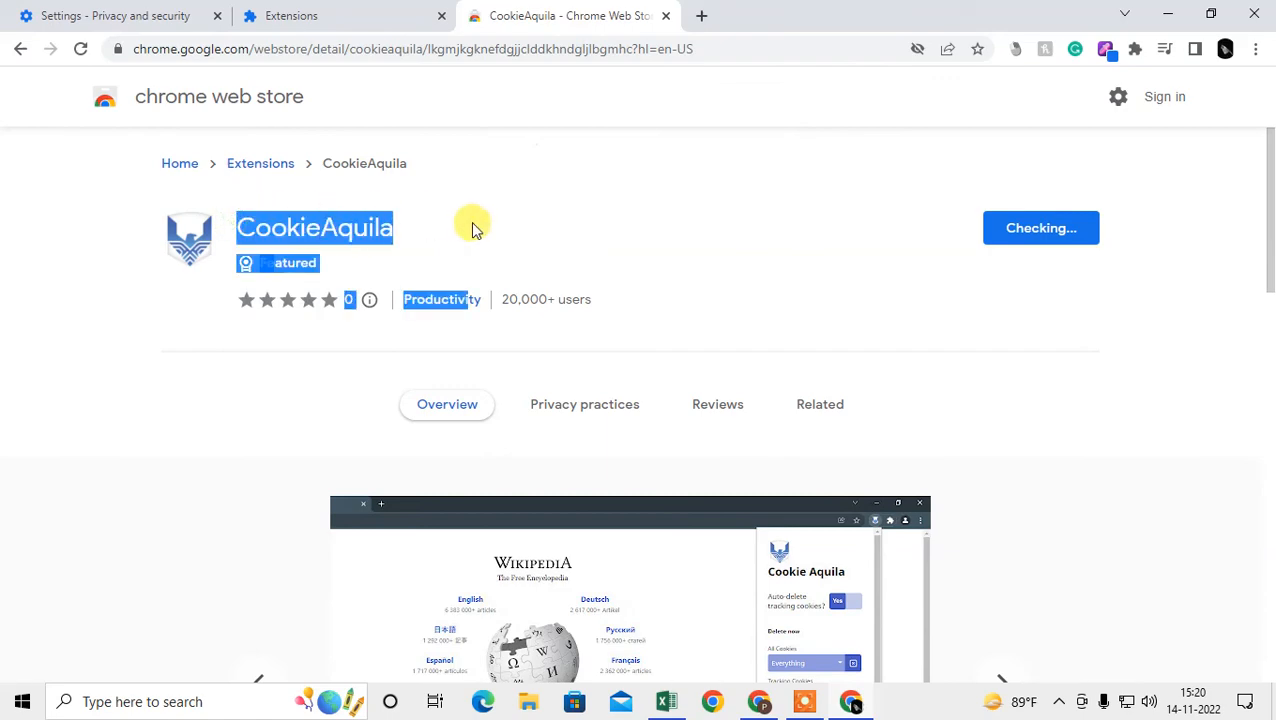
click(1040, 228)
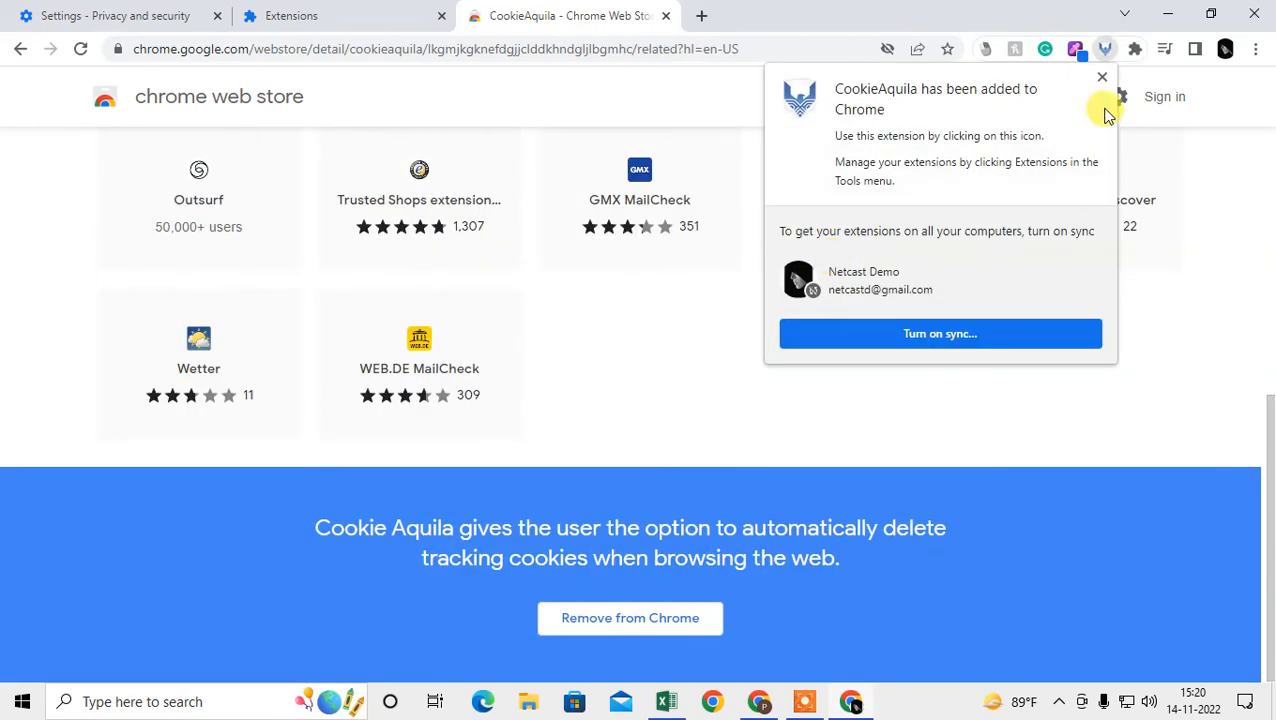
click(925, 15)
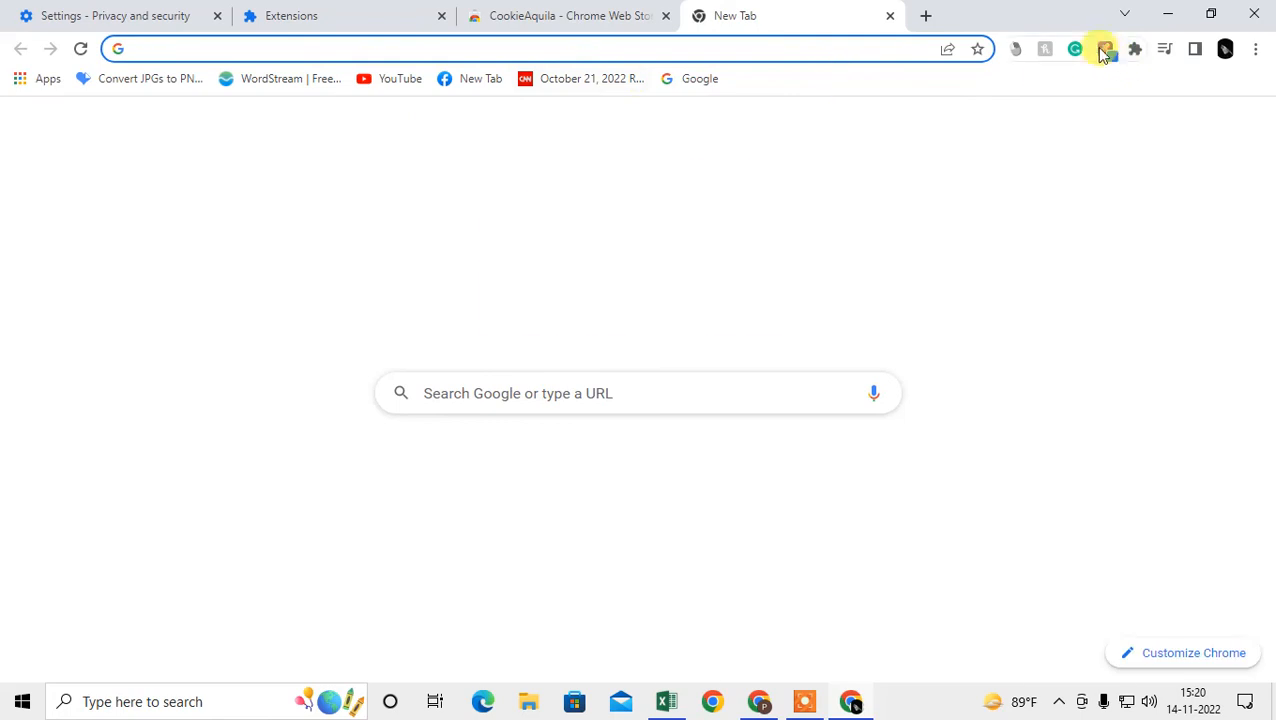
- Pin CookieAquila to the toolbar, then open and close its popup panel
click(1135, 48)
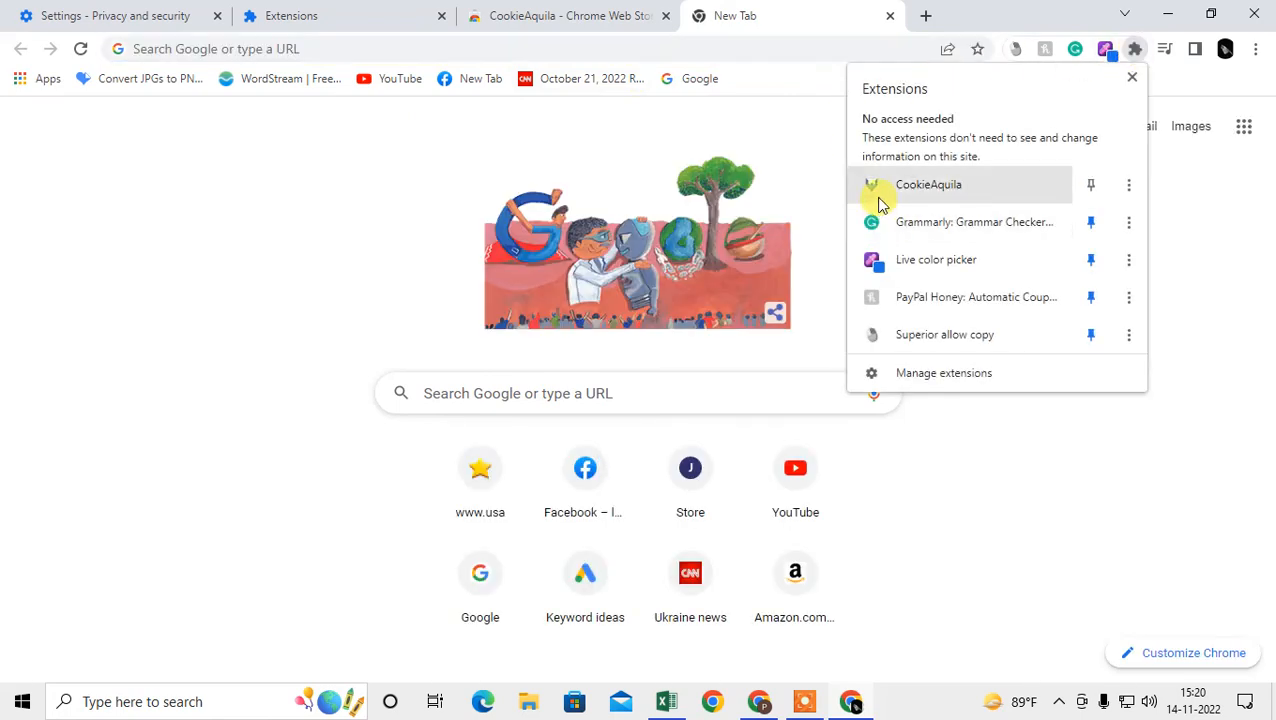
mouse_move(958, 194)
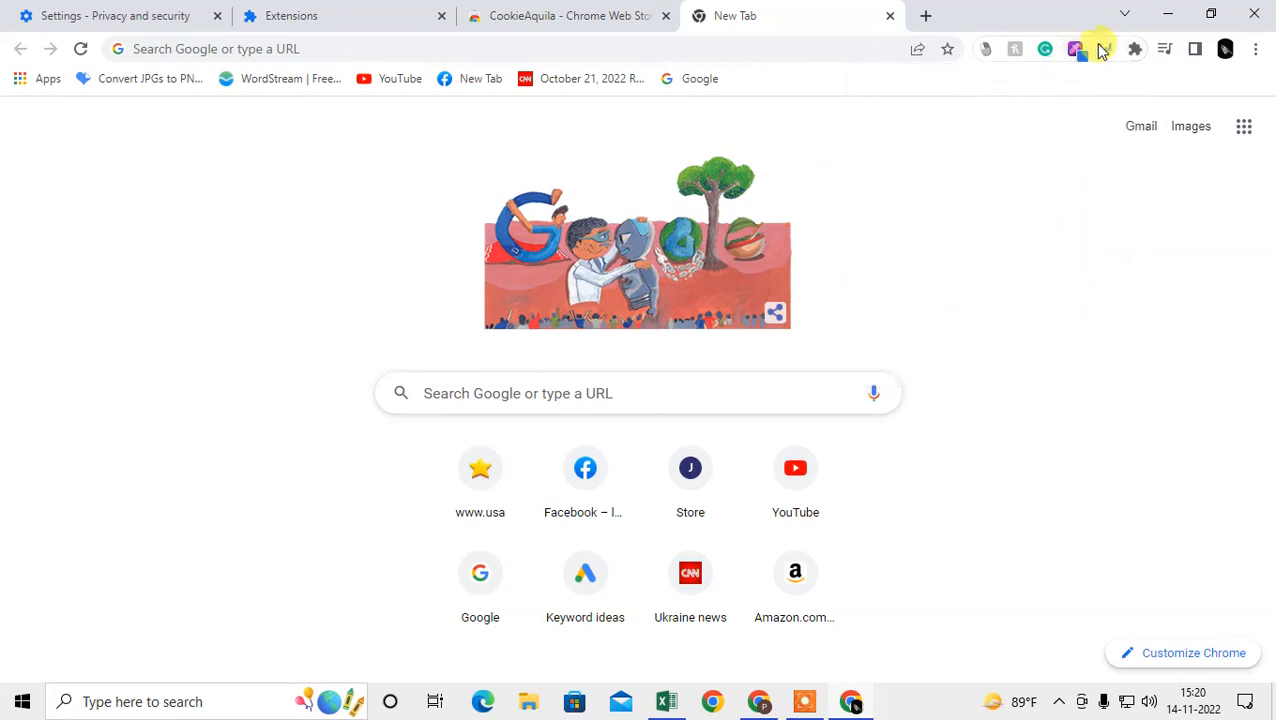
click(1104, 48)
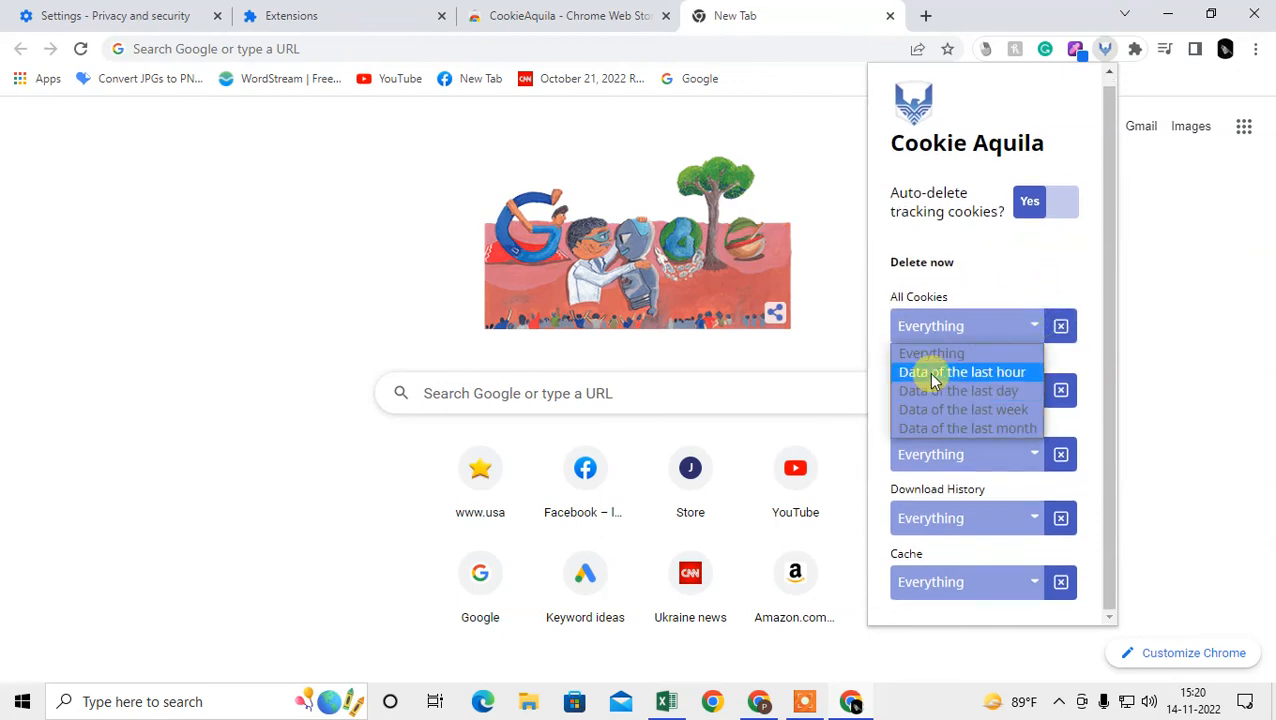
click(920, 210)
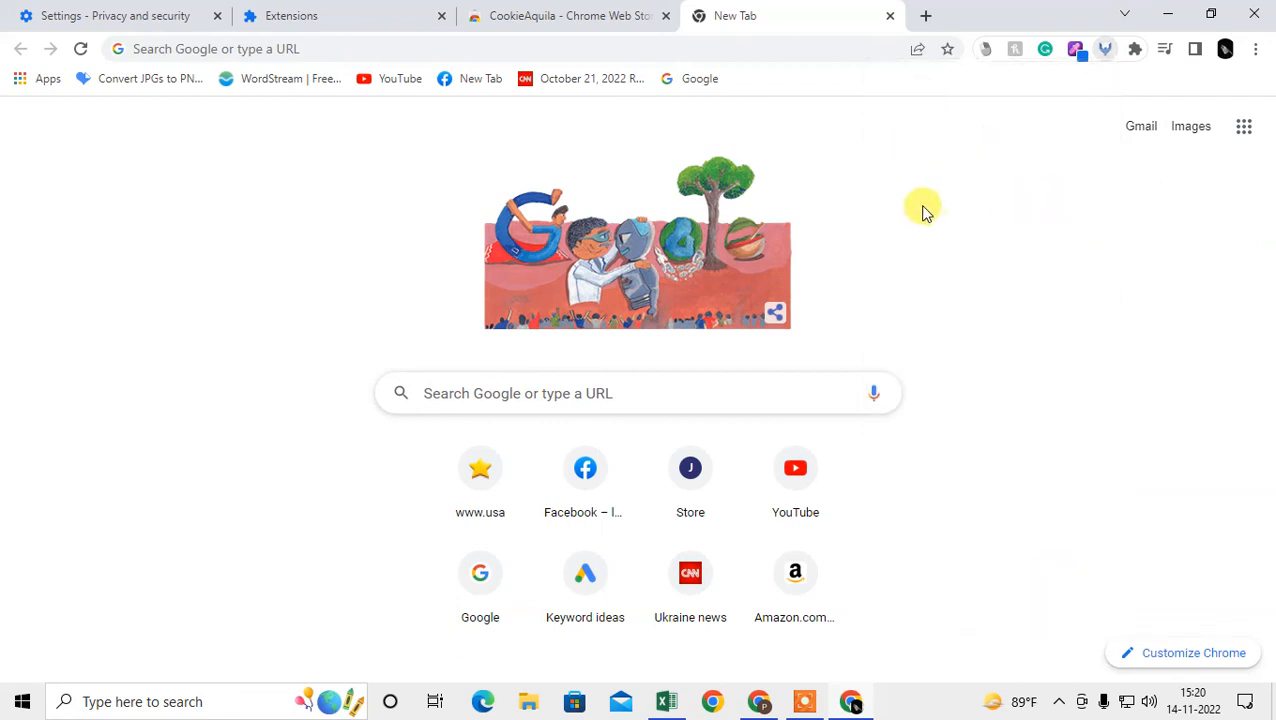
click(1075, 48)
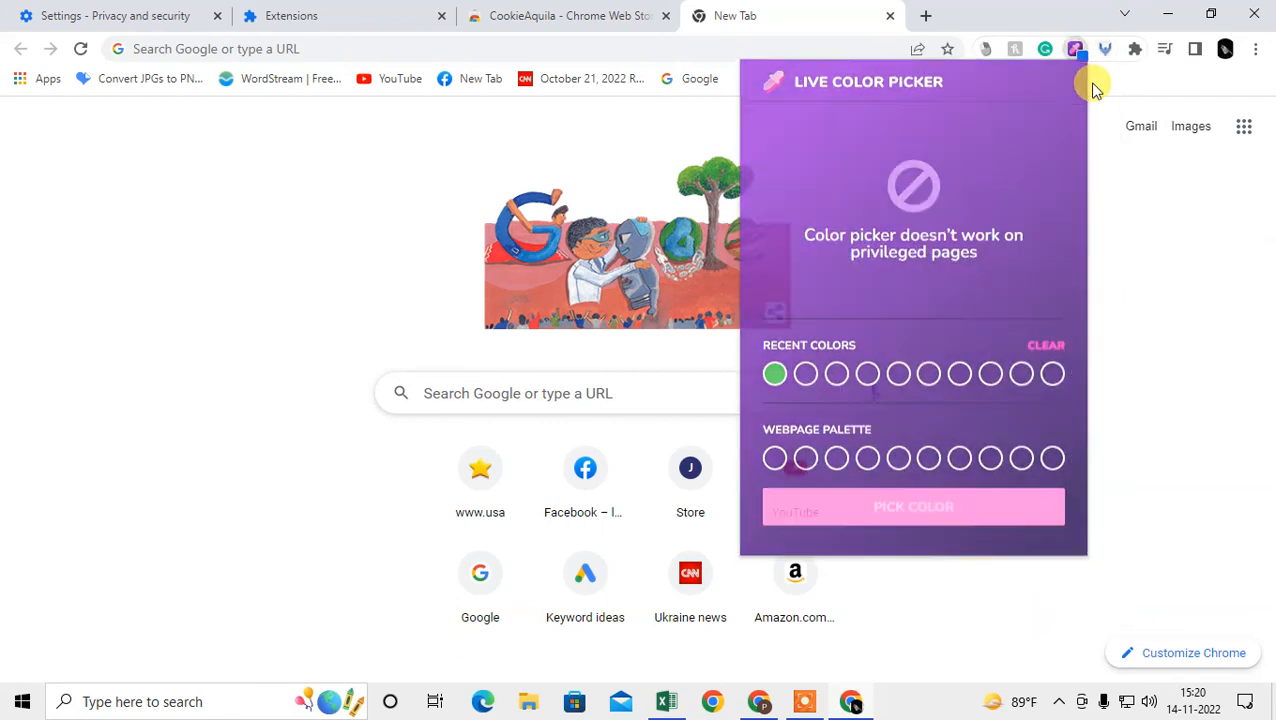
click(1104, 49)
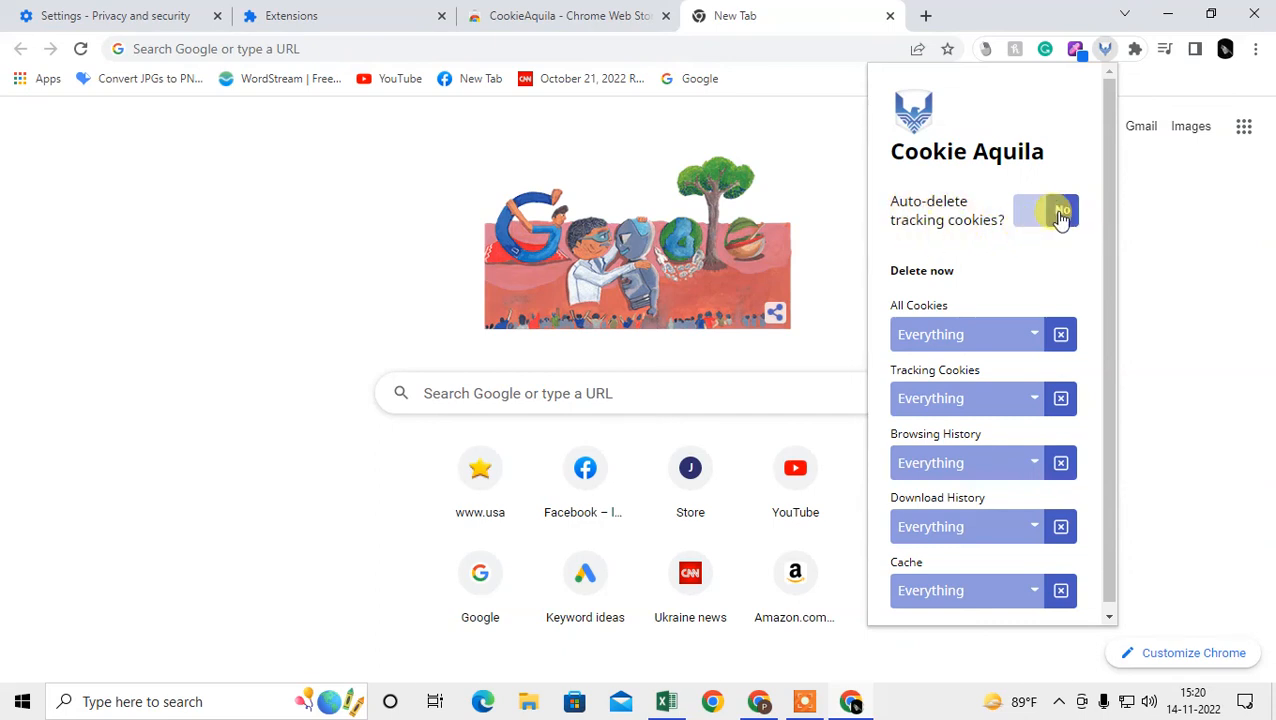
click(1095, 280)
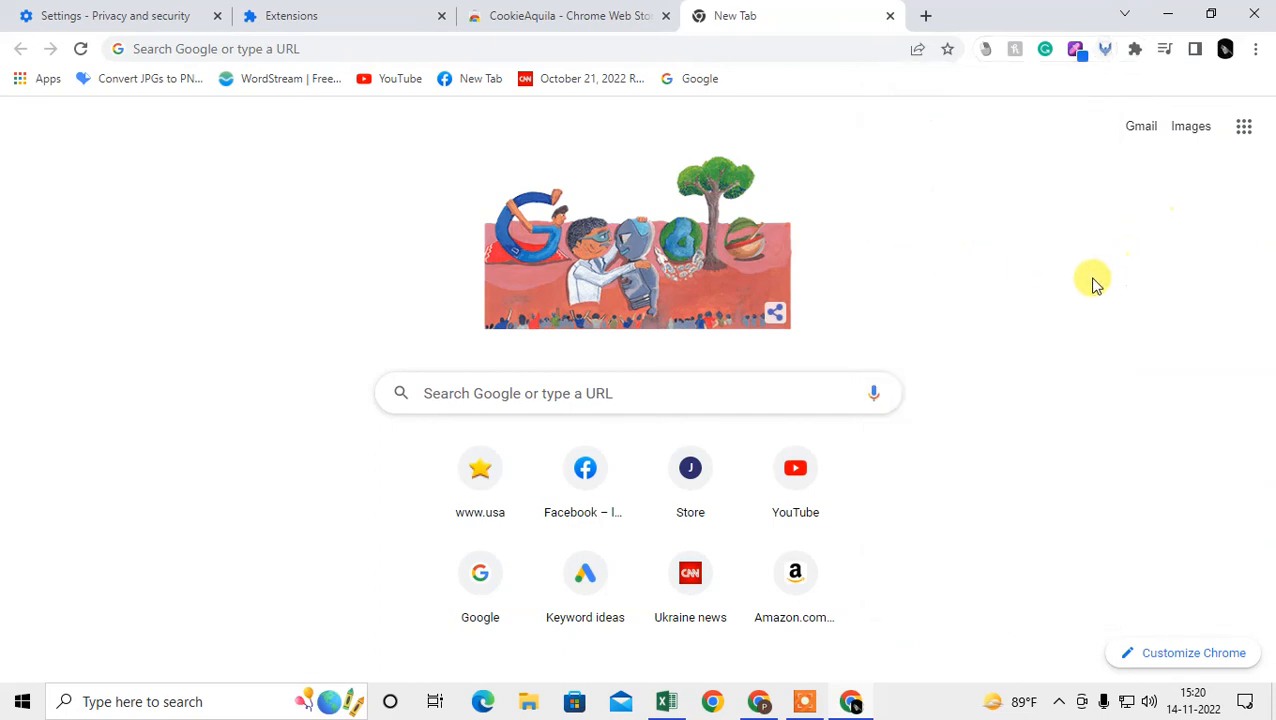
mouse_move(585, 483)
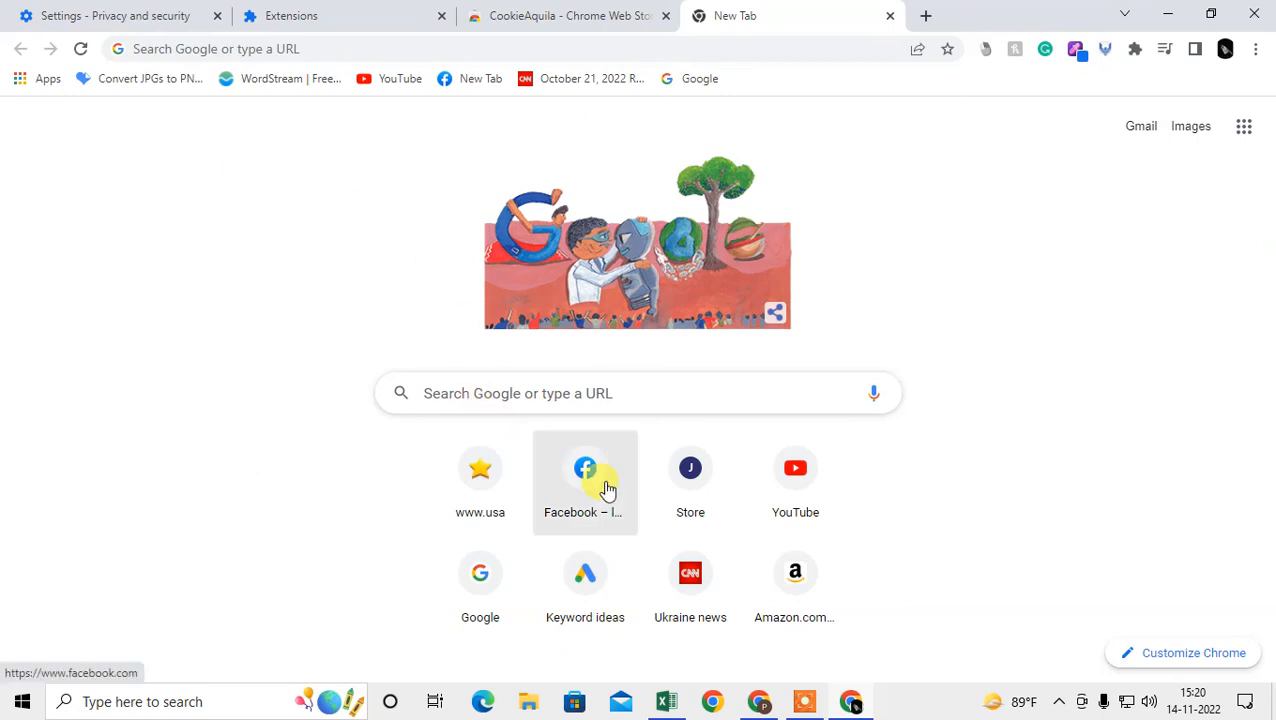
- Open Facebook from the new tab shortcut and set CookieAquila's auto-delete tracking cookies to No
click(585, 483)
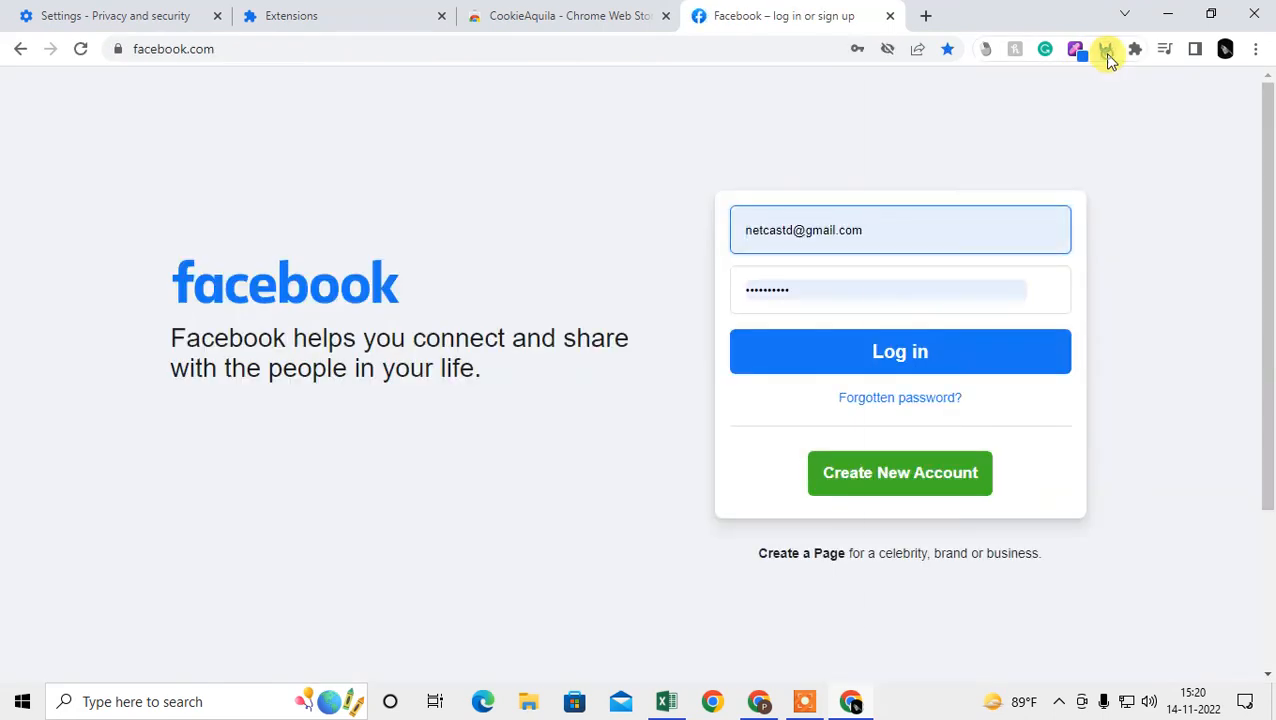
click(1105, 49)
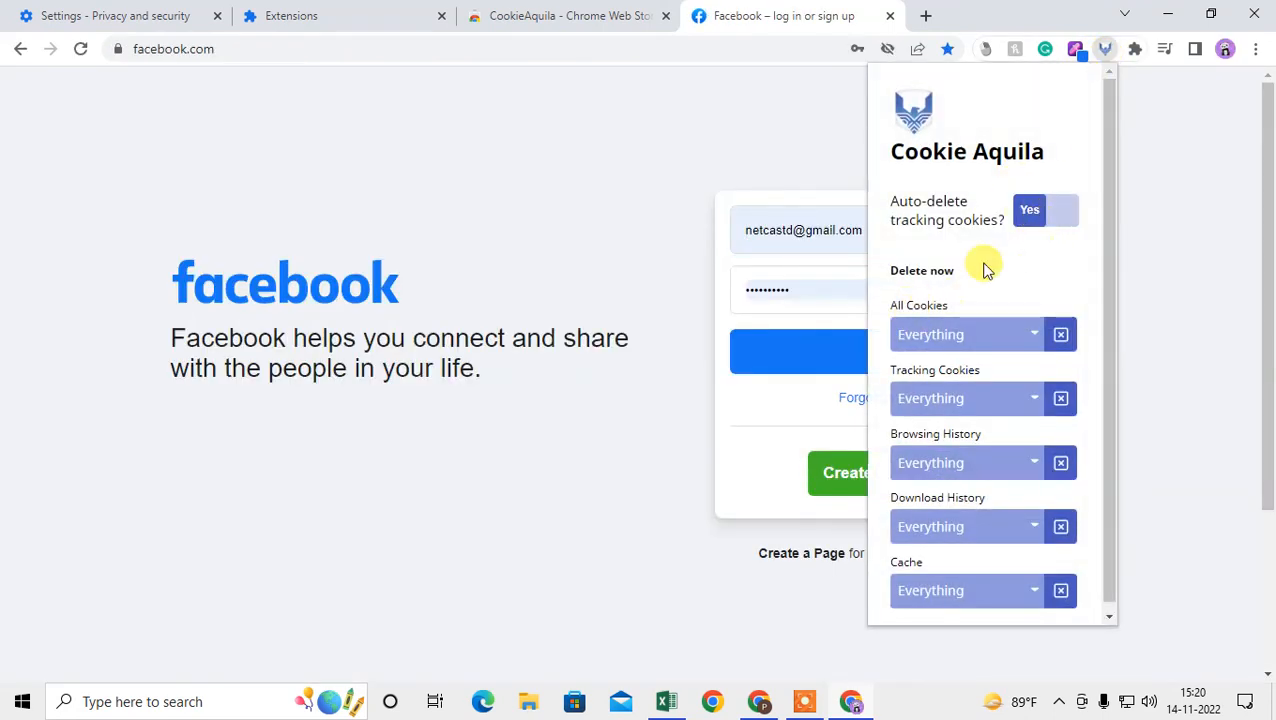
click(1045, 209)
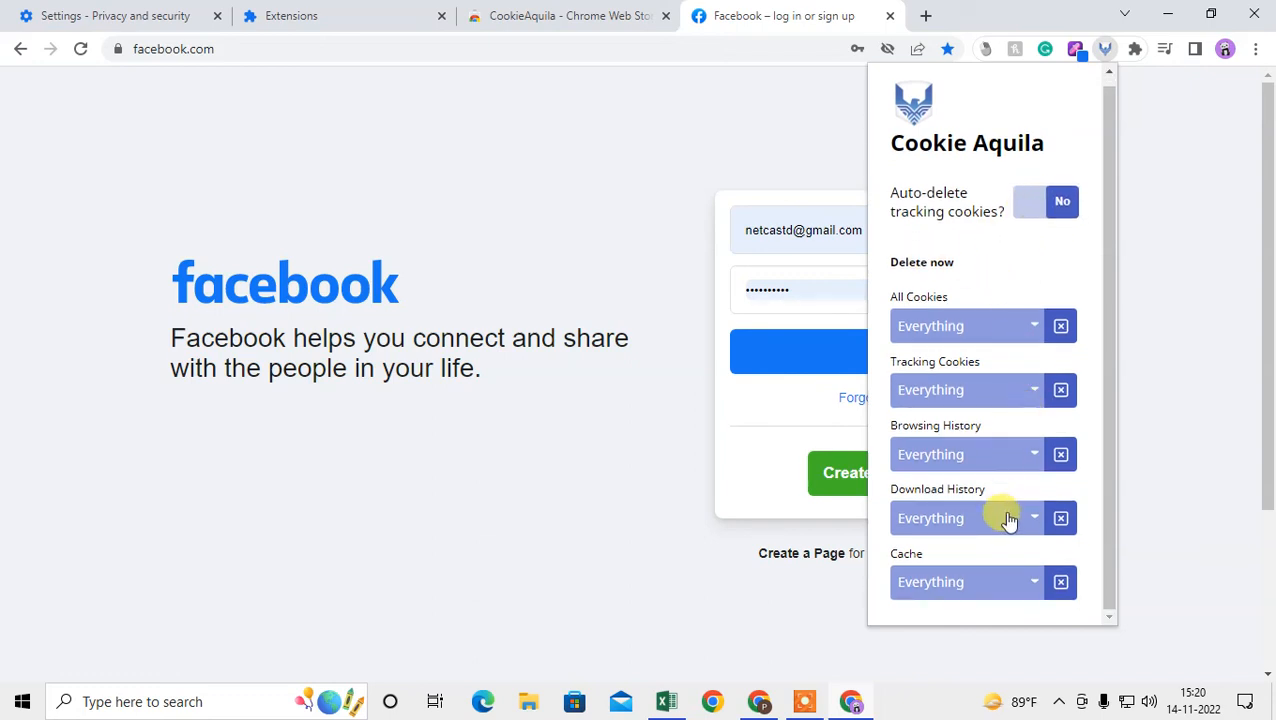
mouse_move(894, 525)
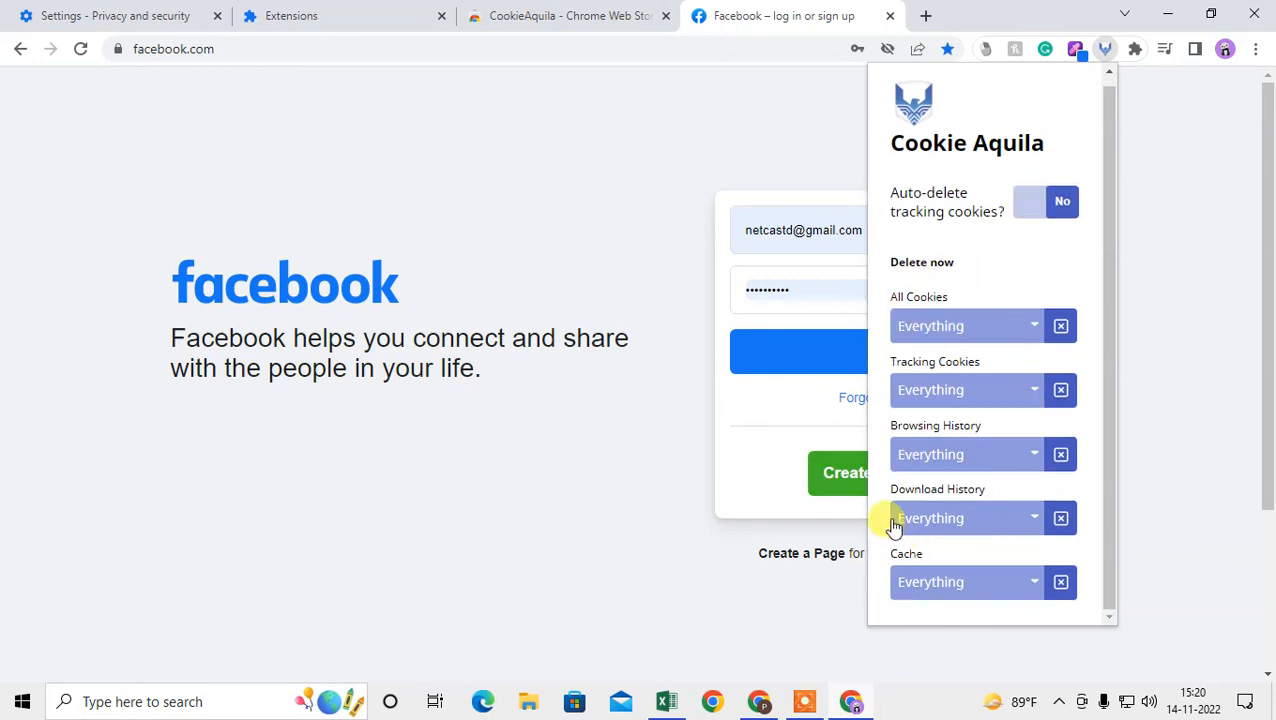
scroll(down, 3)
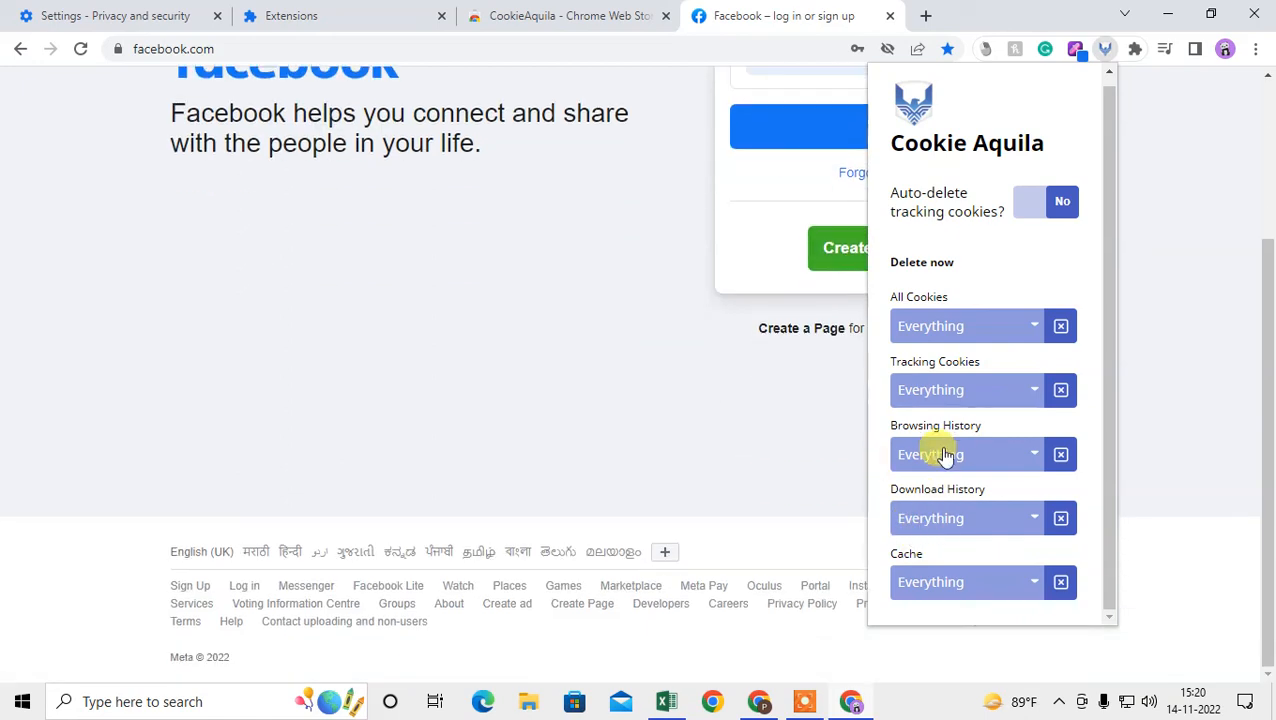